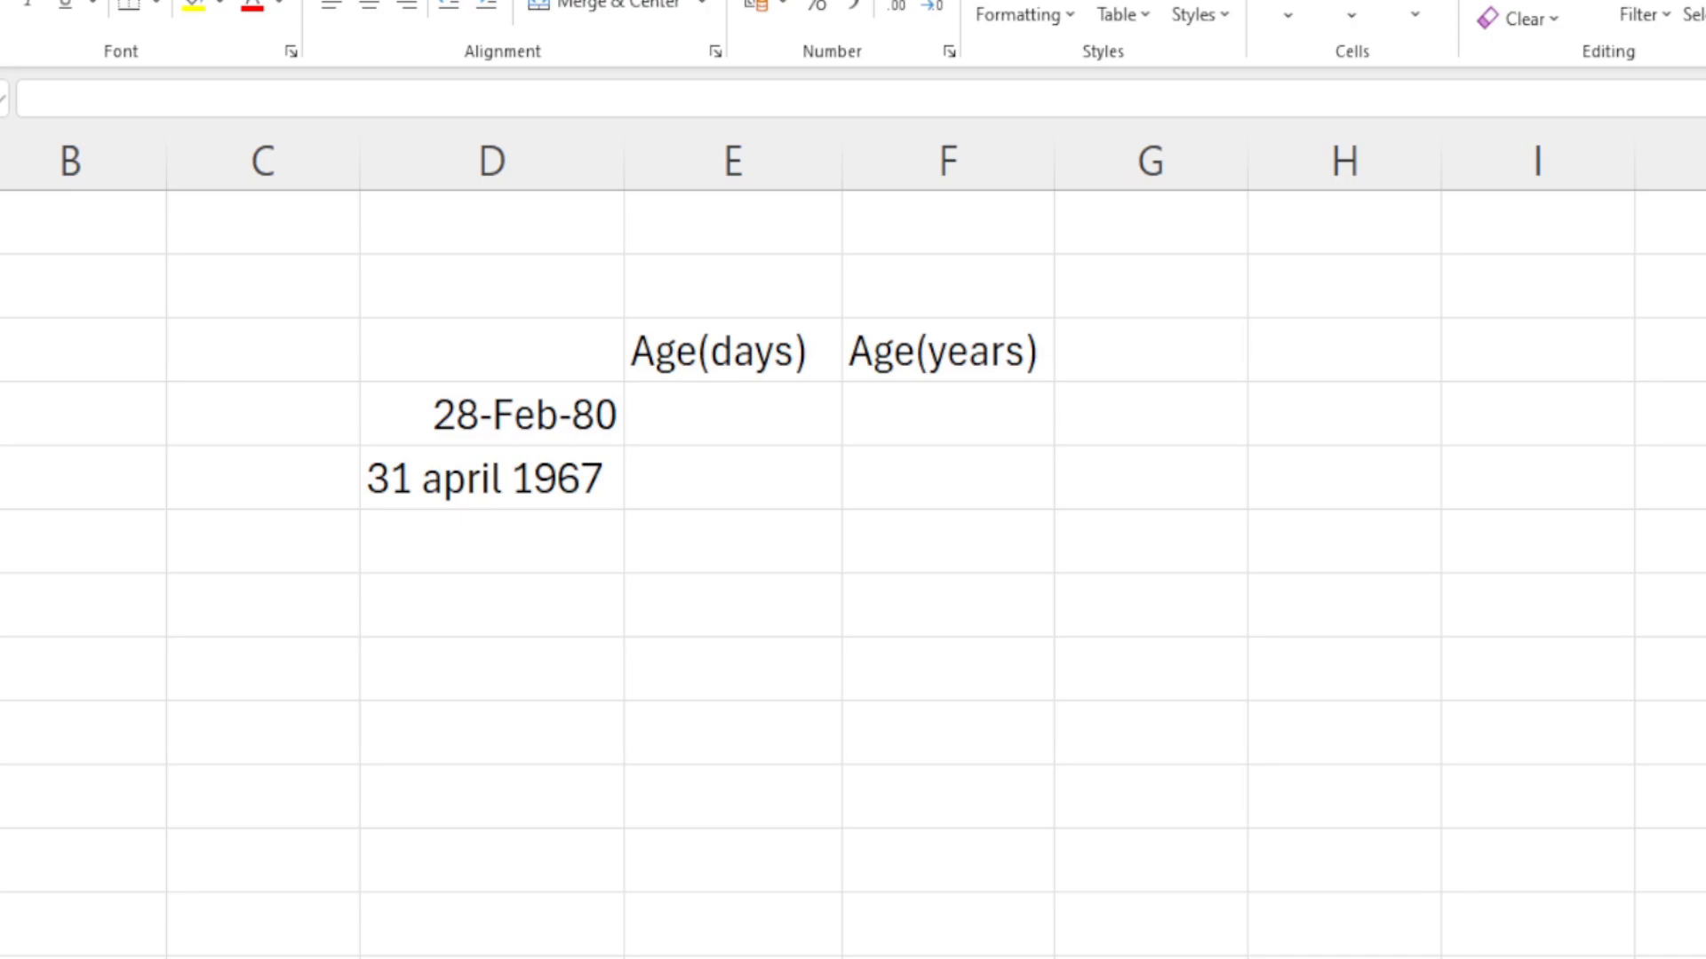
pyautogui.moveTo(1332, 467)
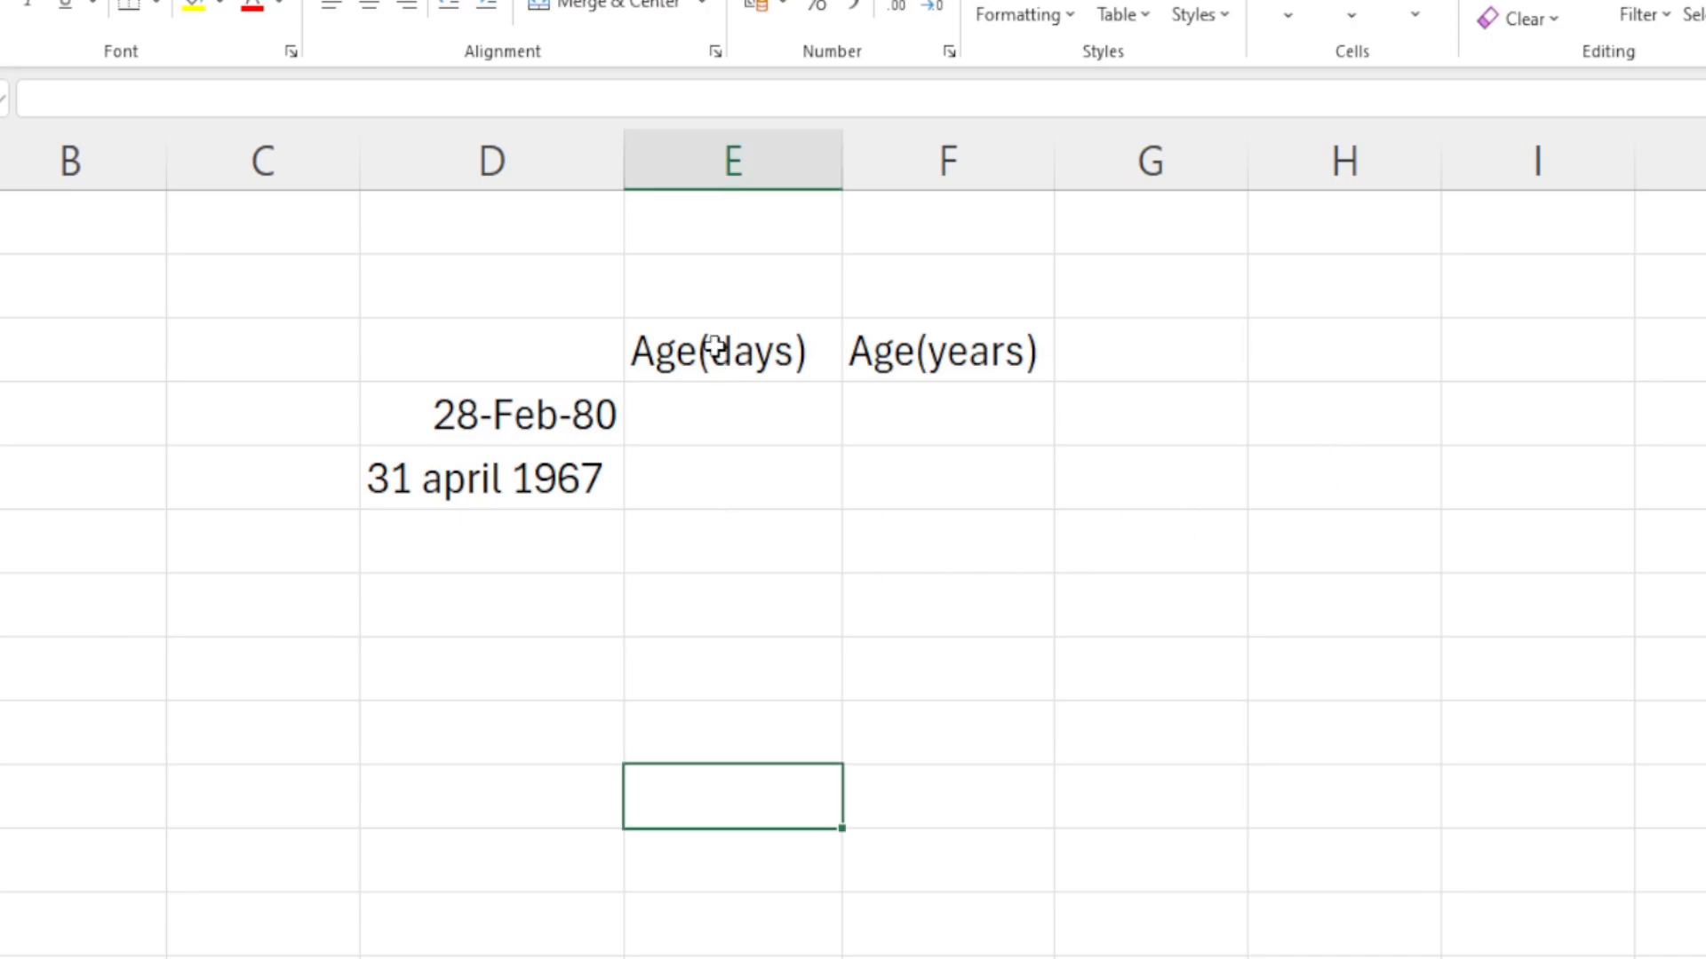
# Label D3 'Born' and enter =TODAY() in H3 to show today's date.
pyautogui.click(938, 350)
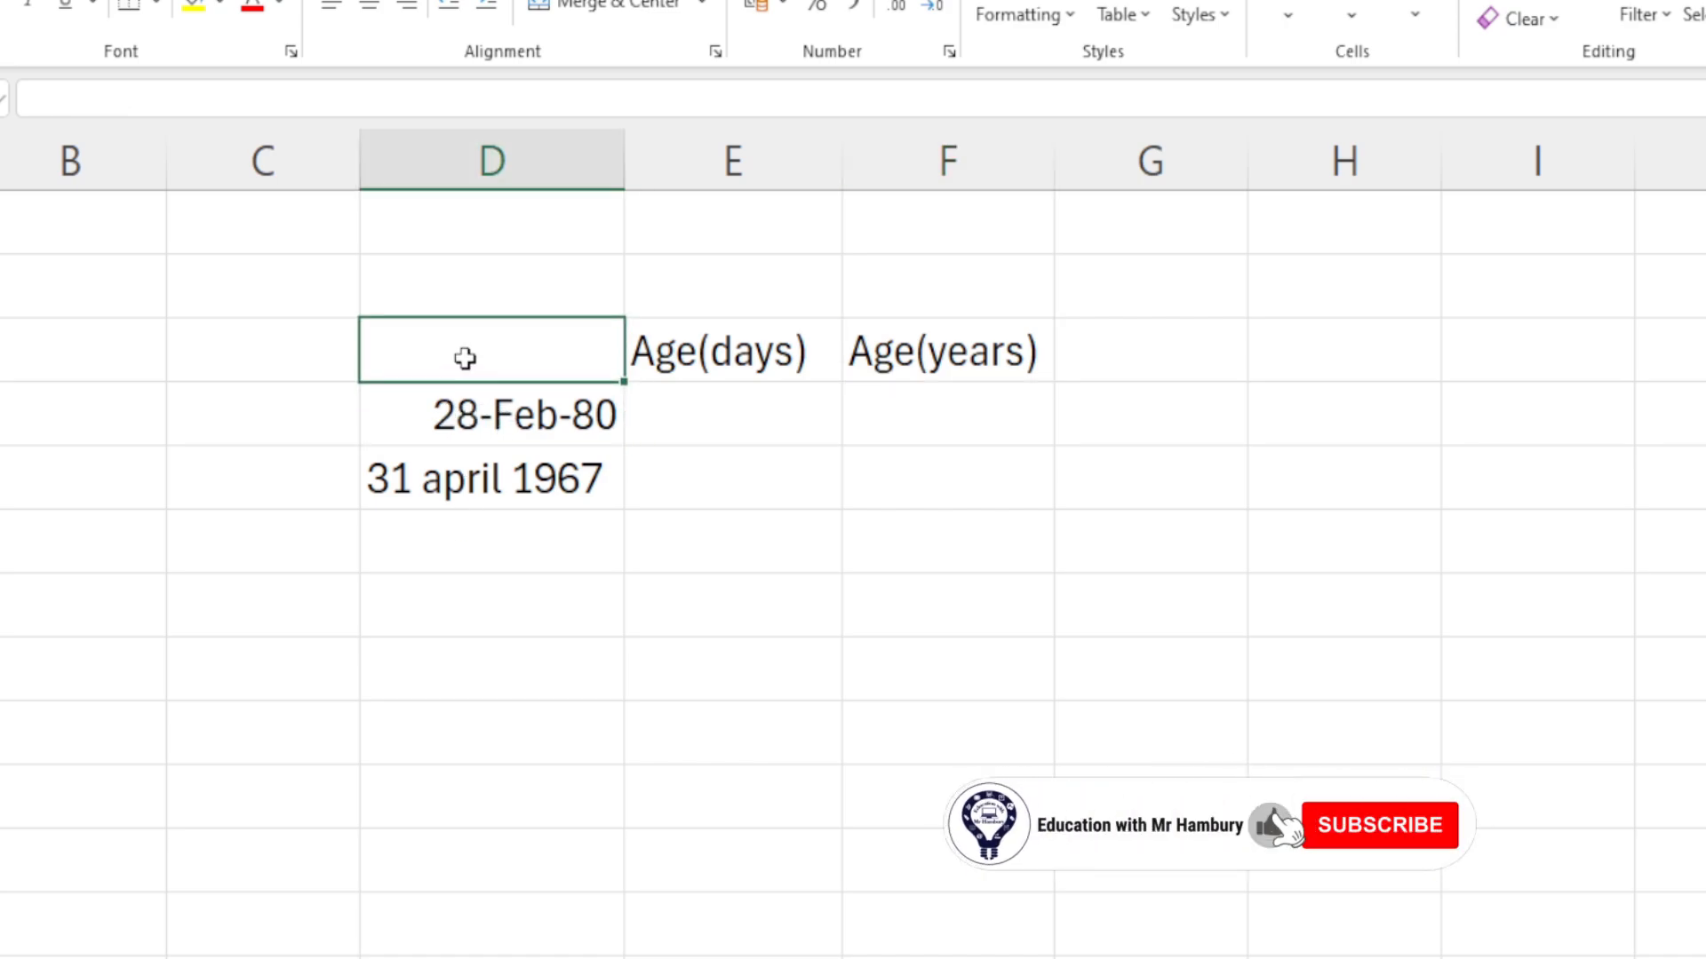
pyautogui.write('Born')
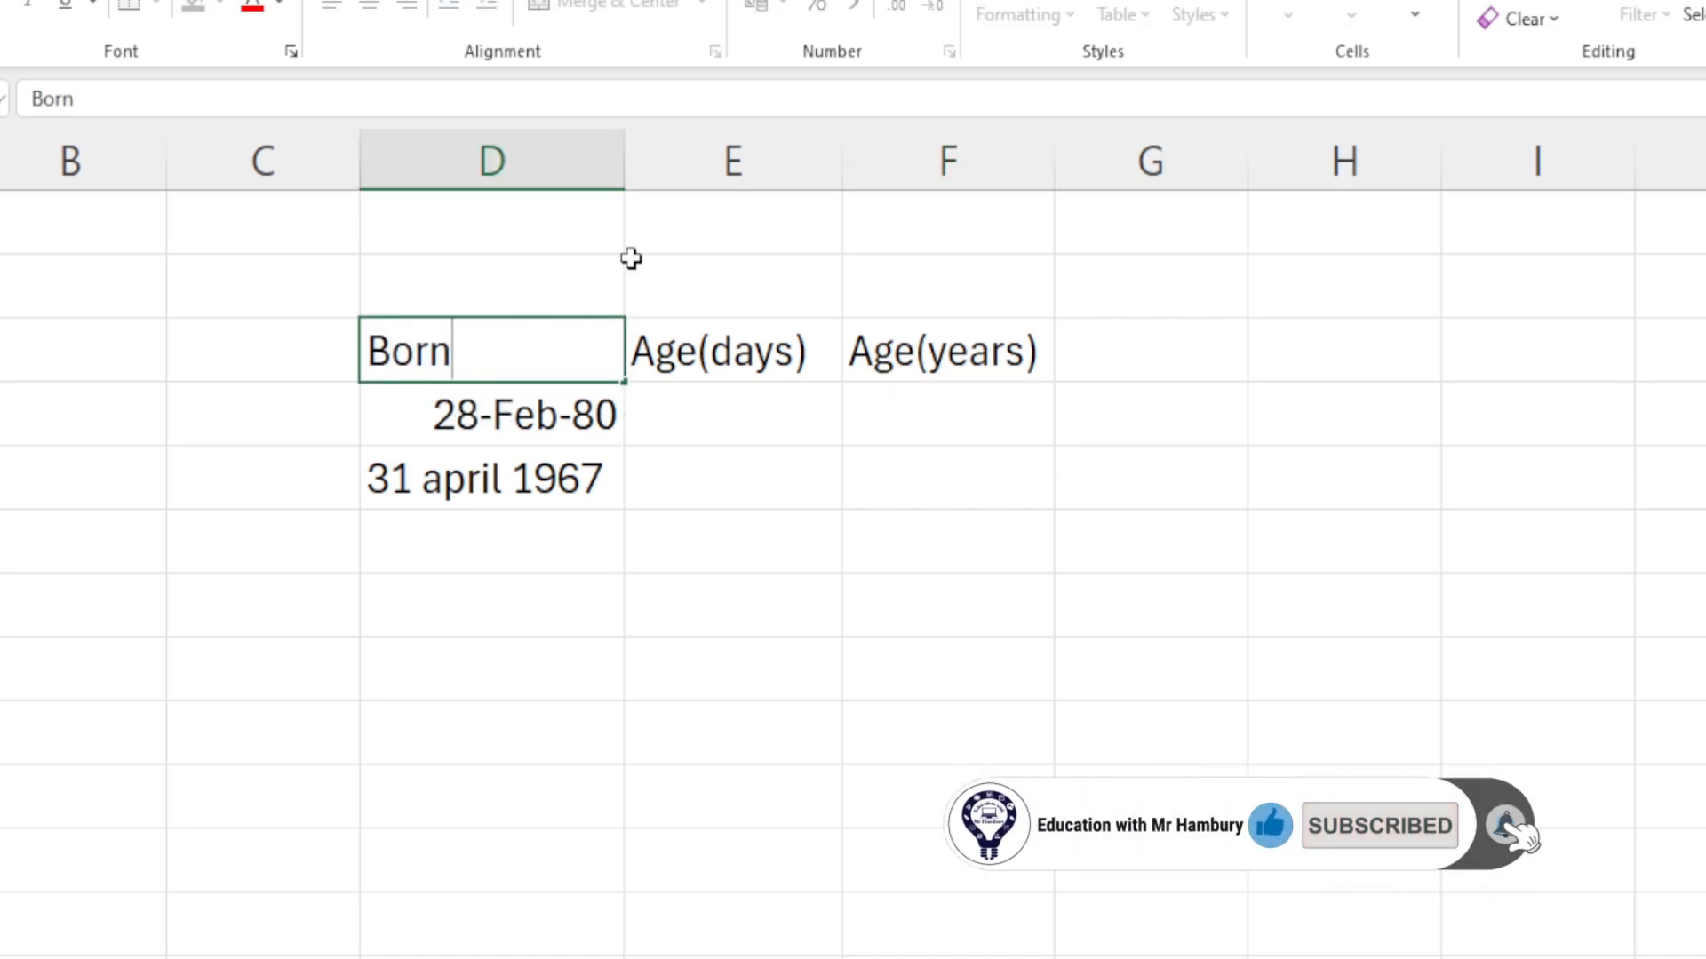
pyautogui.click(1343, 350)
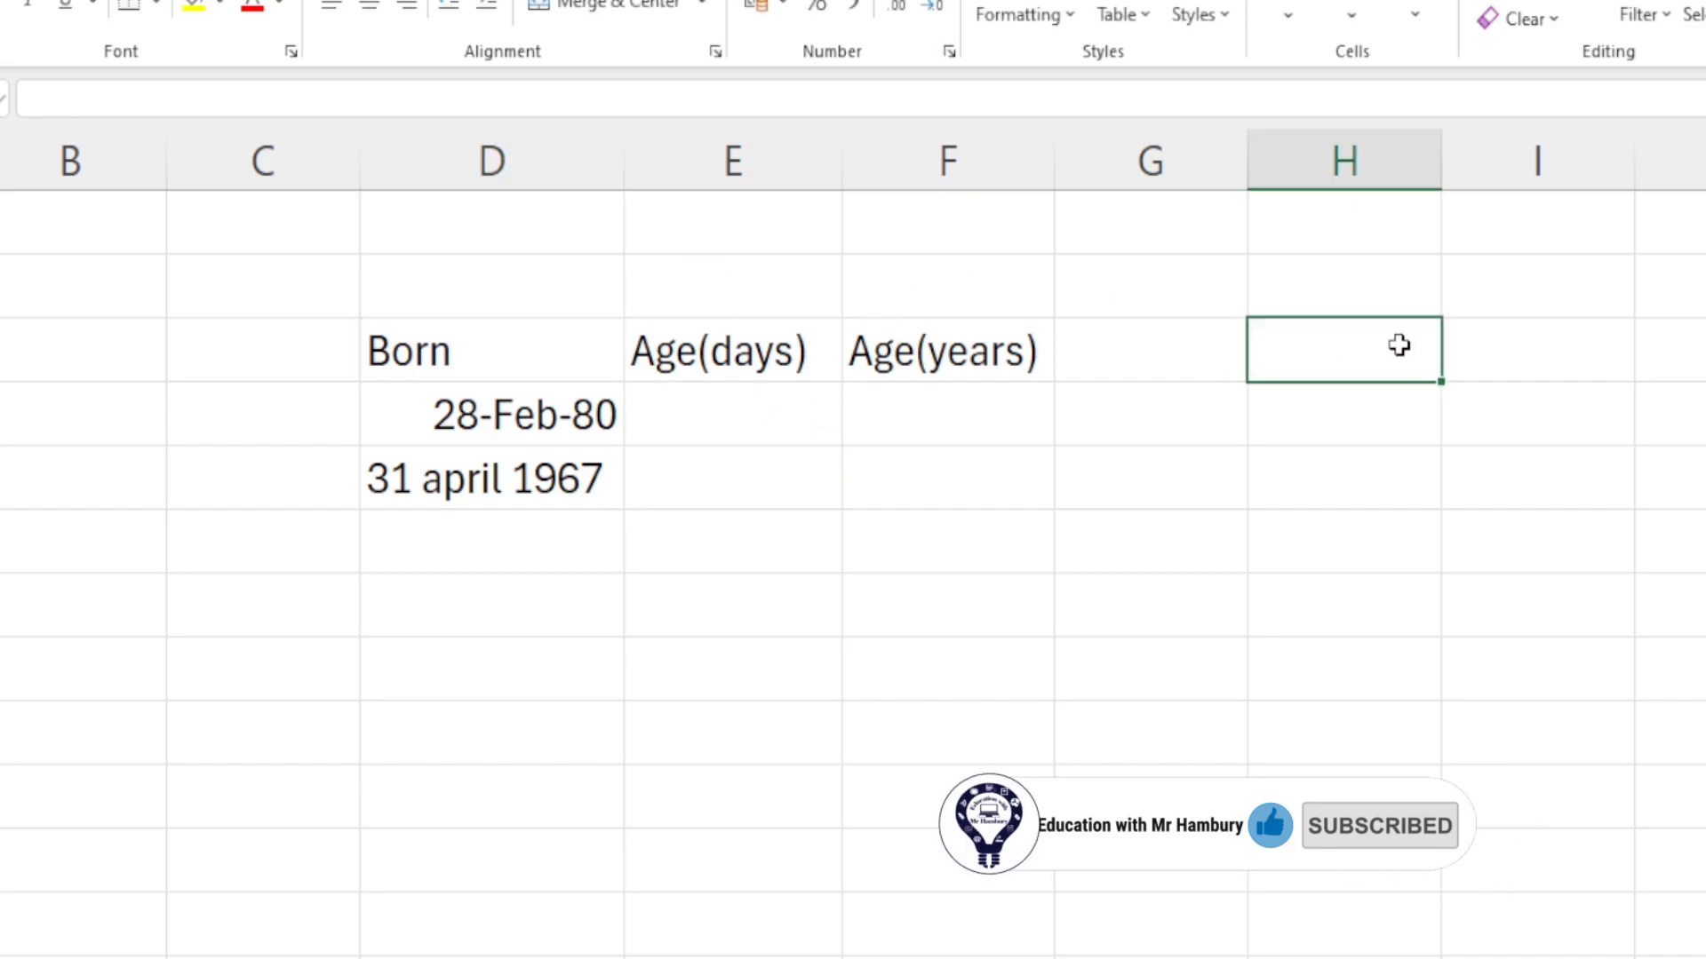
pyautogui.write('=toda')
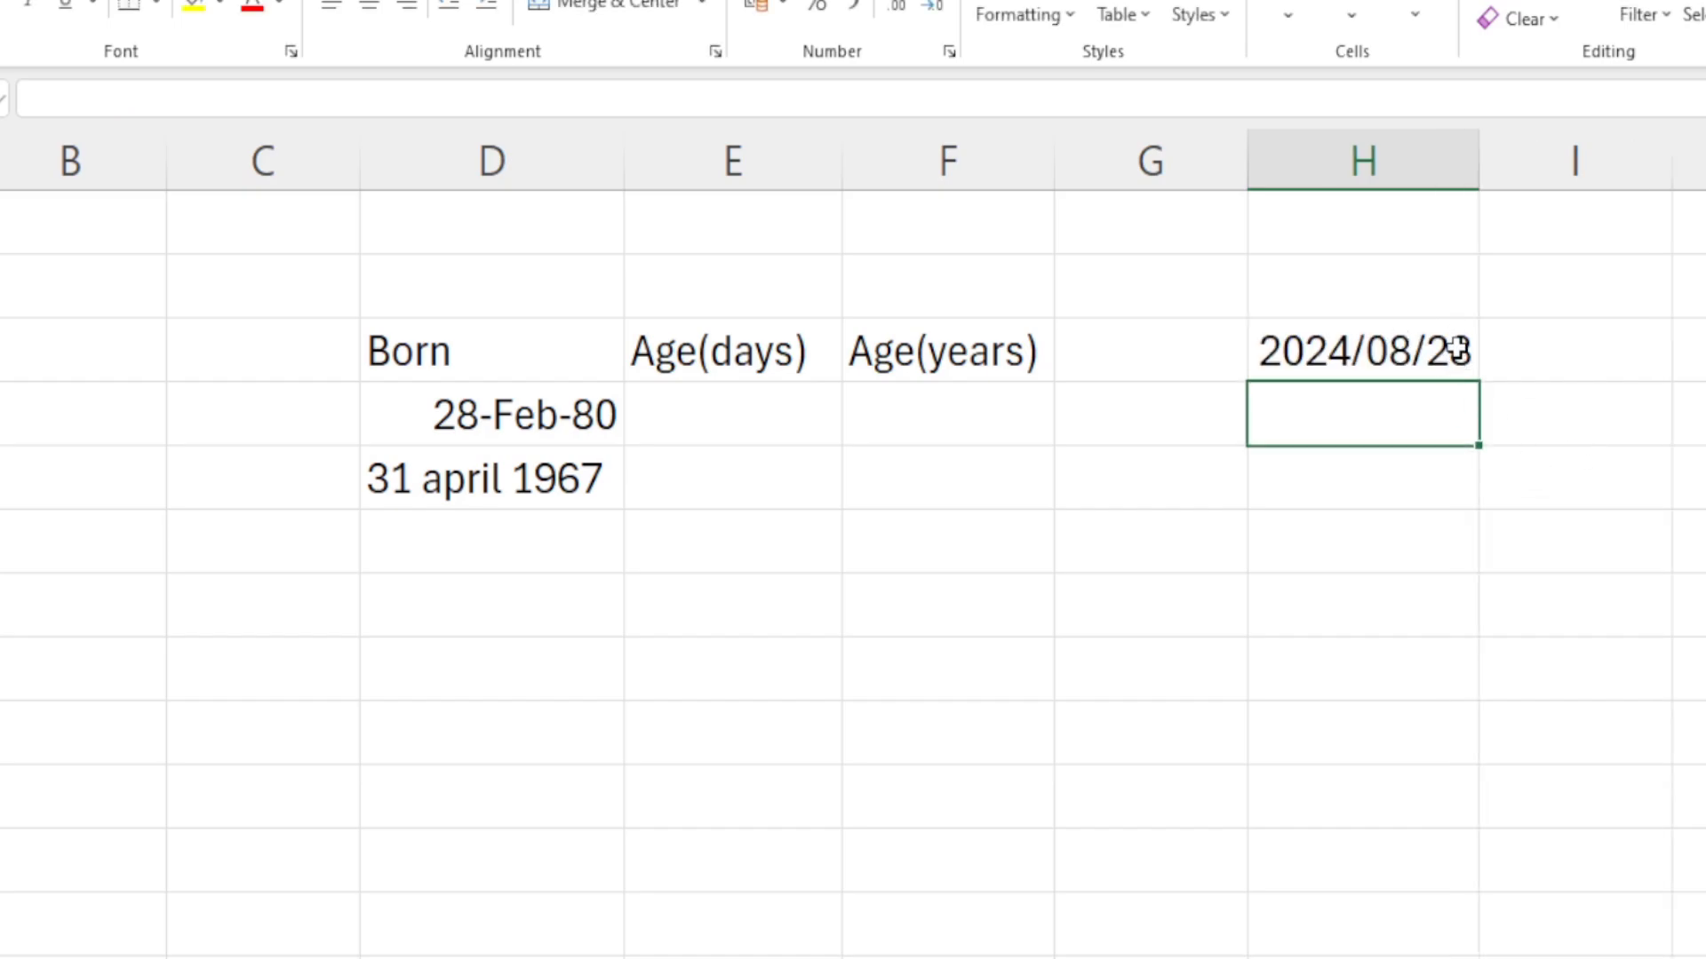
pyautogui.moveTo(1392, 327)
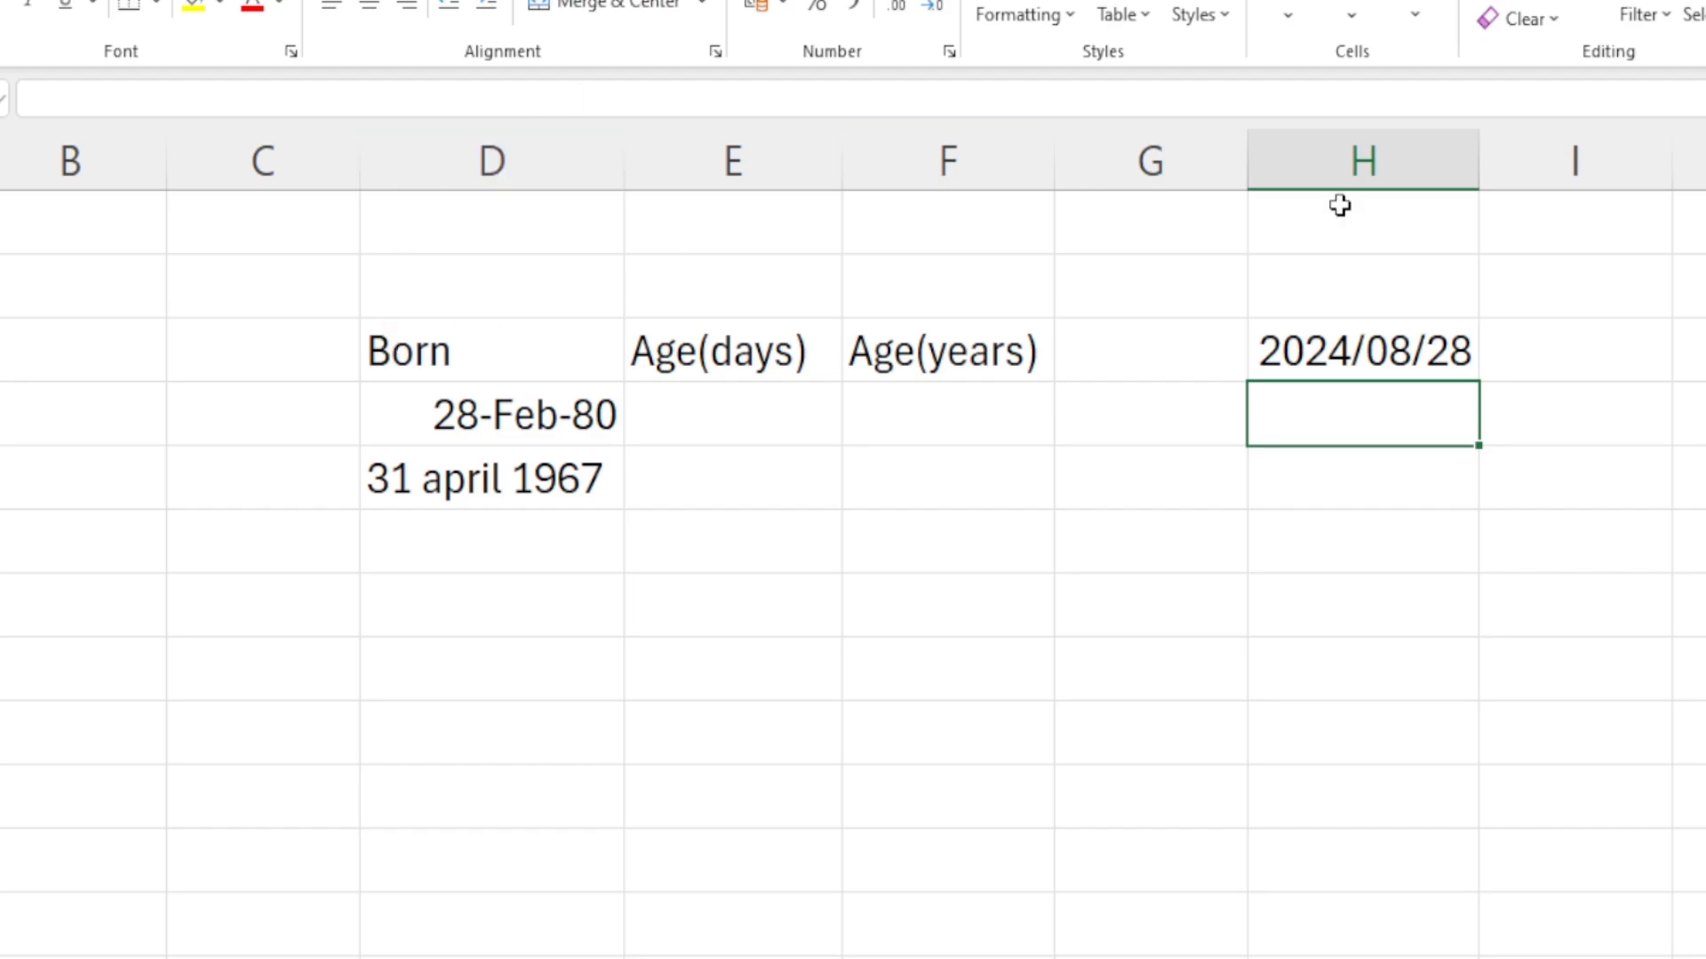
# Enter =TODAY()-D4 in E4 to get the first person's age in days.
pyautogui.click(492, 414)
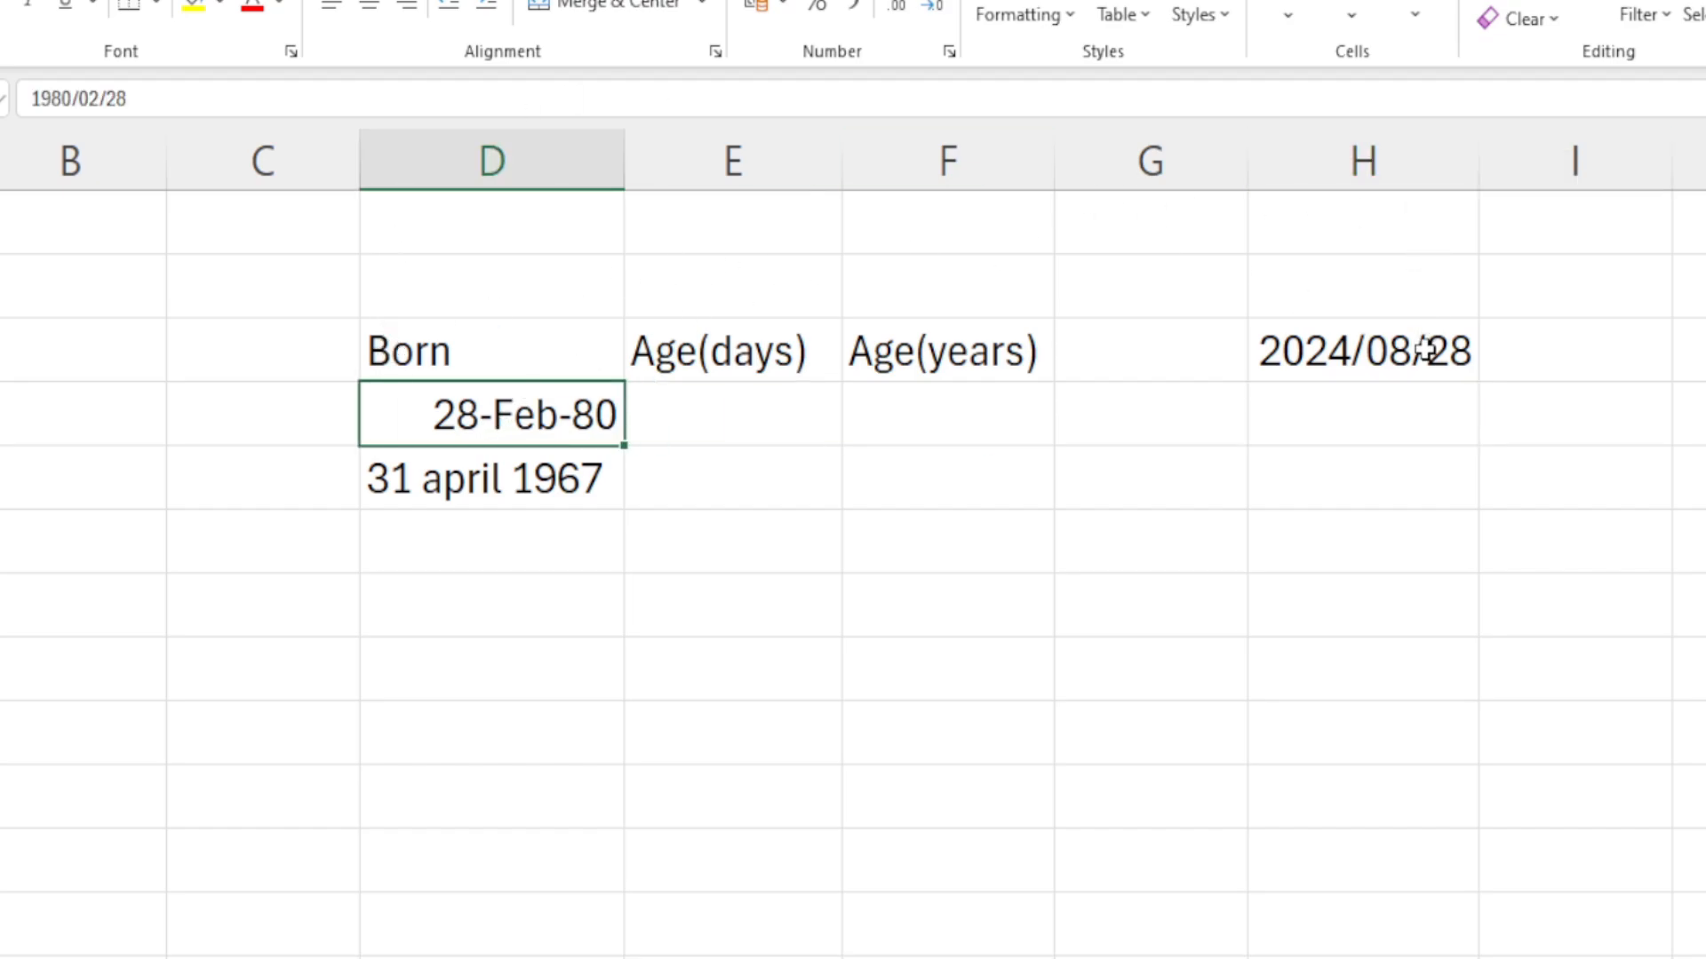
pyautogui.click(730, 414)
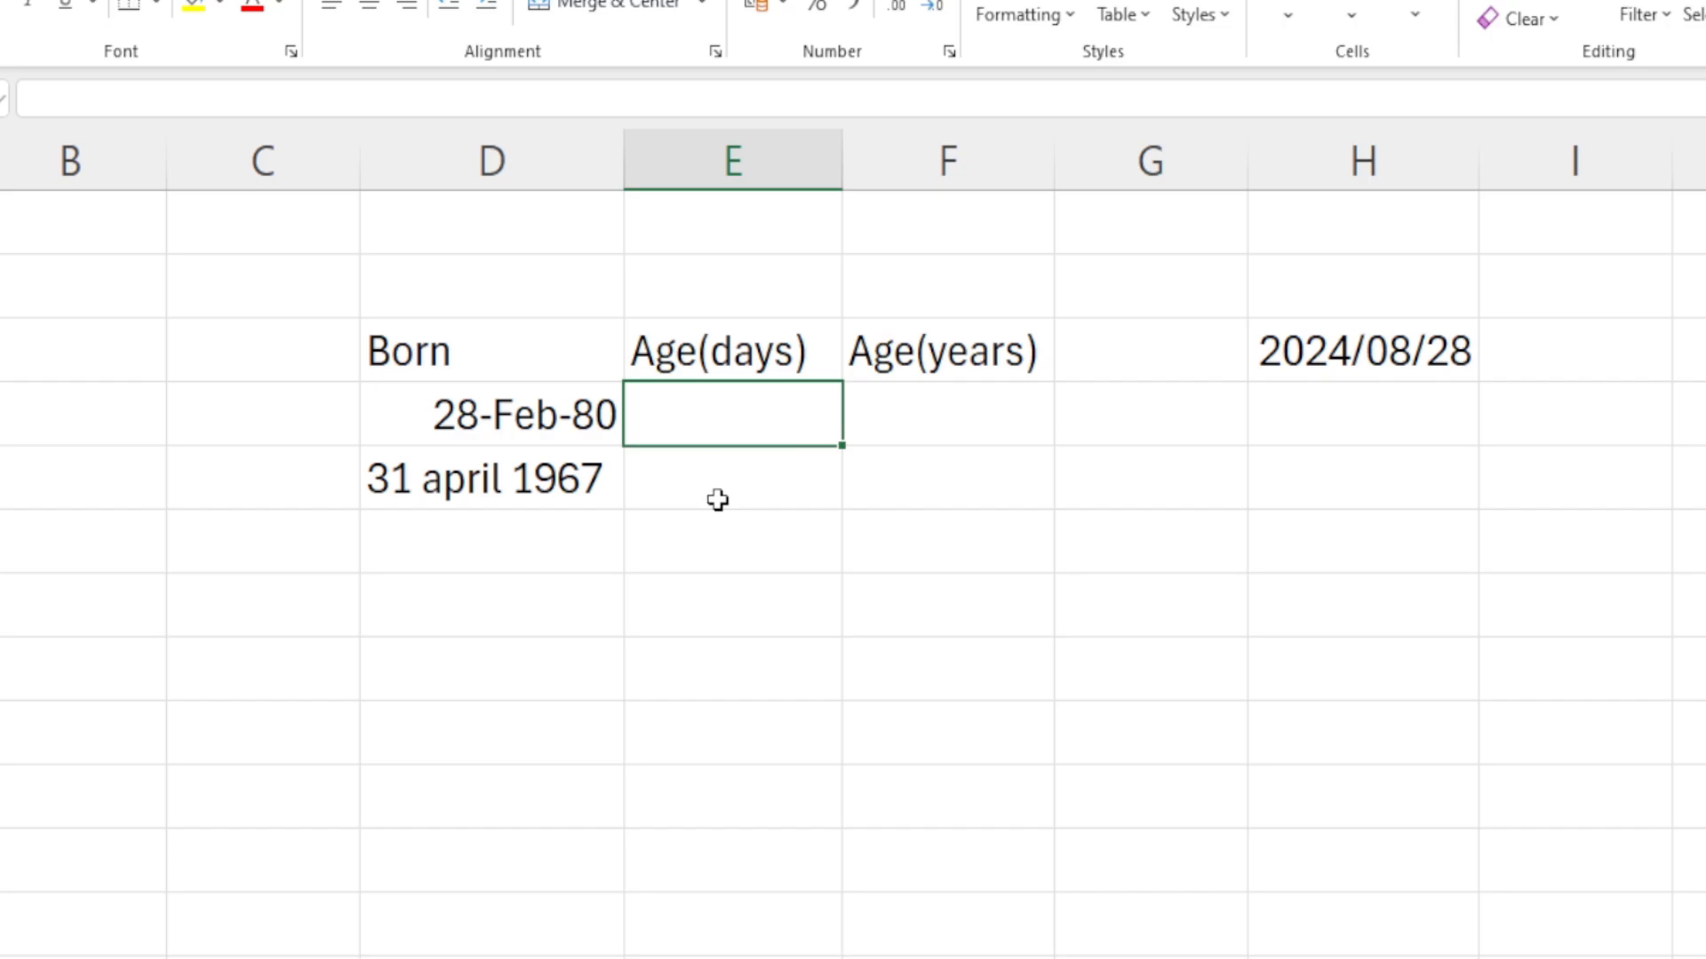
pyautogui.moveTo(718, 499)
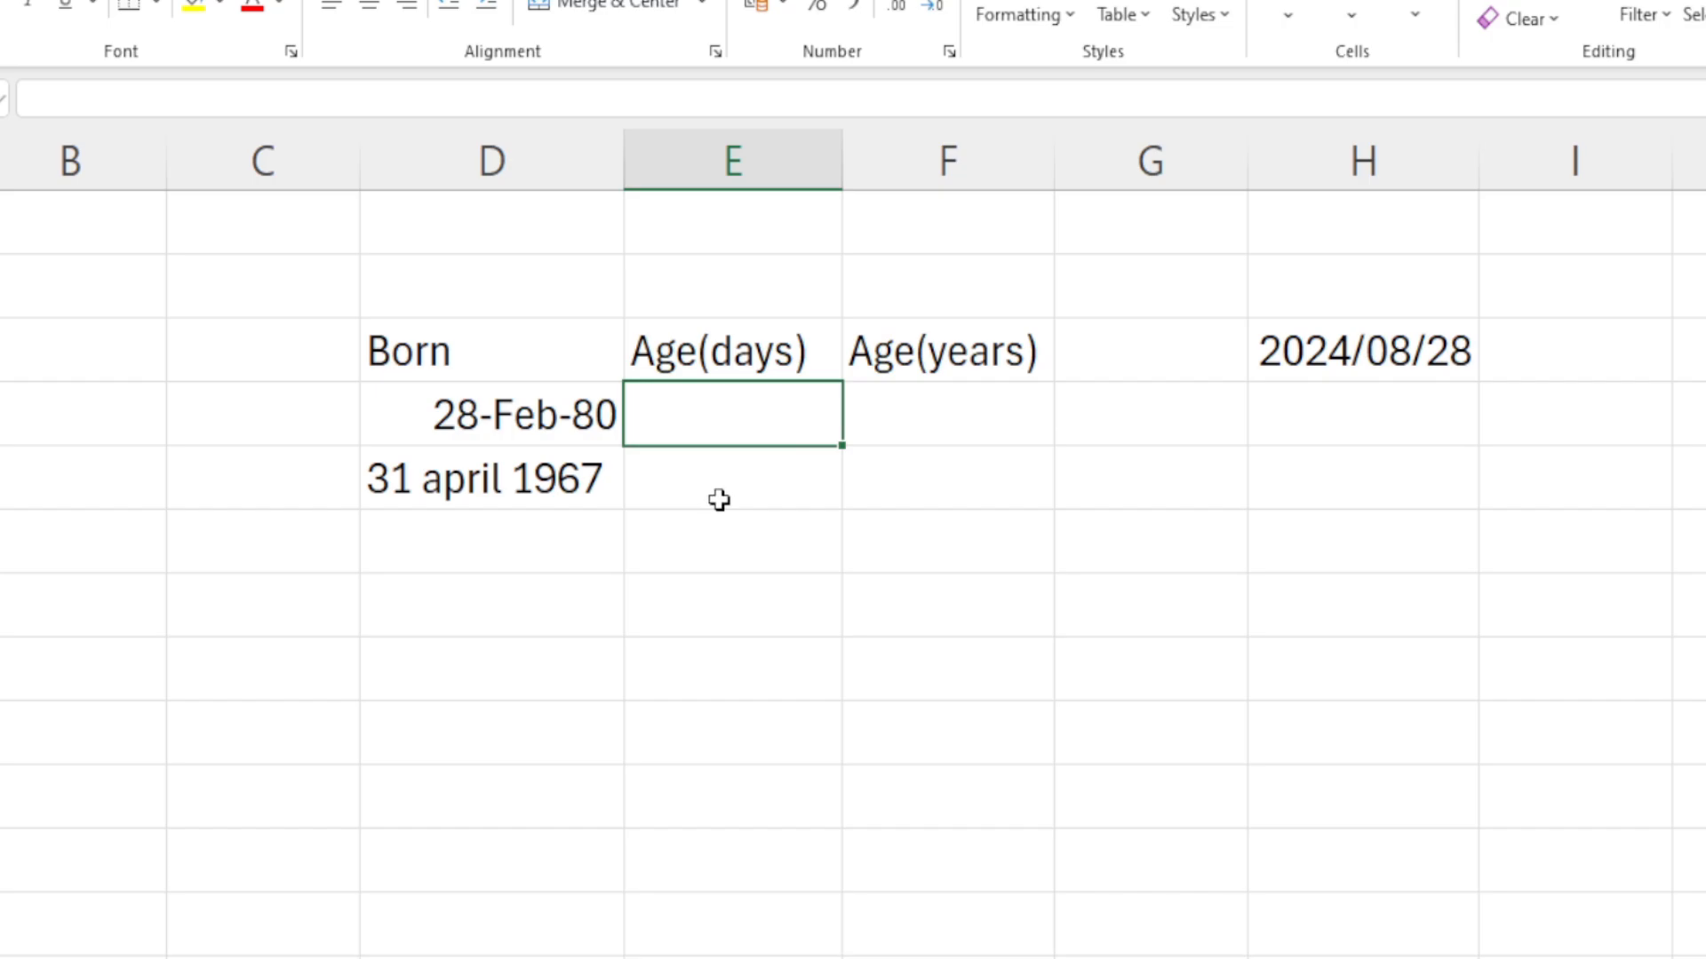
pyautogui.write('=today')
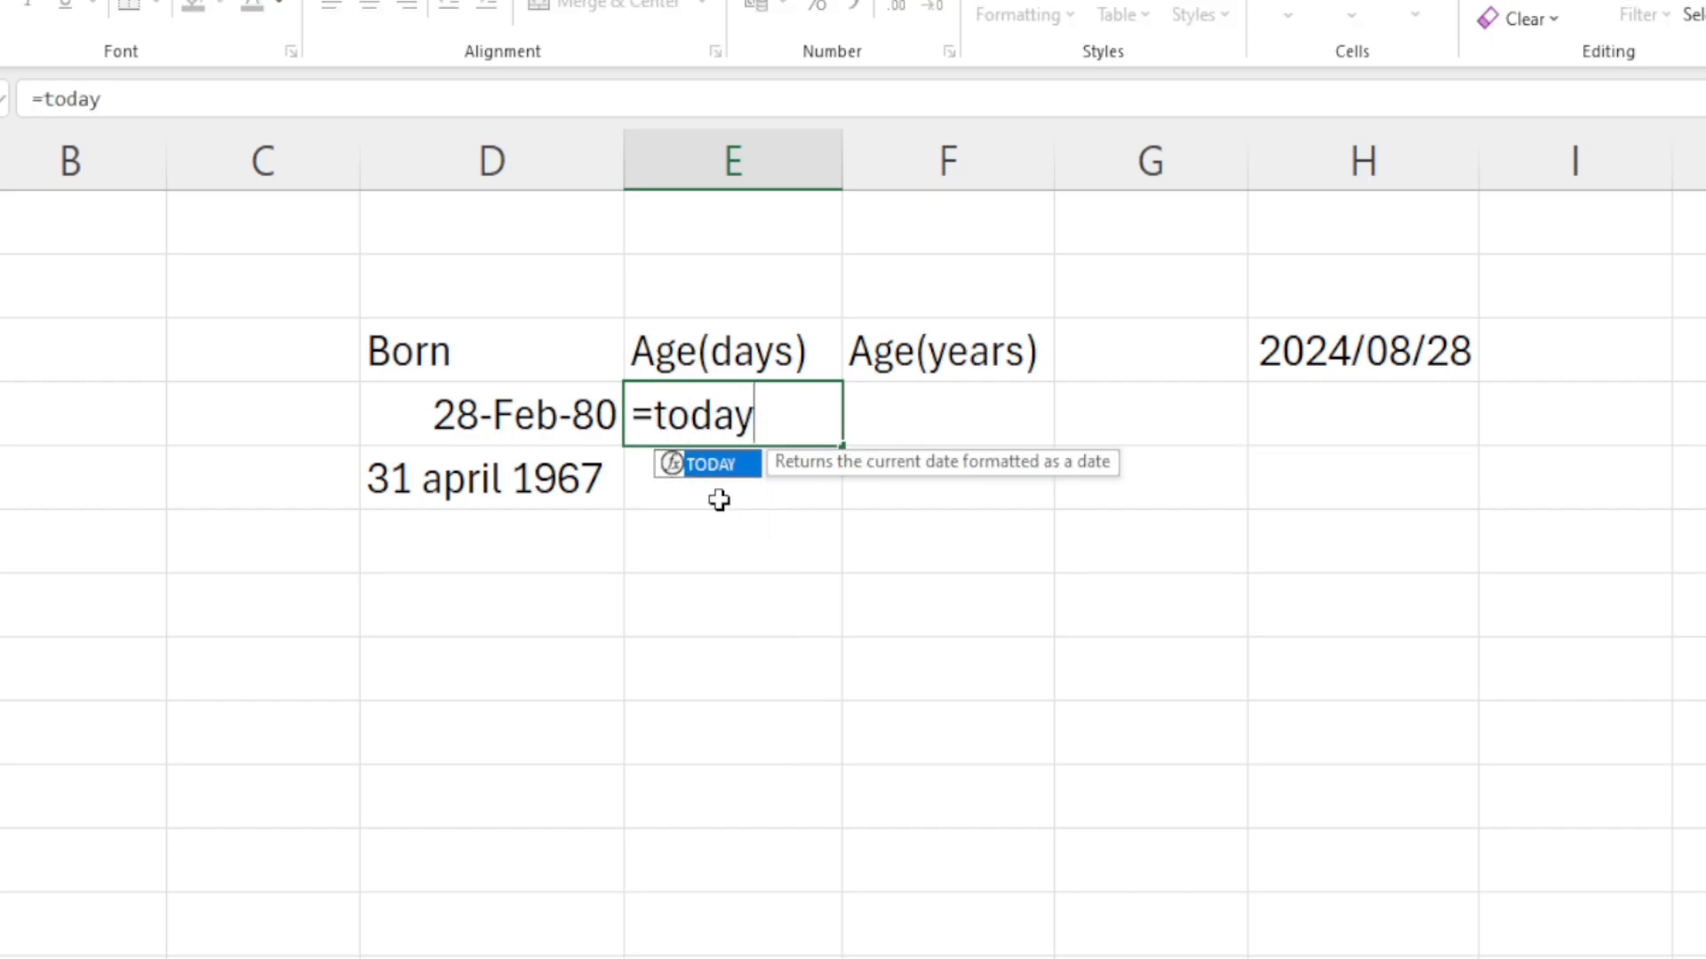
pyautogui.write('()')
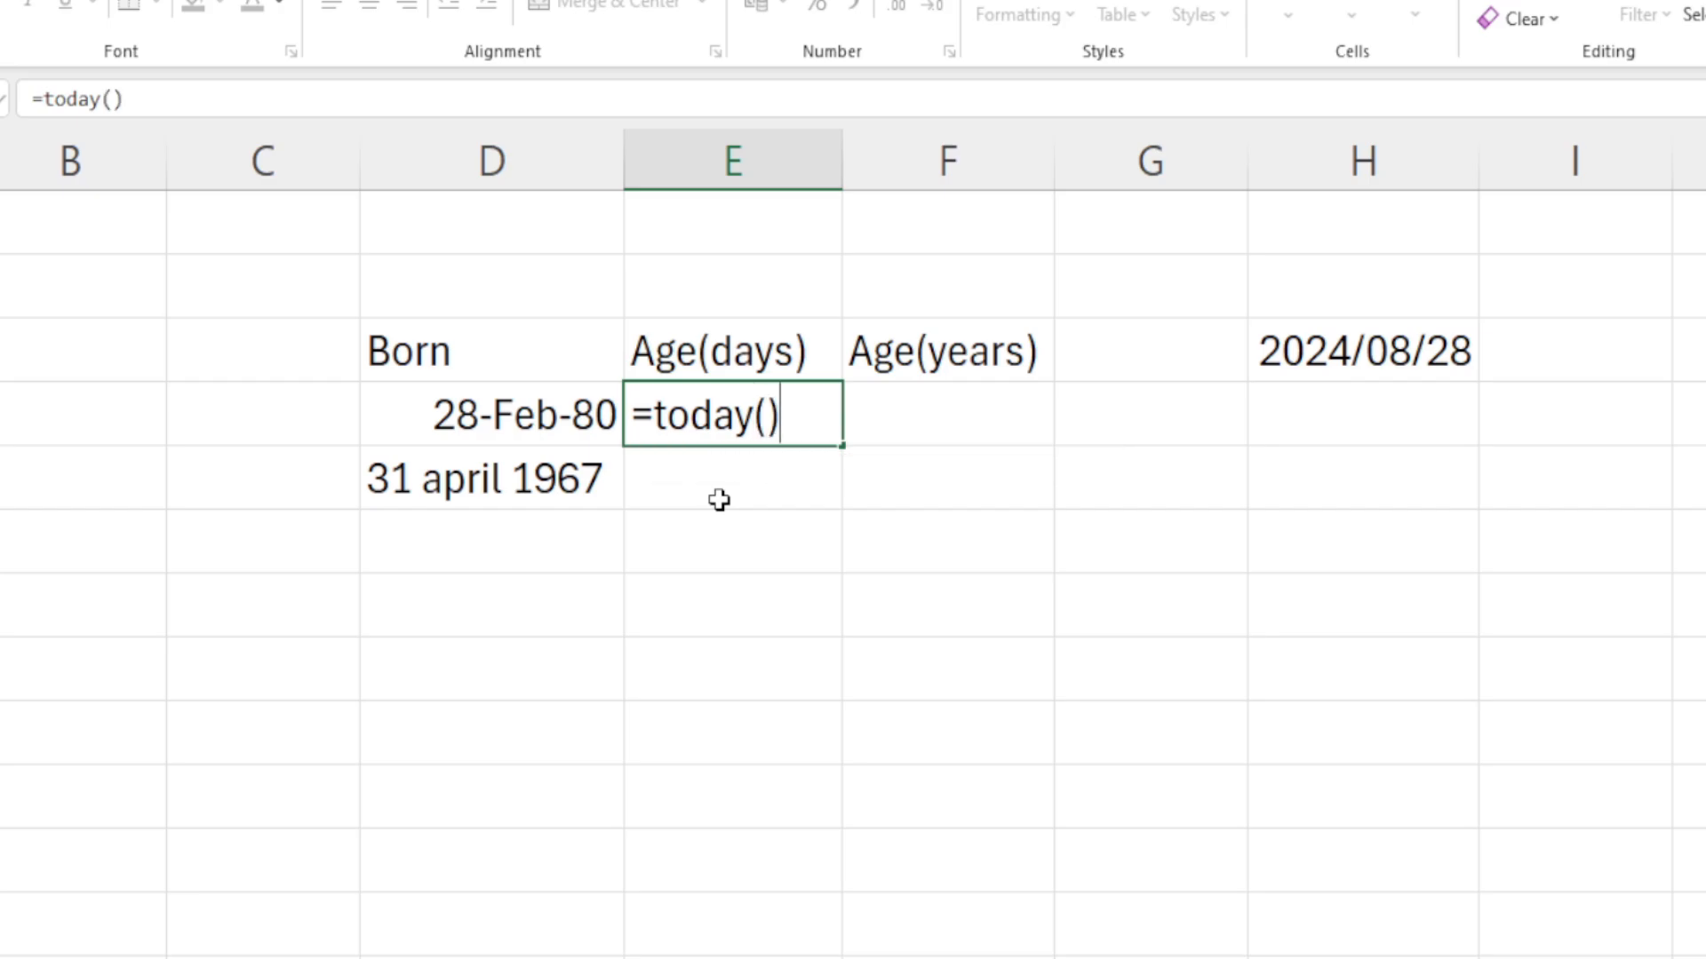
pyautogui.write('-')
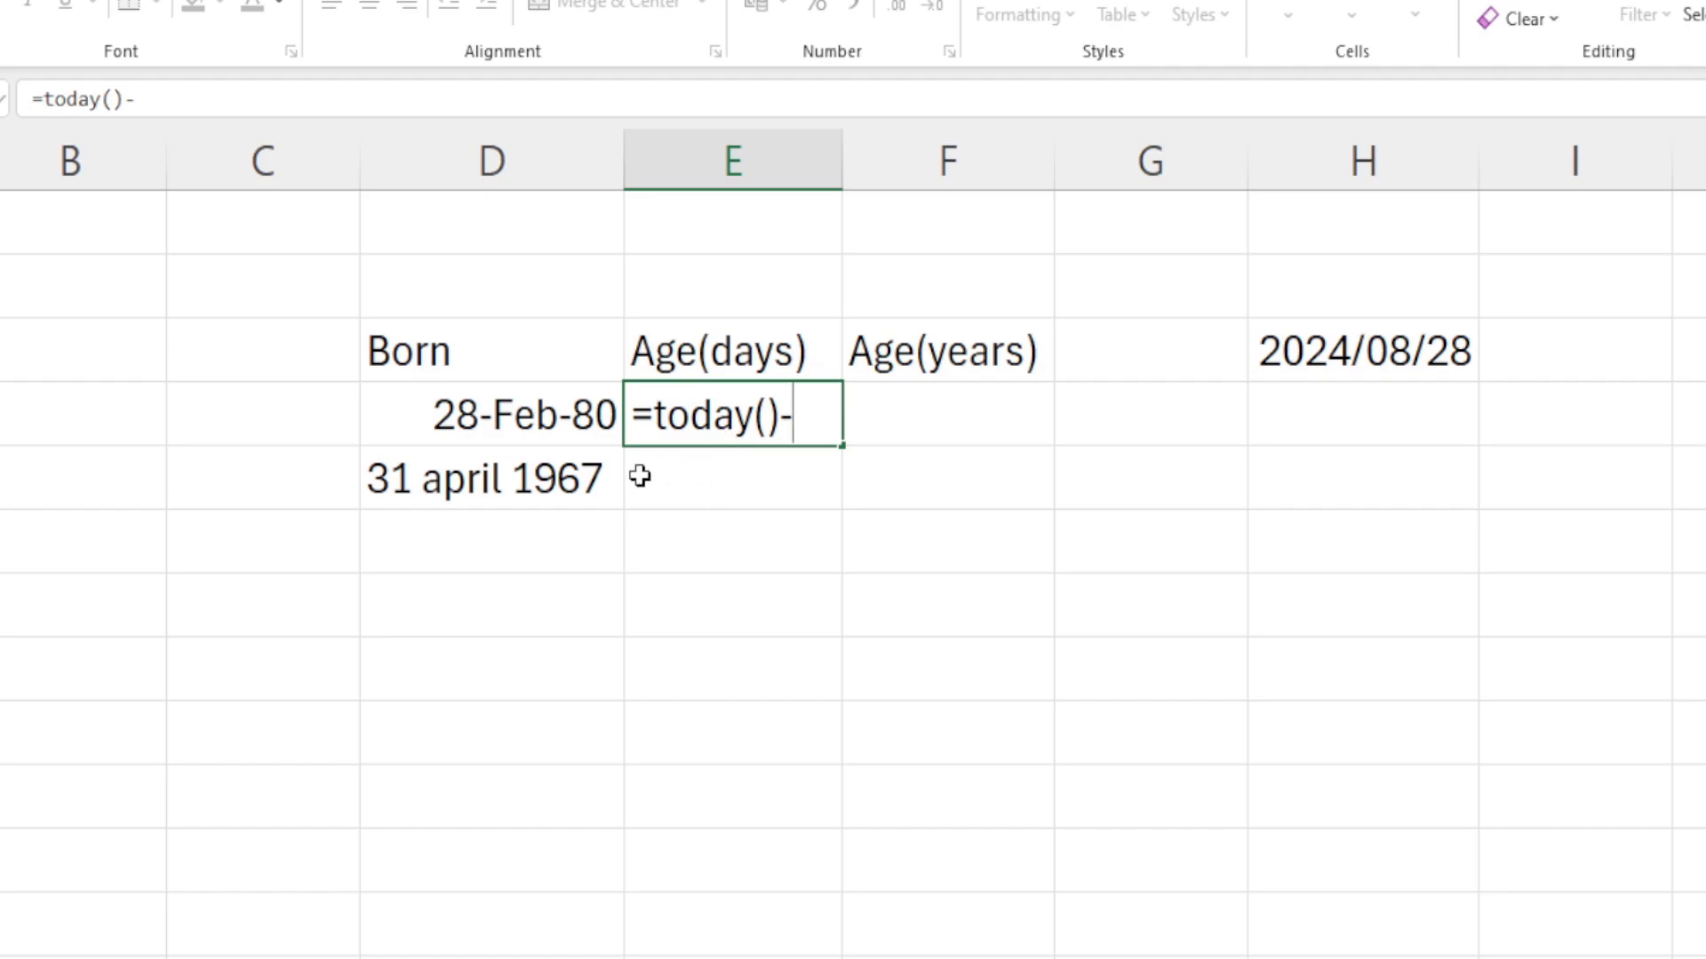
pyautogui.click(491, 415)
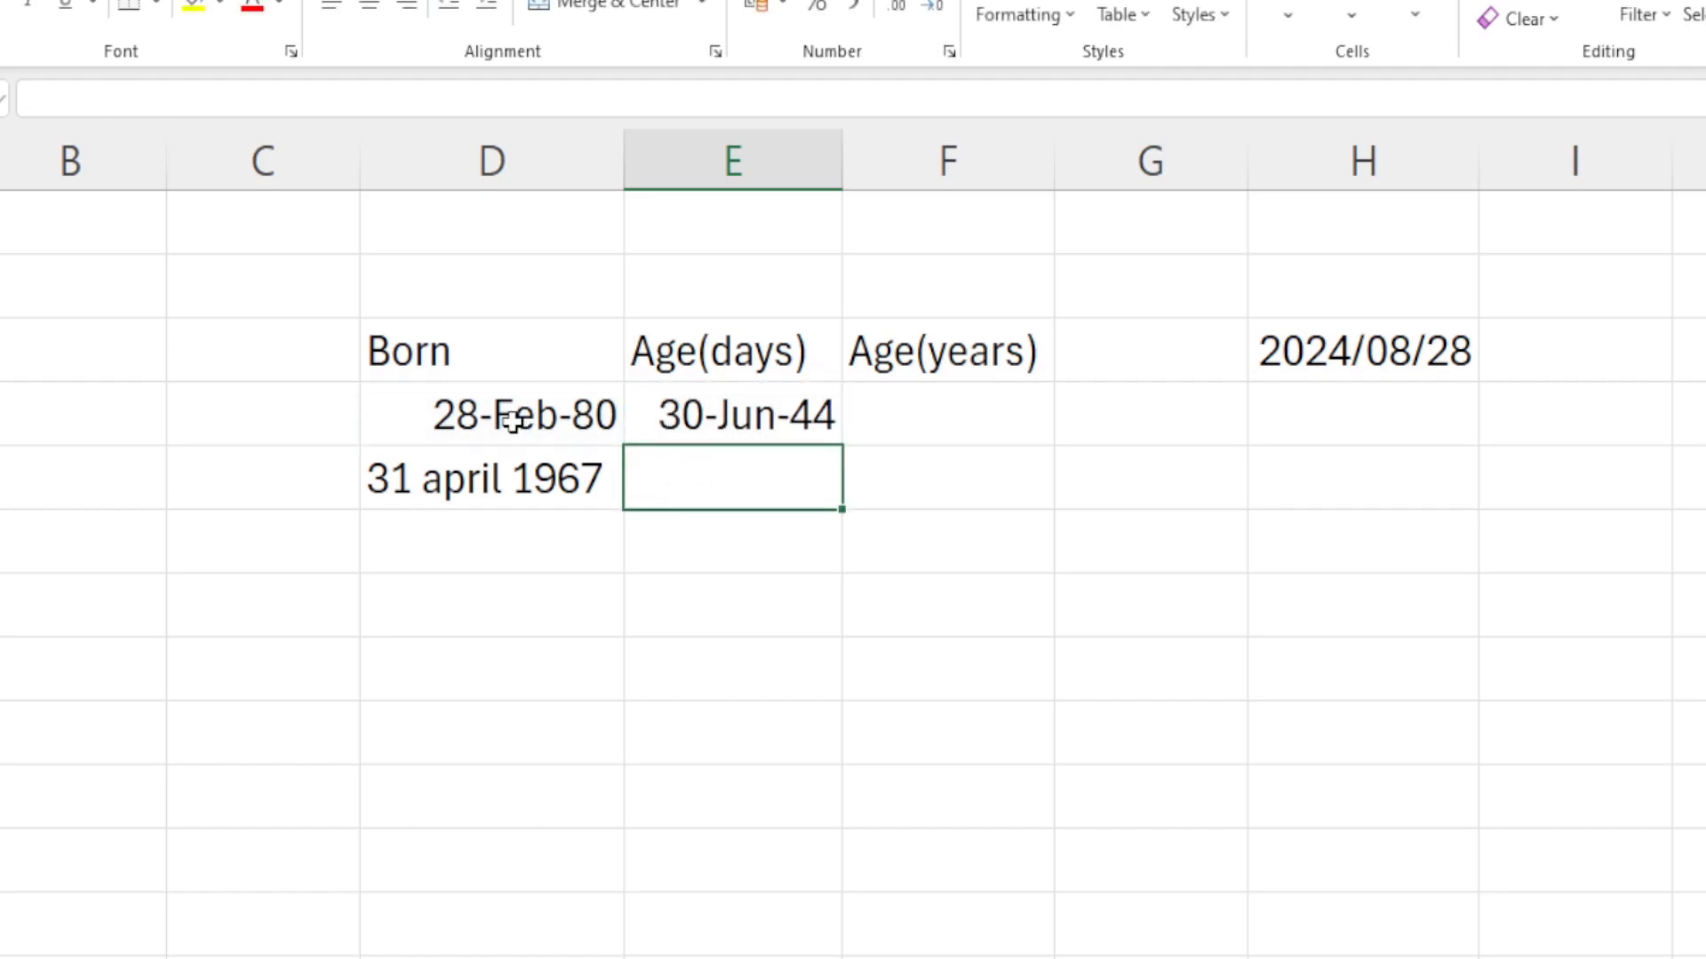
pyautogui.click(731, 414)
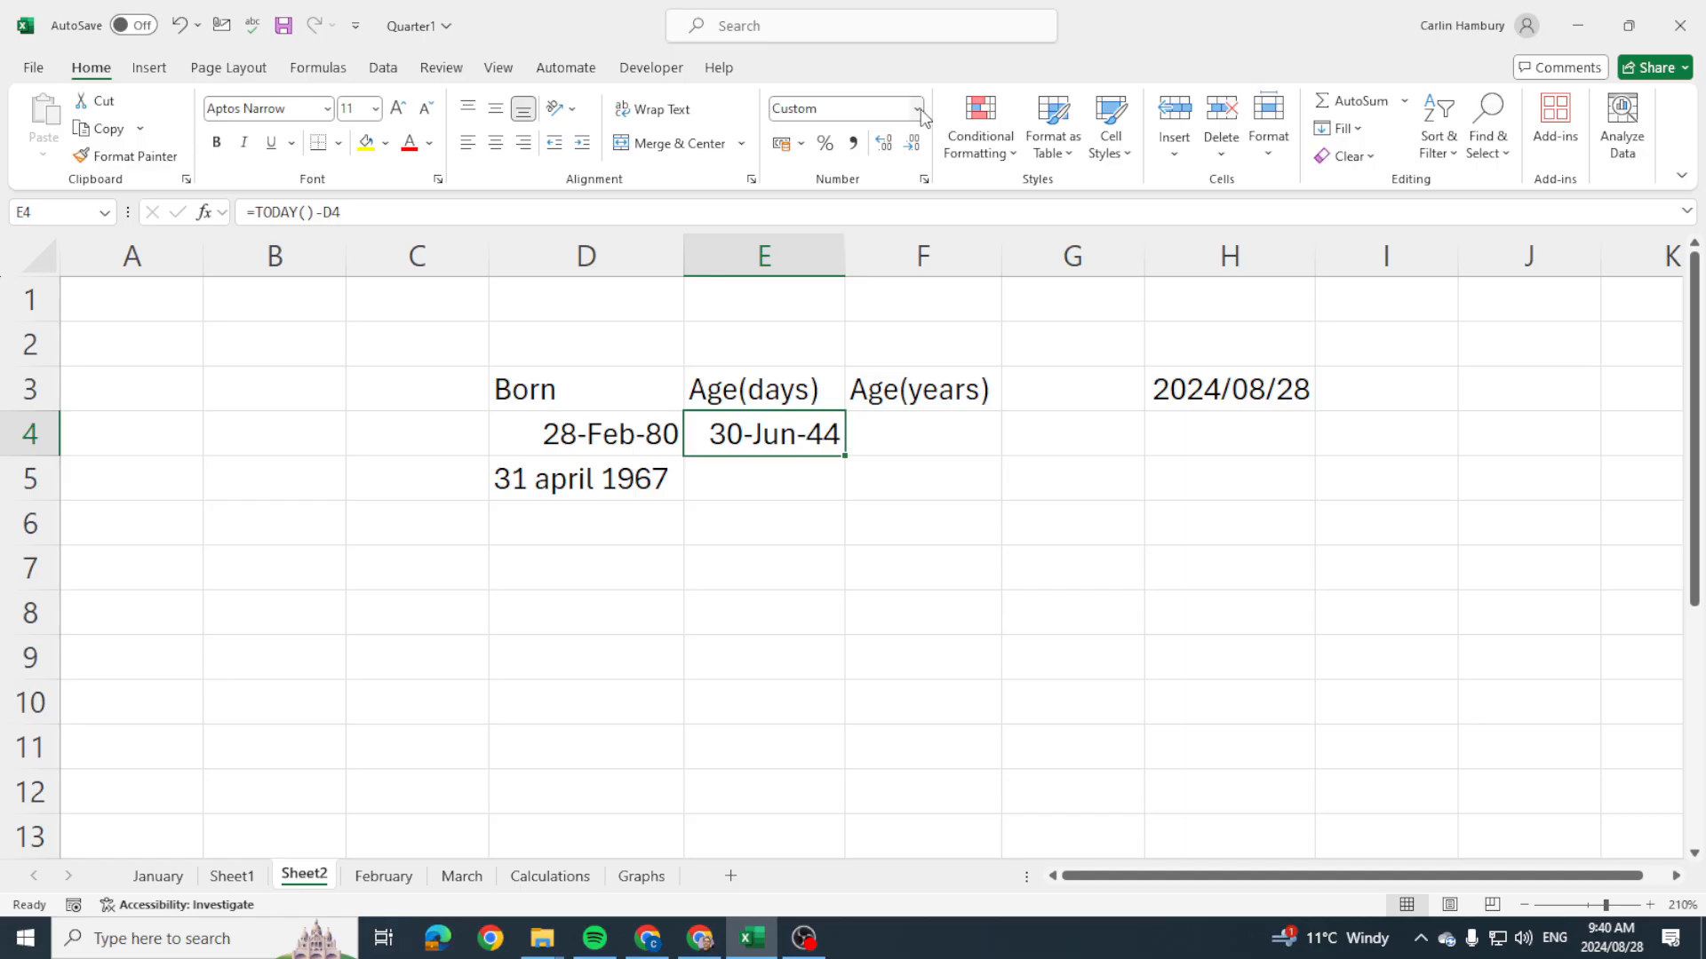
# Format E4 as Number so it shows 16253,00 days instead of a date.
pyautogui.click(919, 108)
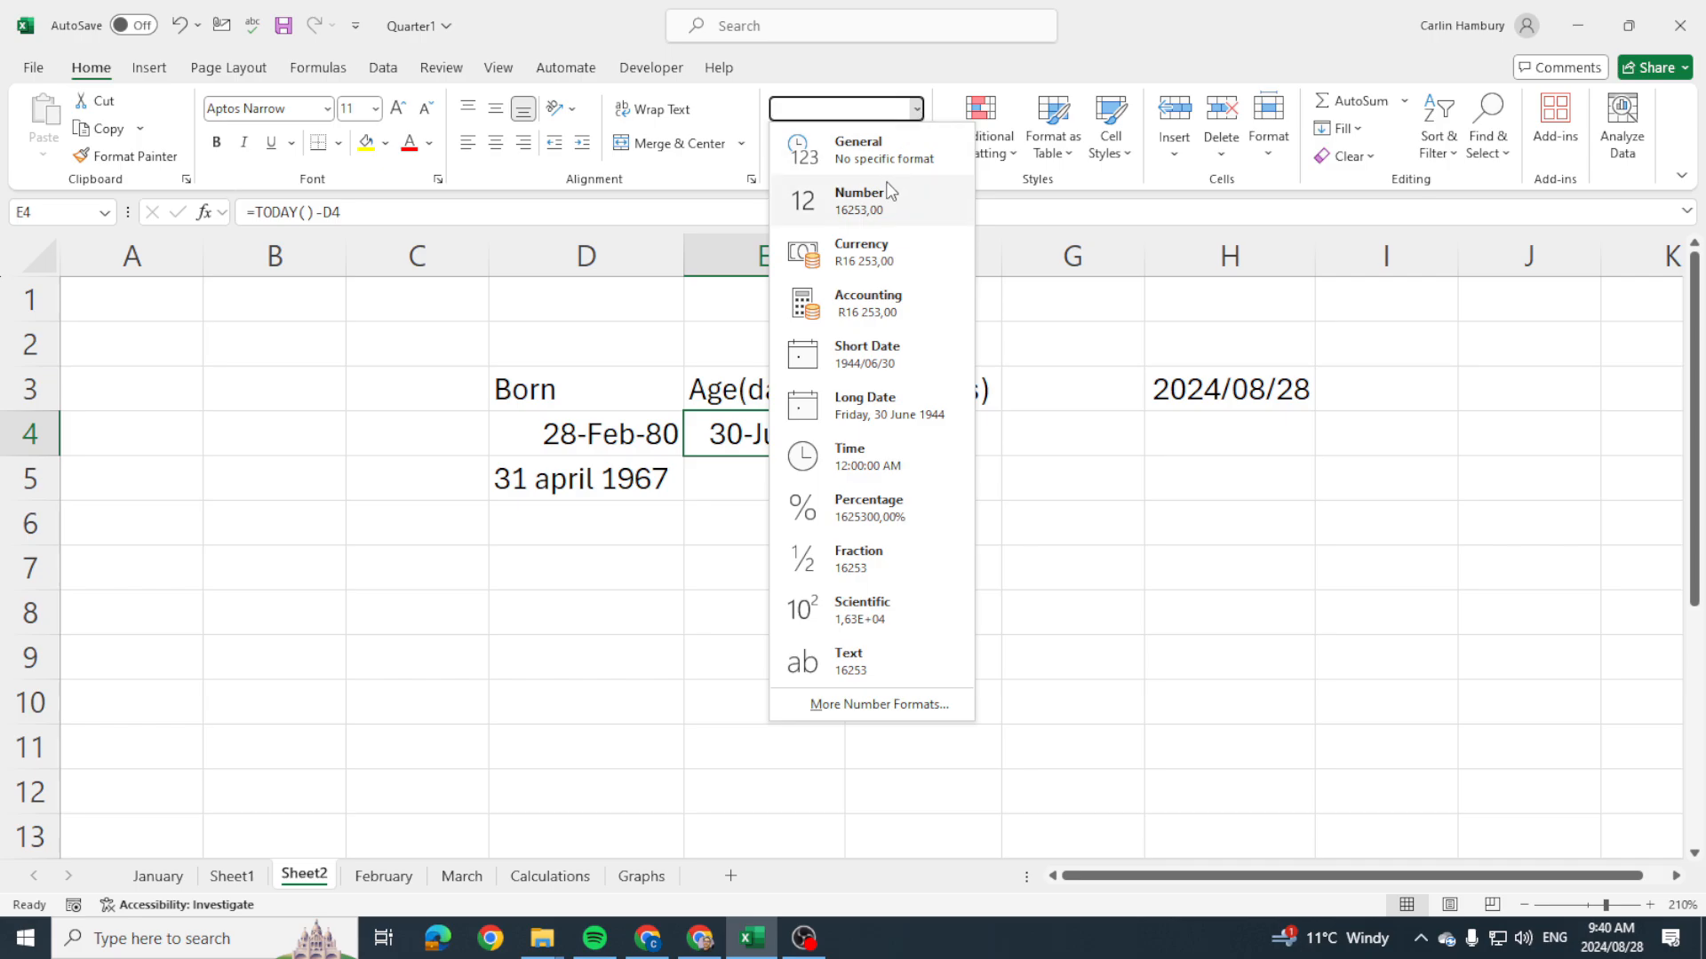
pyautogui.click(860, 201)
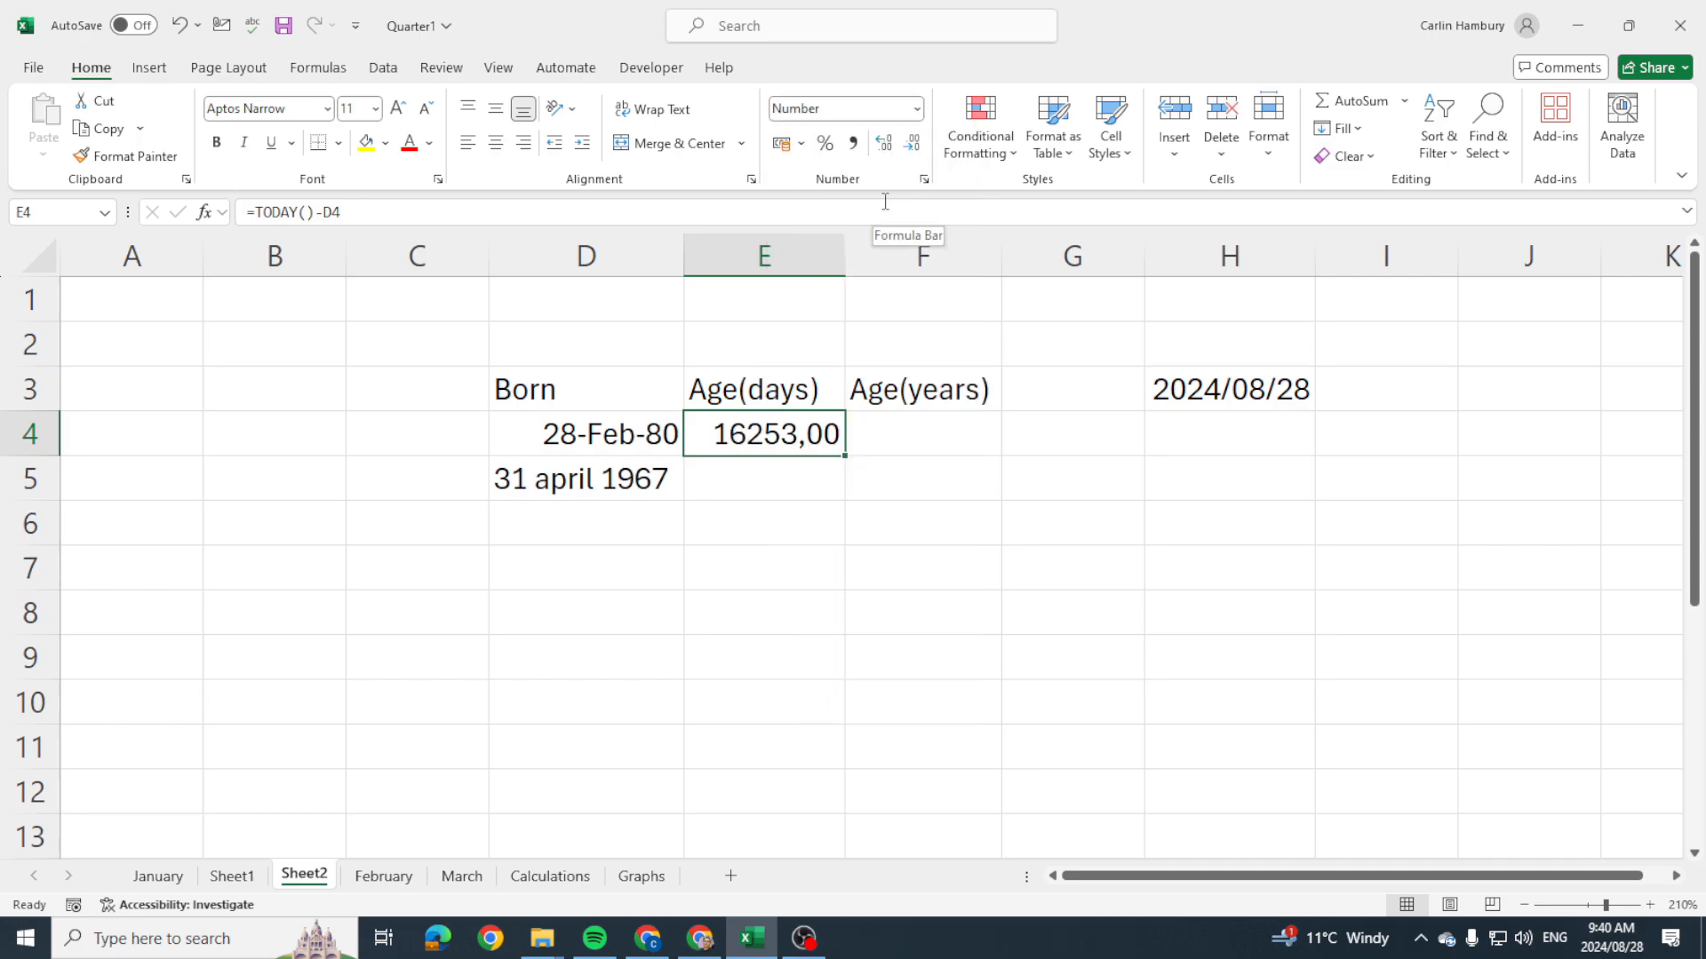
pyautogui.moveTo(786, 380)
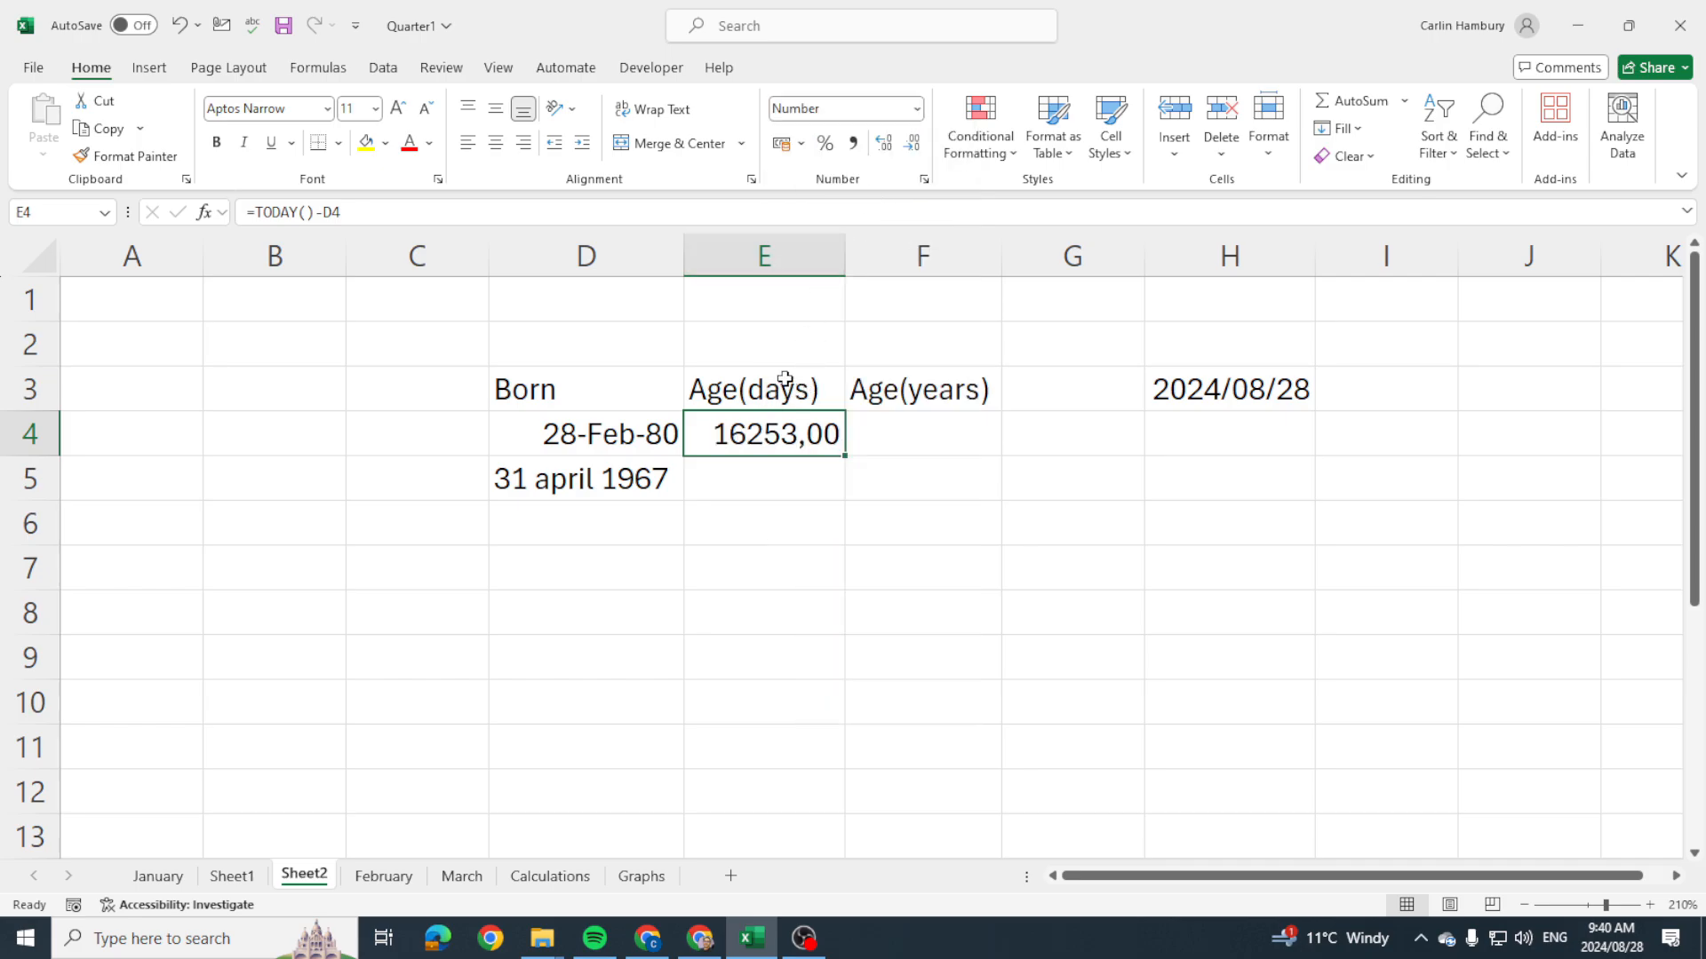
pyautogui.moveTo(764, 405)
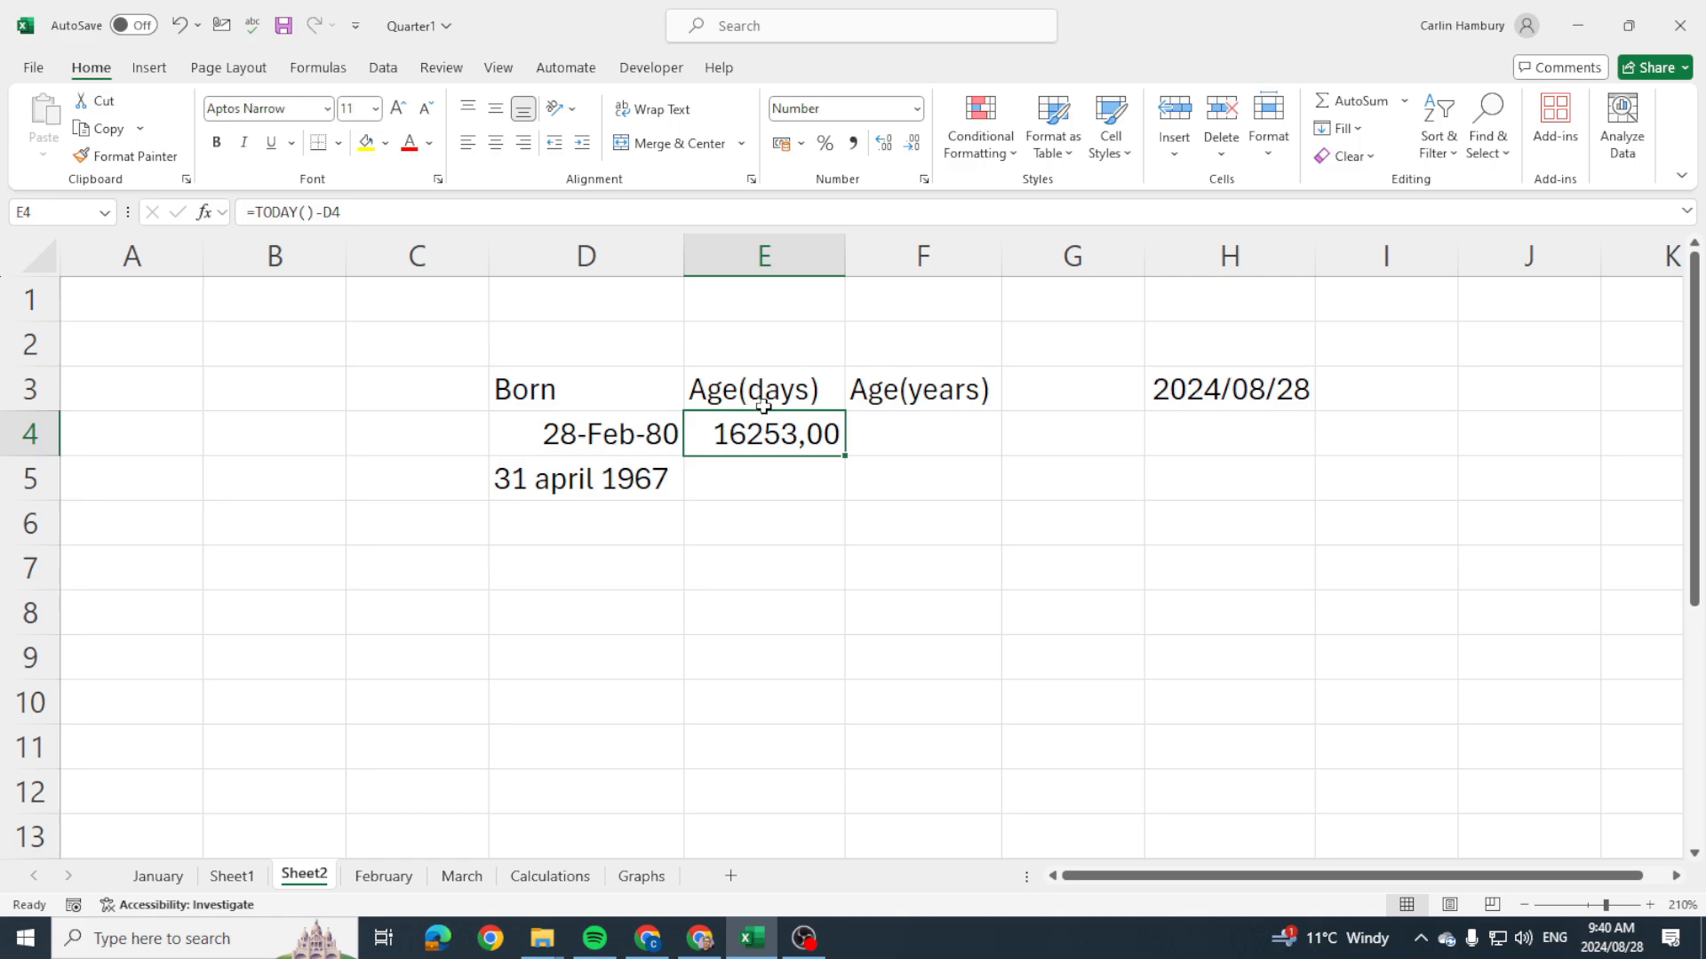
pyautogui.moveTo(785, 416)
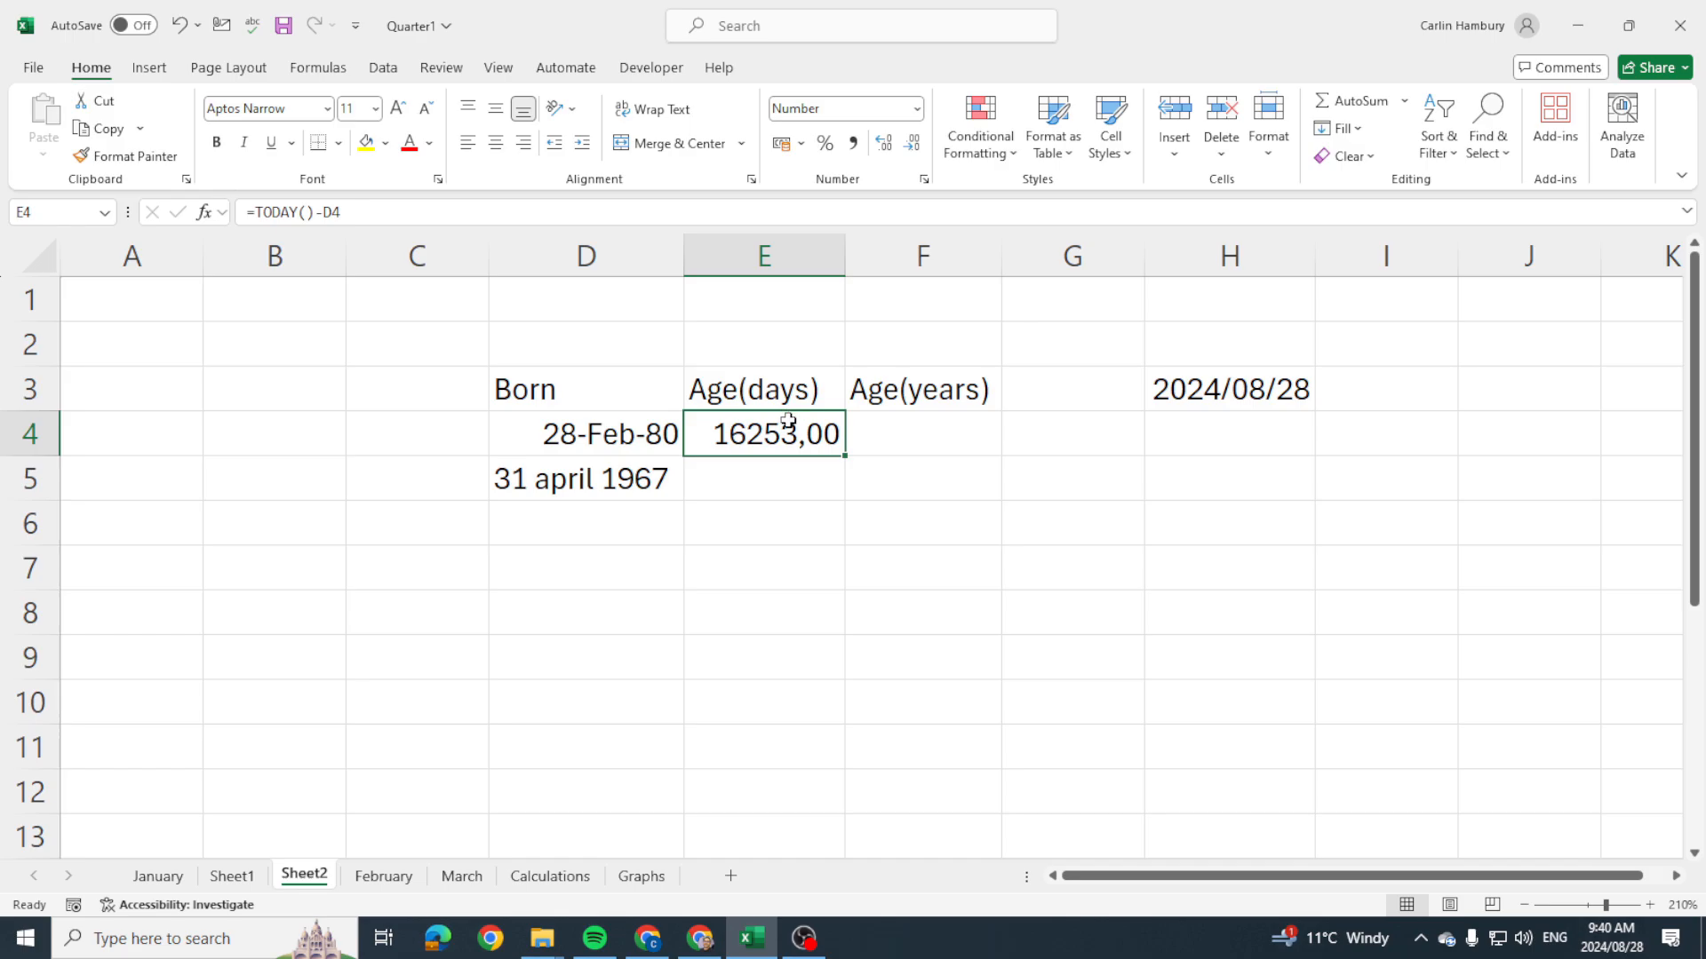
pyautogui.moveTo(776, 389)
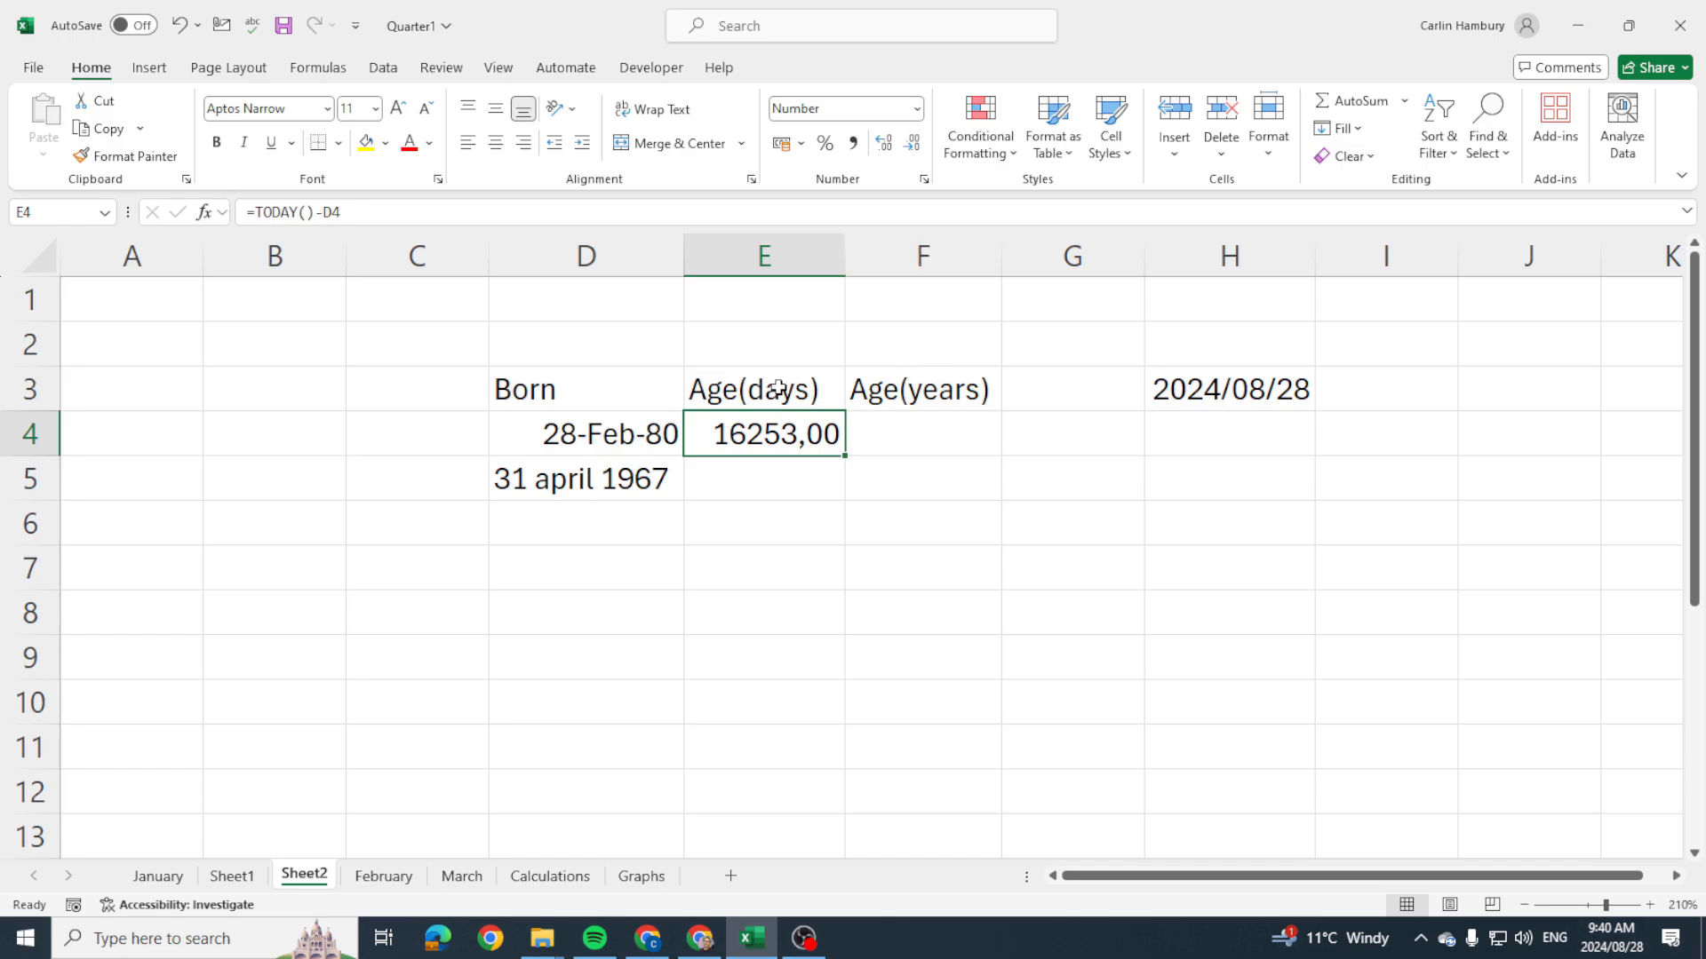
pyautogui.moveTo(705, 494)
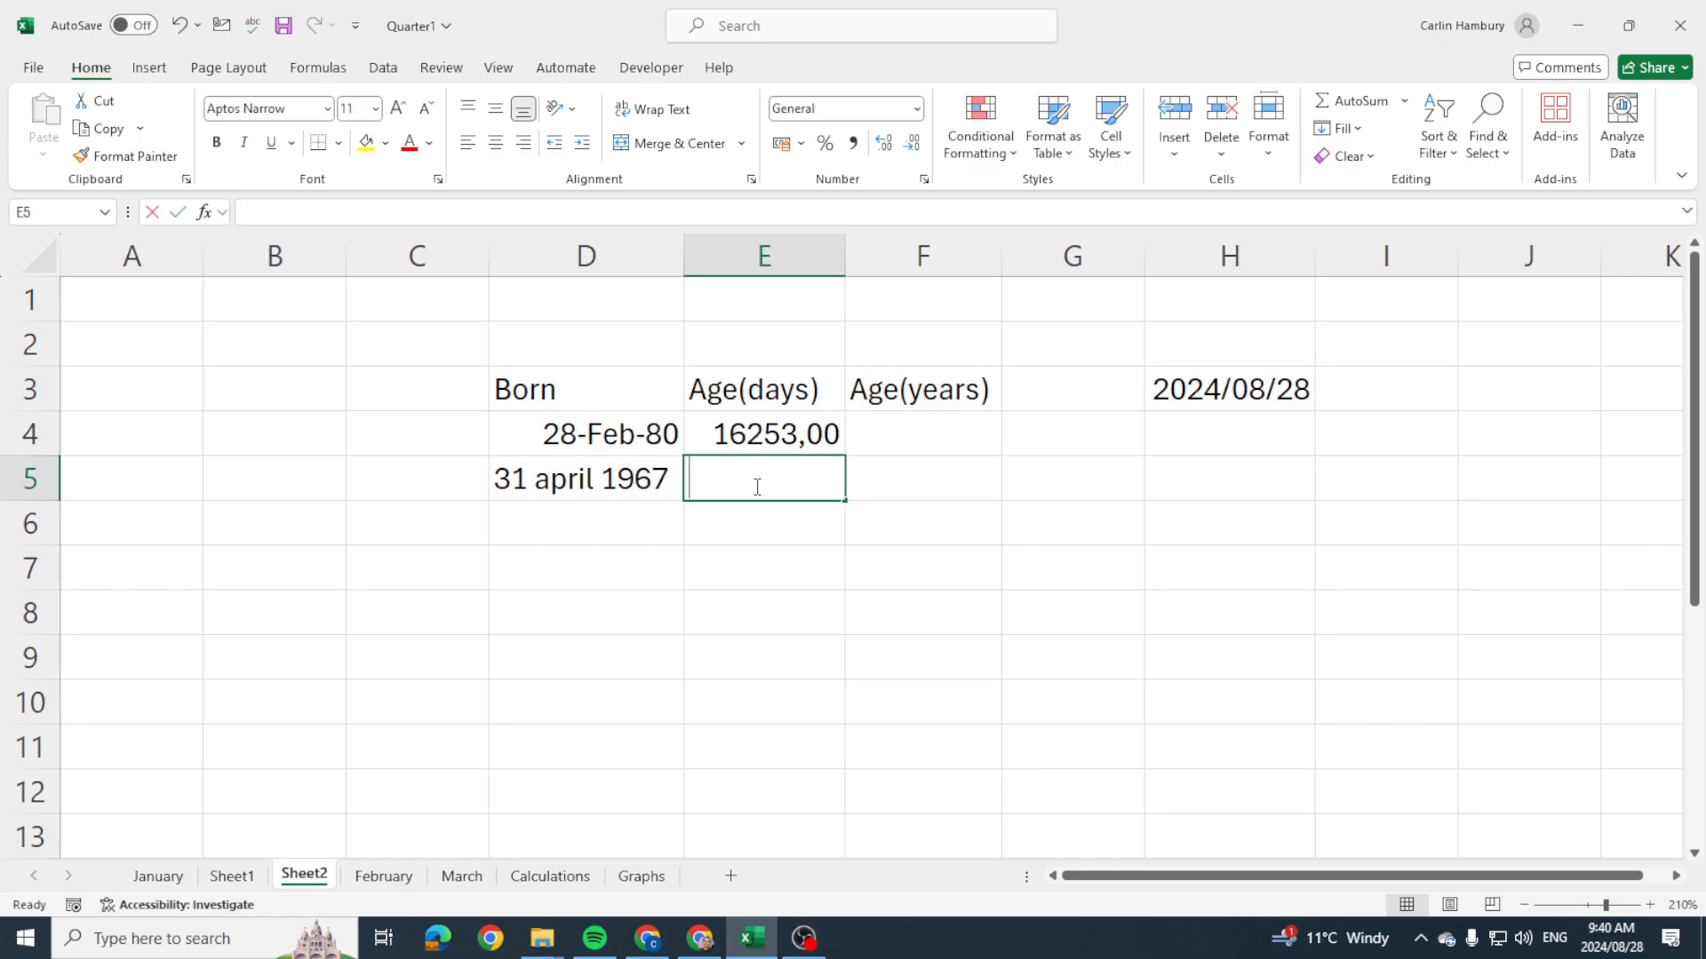
# Enter =TODAY()-D5 in E5 and format it as a number, giving 20940,00 days.
pyautogui.write('=today(')
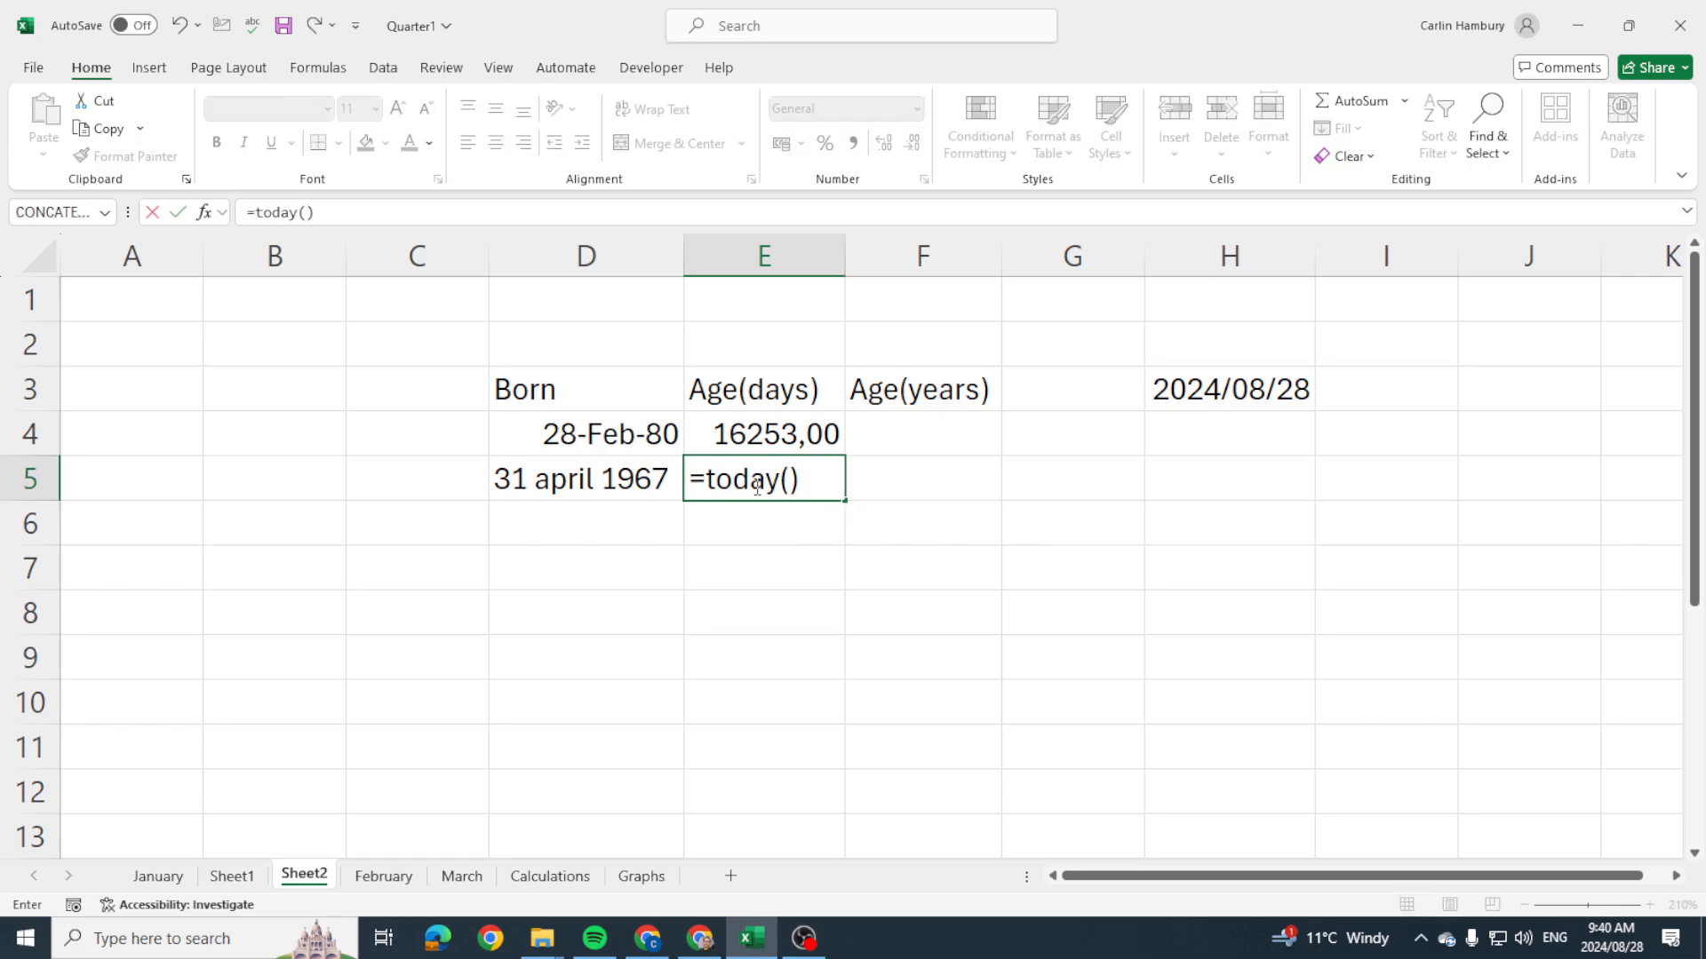
pyautogui.click(582, 477)
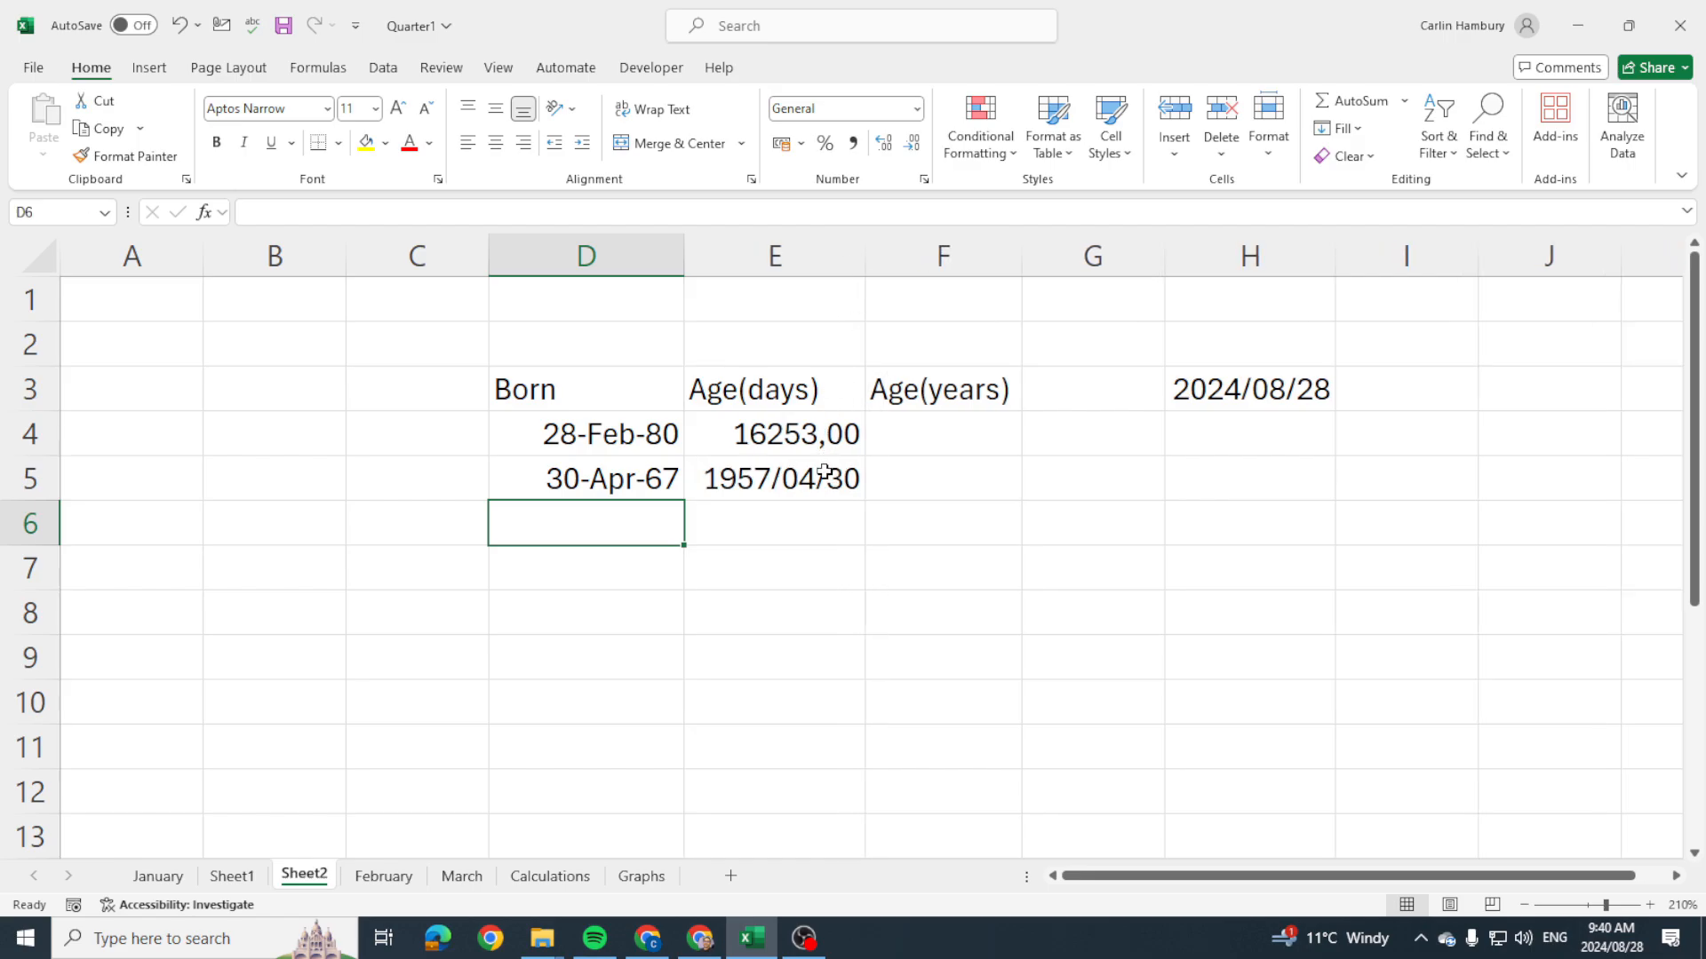
pyautogui.click(916, 108)
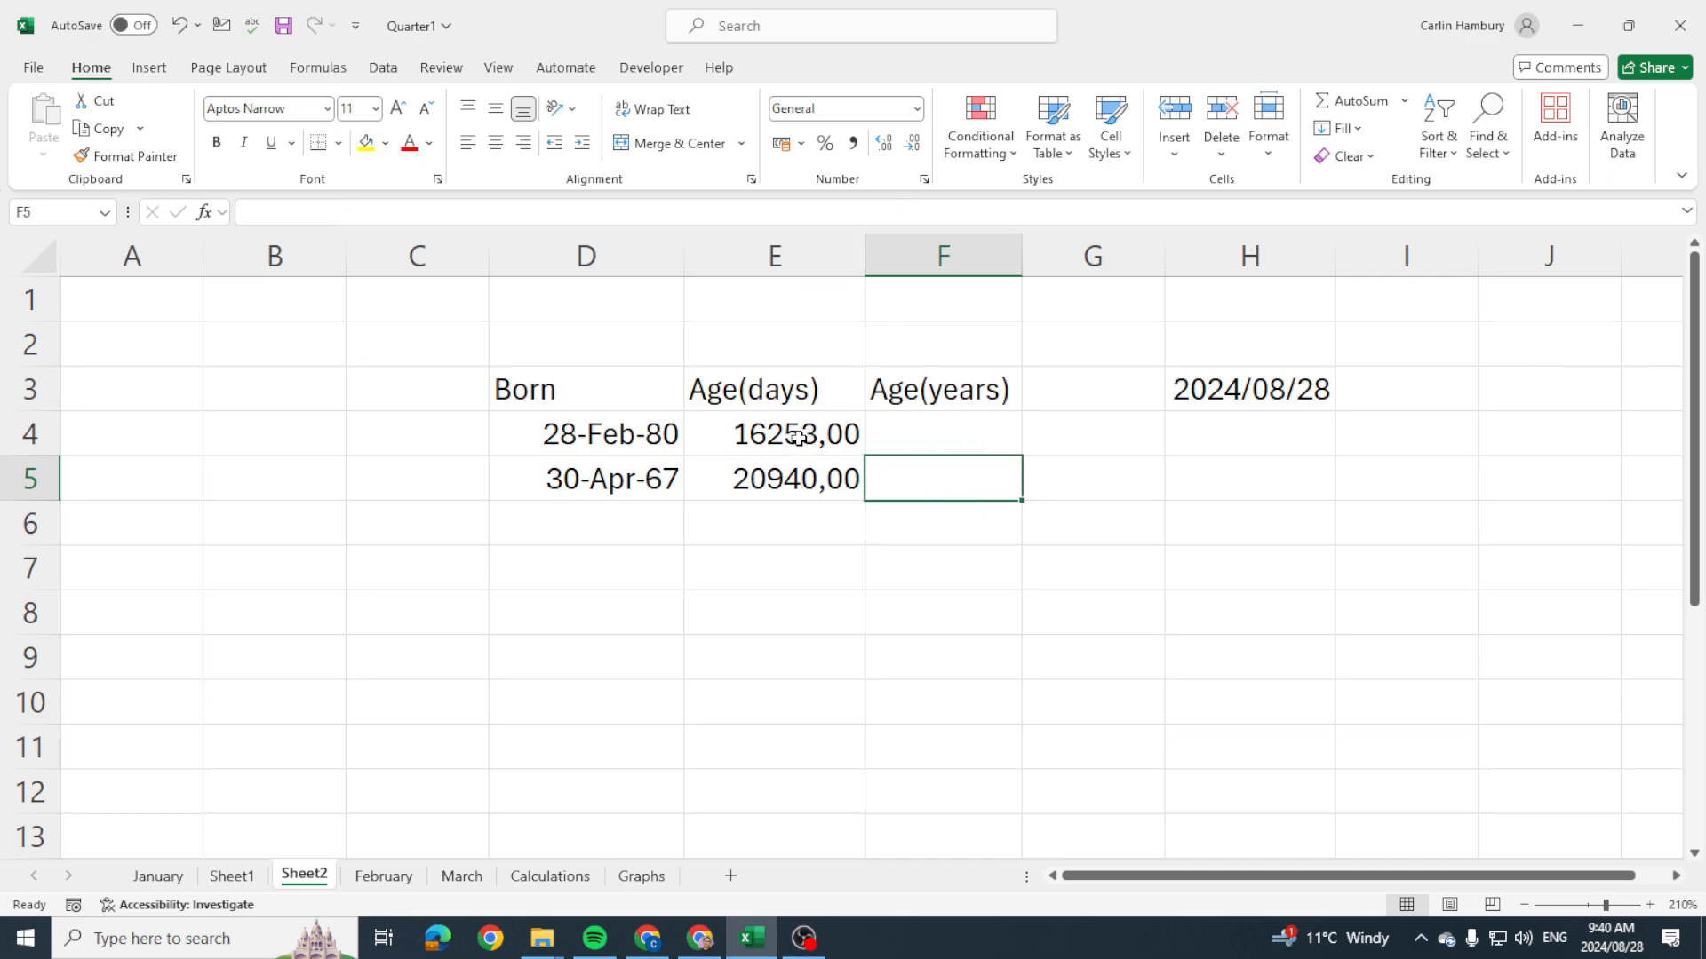
pyautogui.click(773, 433)
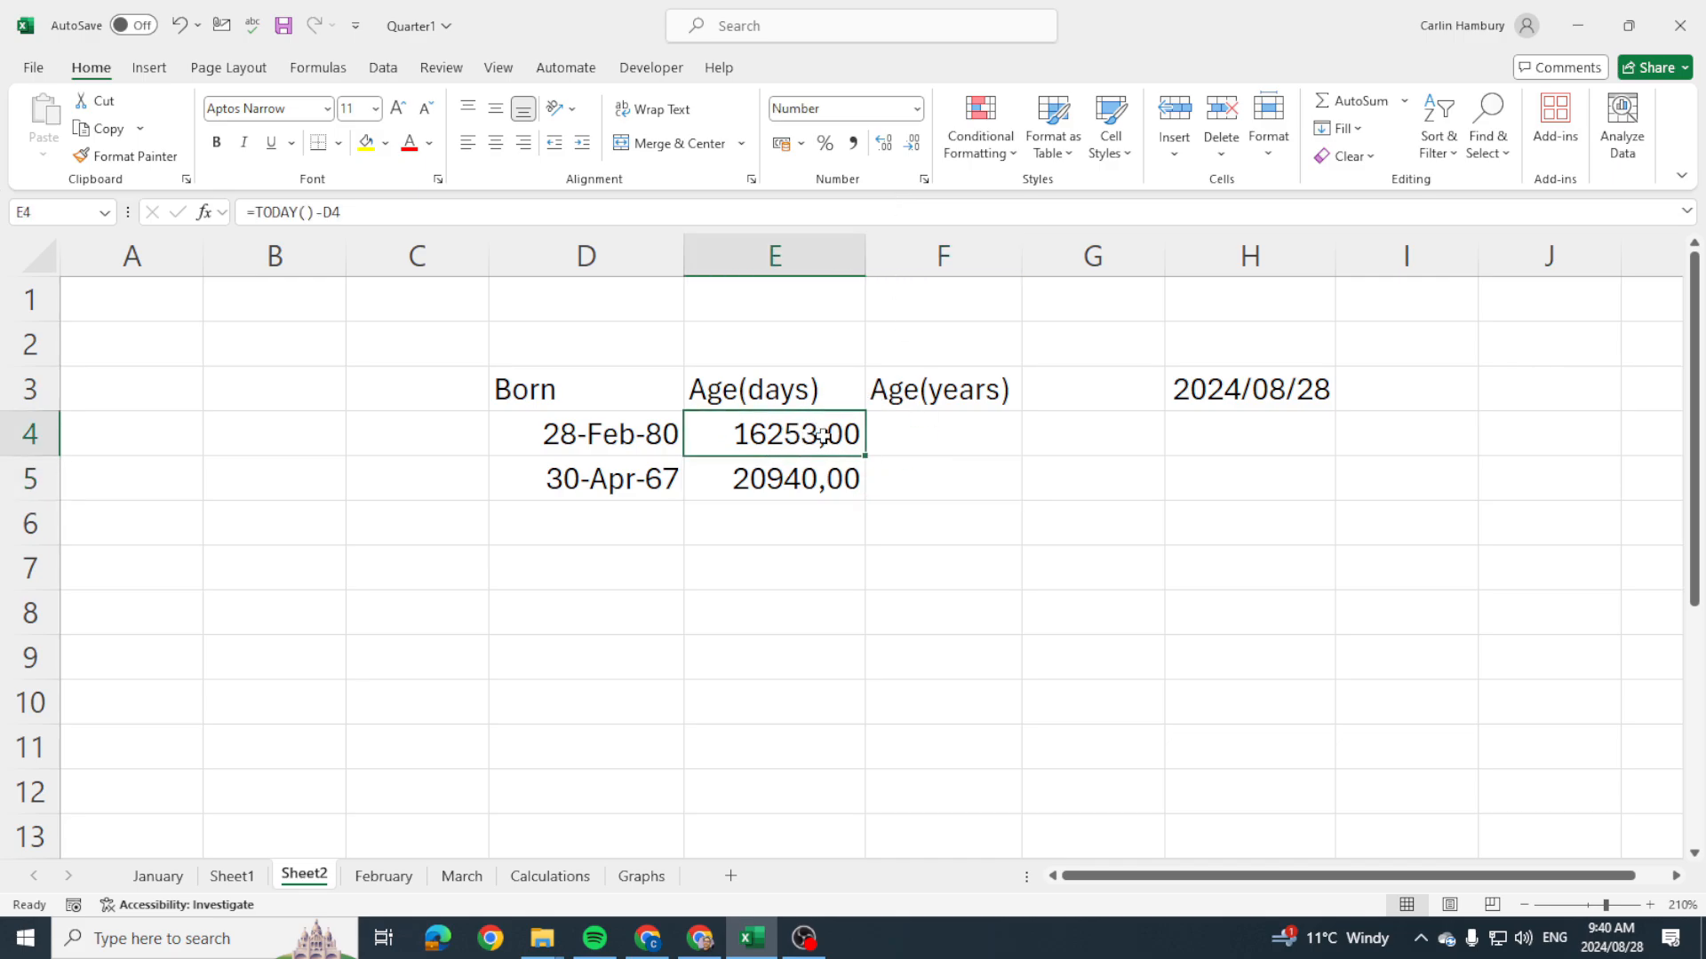
# Enter =E4/365 in F4 and remove its decimals so it shows 45 years.
pyautogui.click(941, 433)
pyautogui.write('=E4')
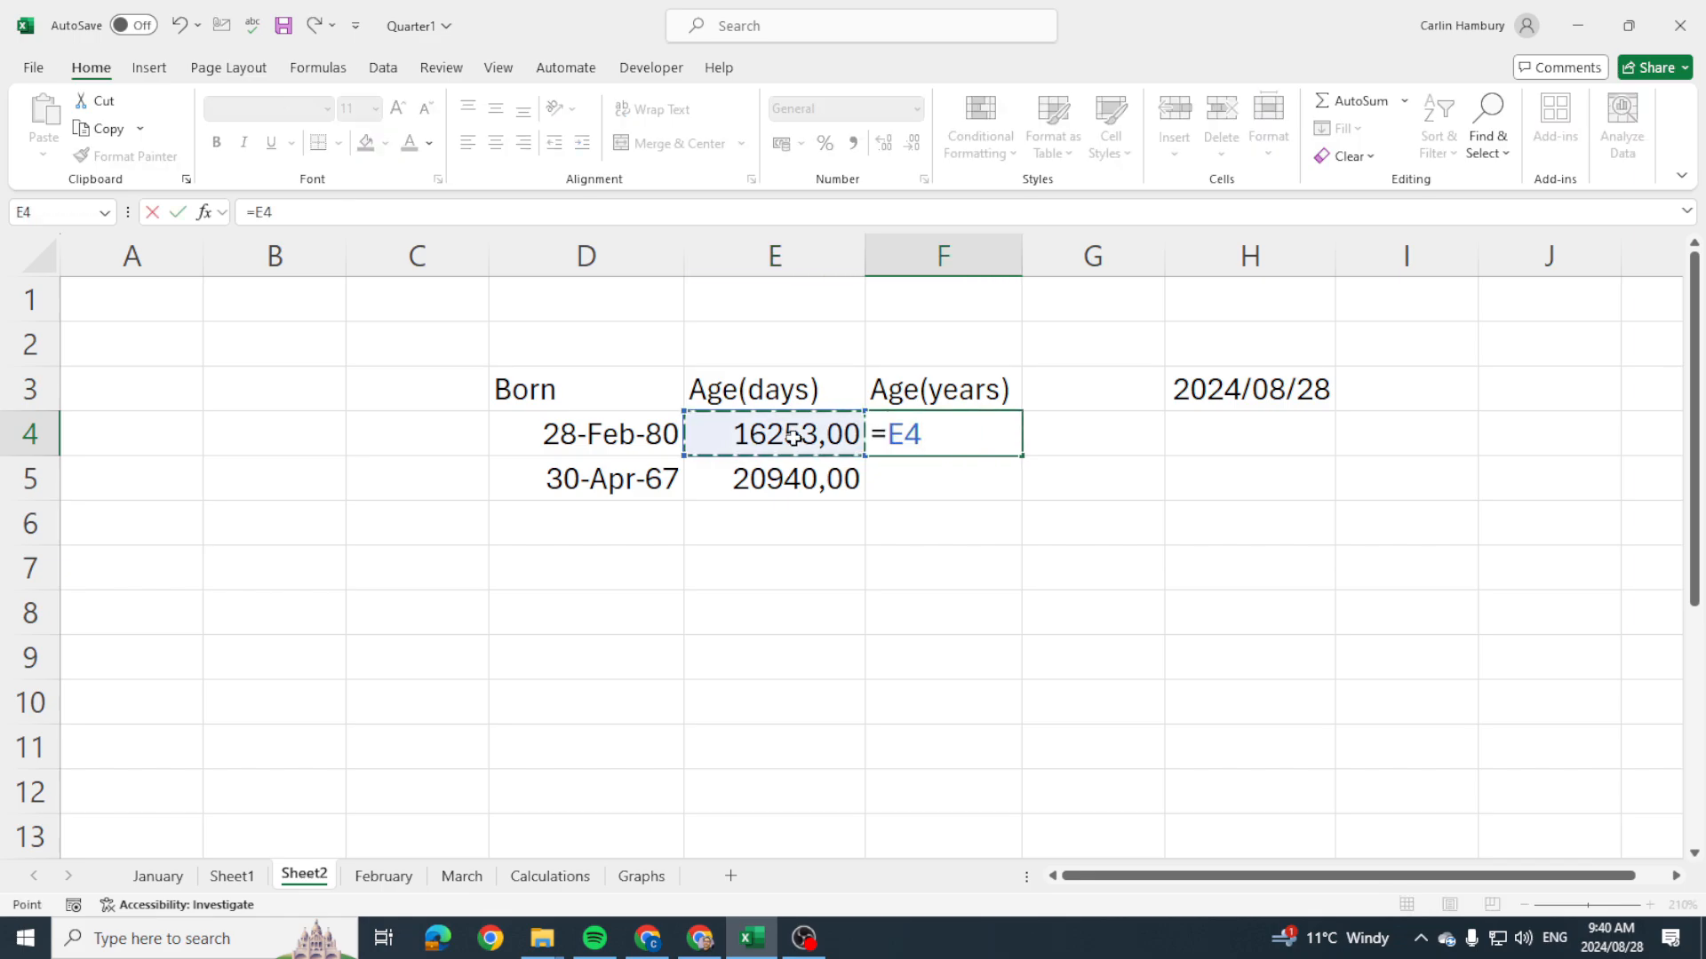
pyautogui.write('/')
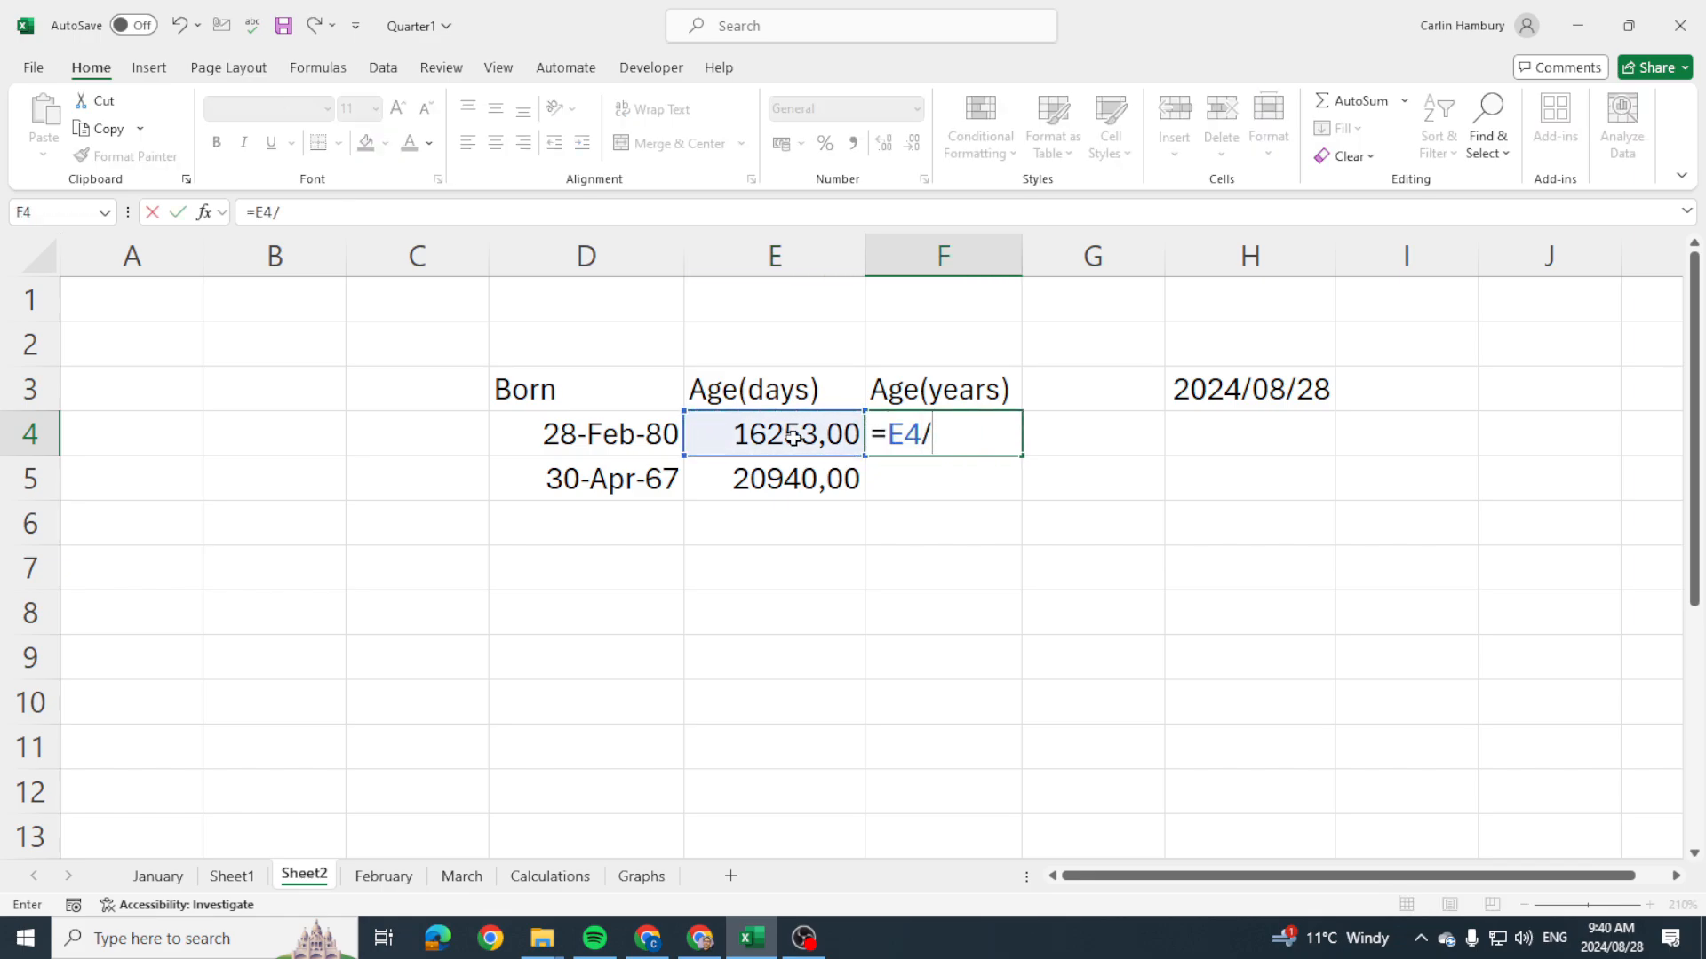
pyautogui.write('365')
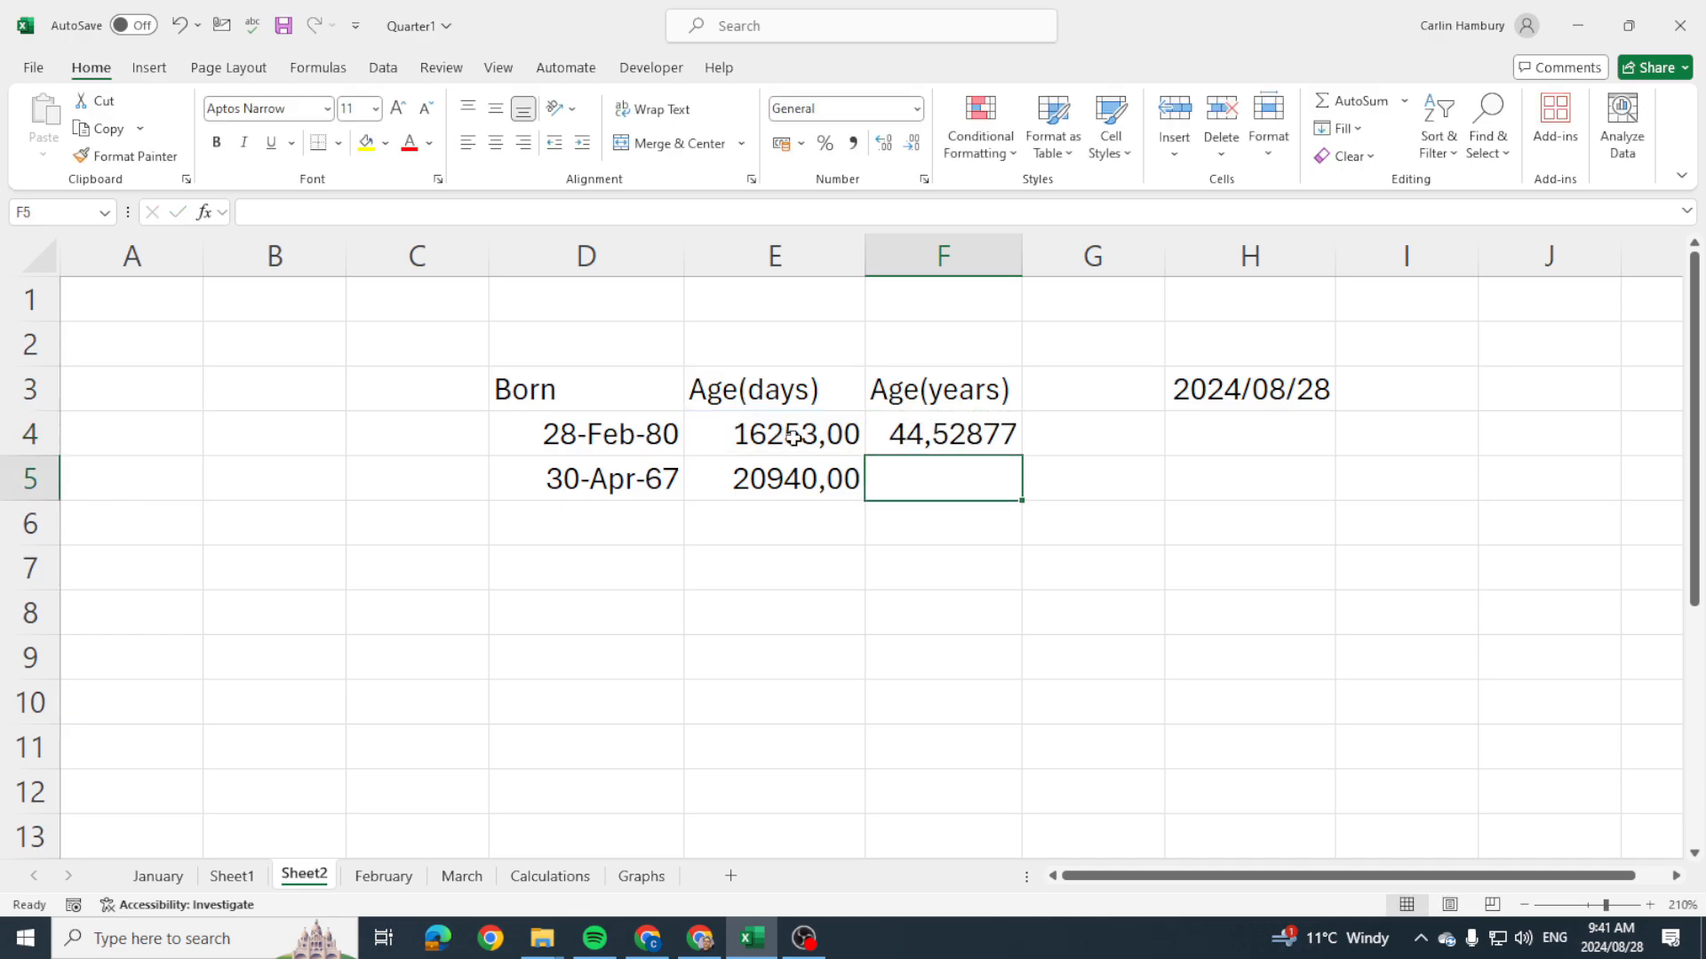
pyautogui.click(941, 434)
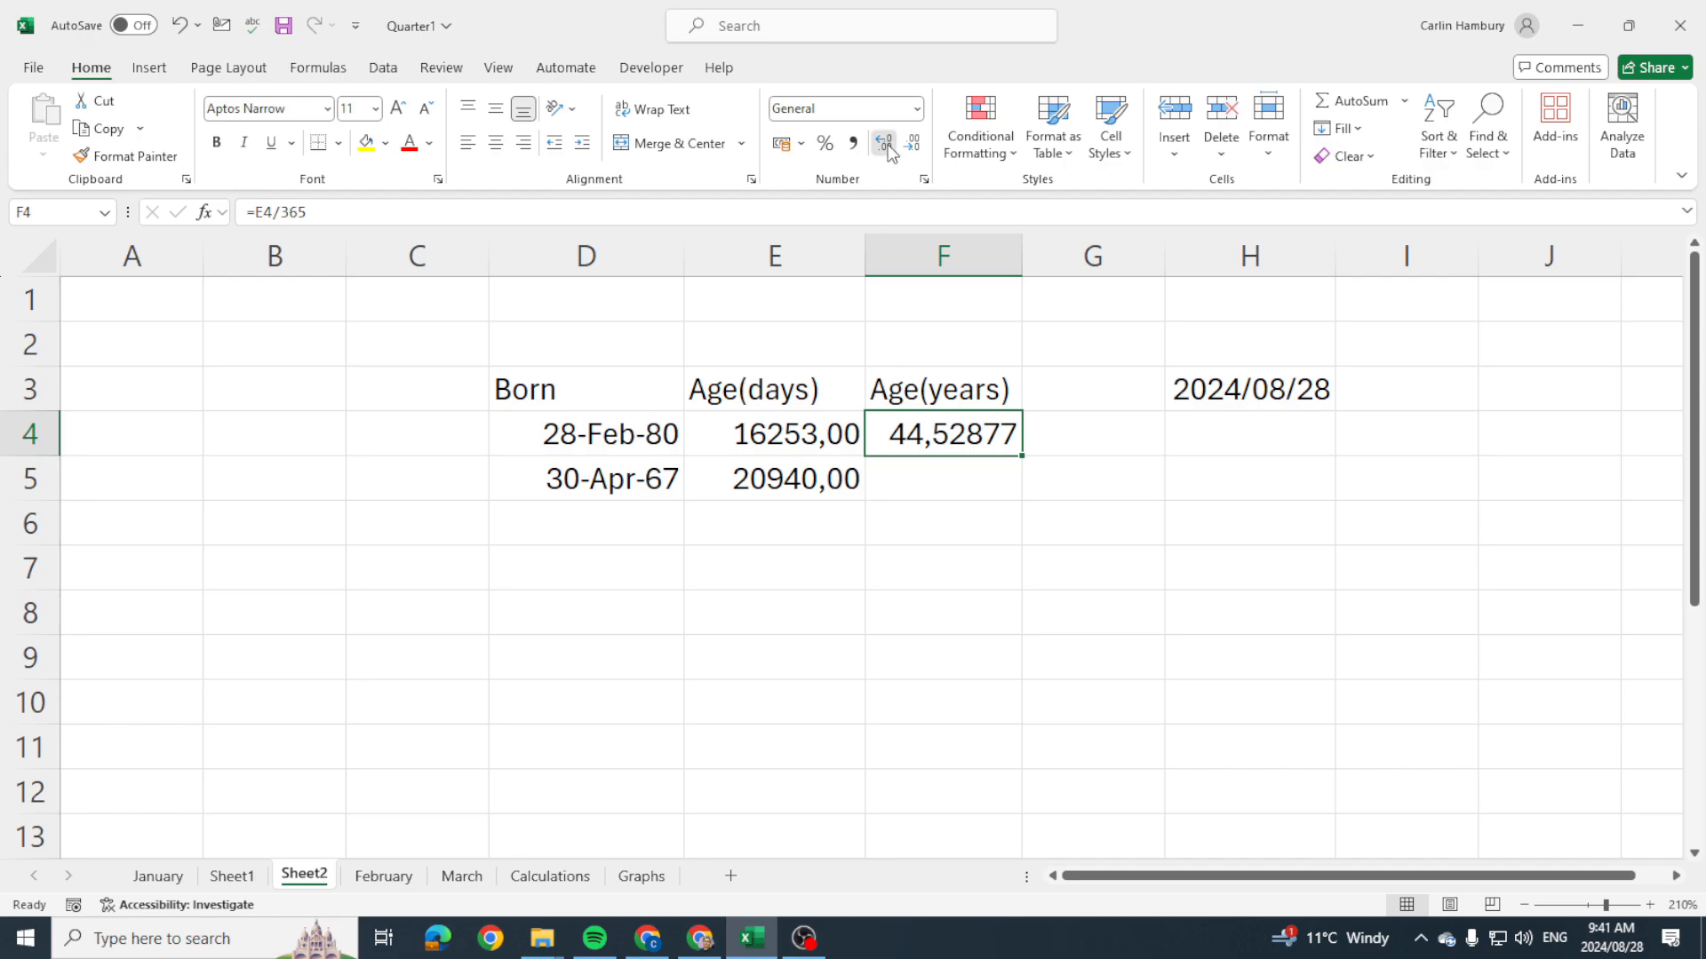
pyautogui.click(885, 142)
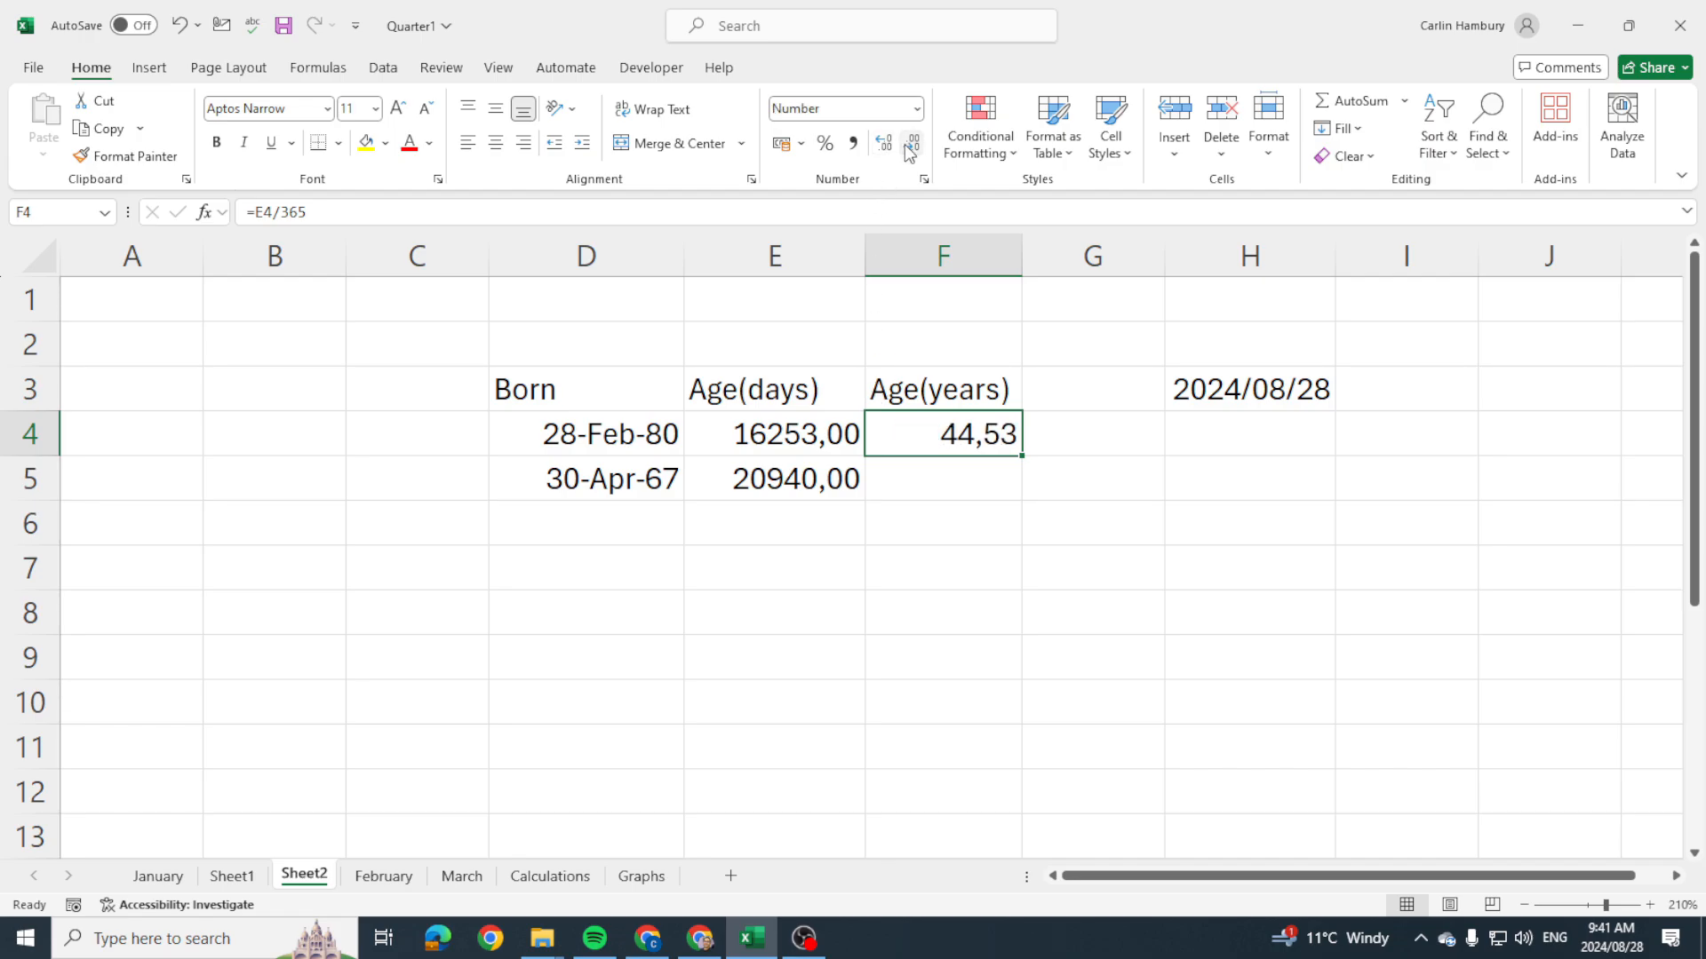
pyautogui.click(908, 142)
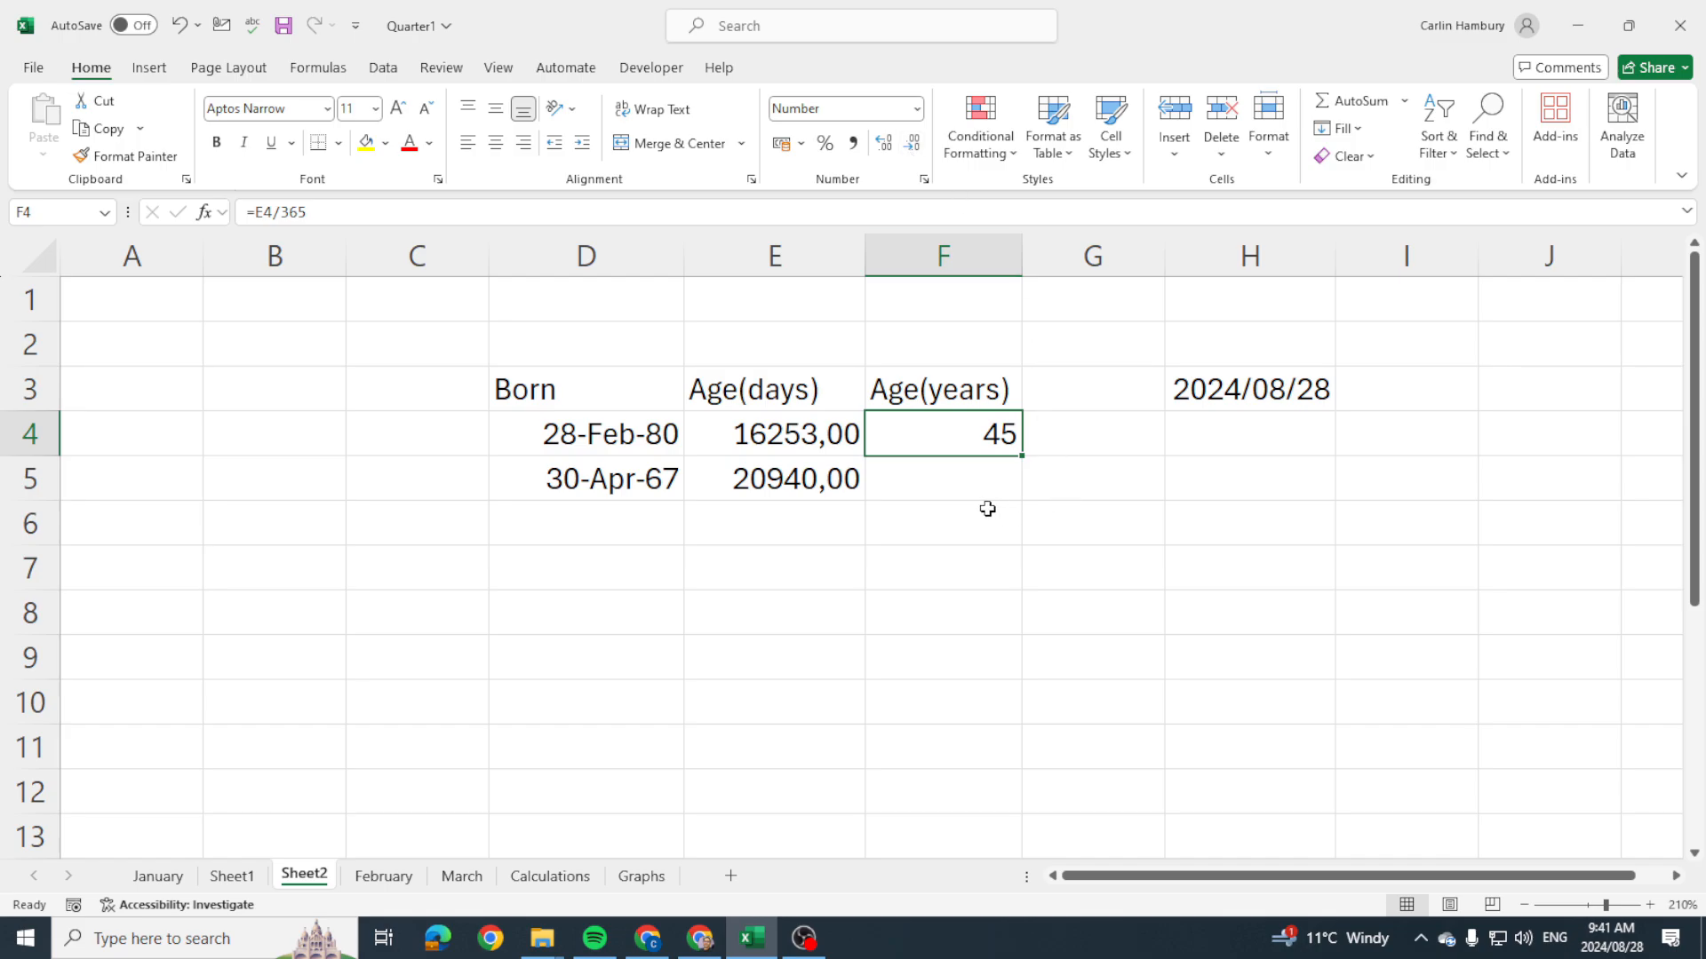
pyautogui.click(942, 478)
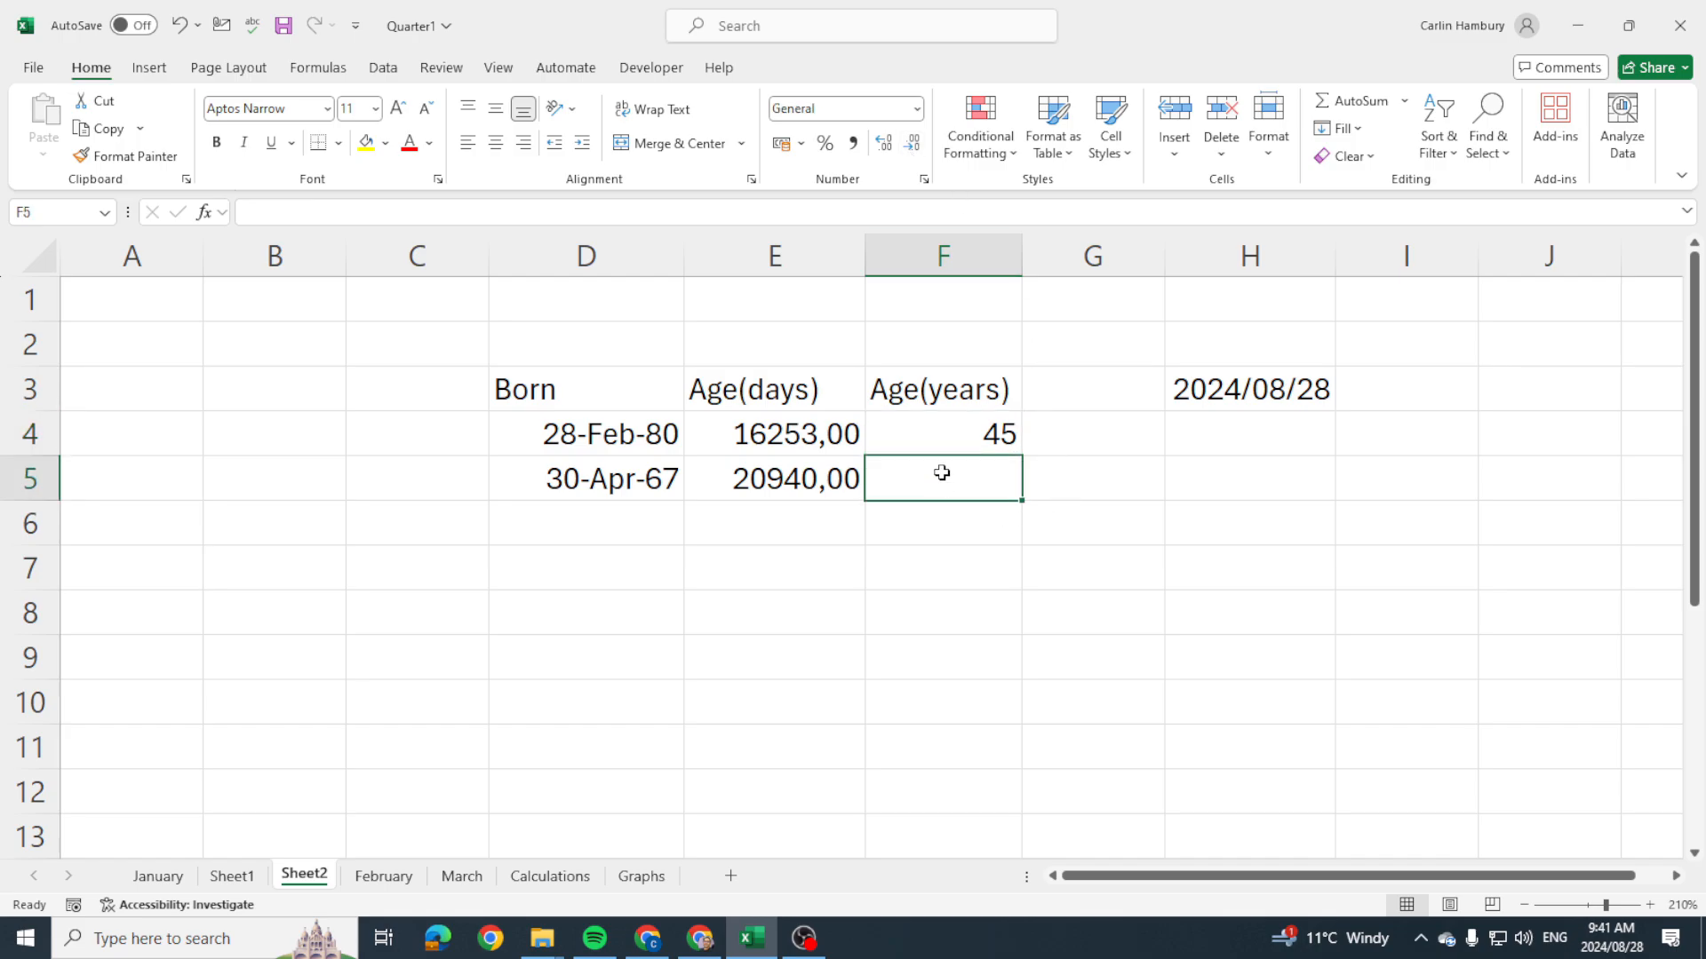
# Enter =E5/365 in F5 and drop its decimals so 57 displays.
pyautogui.write('=E5/')
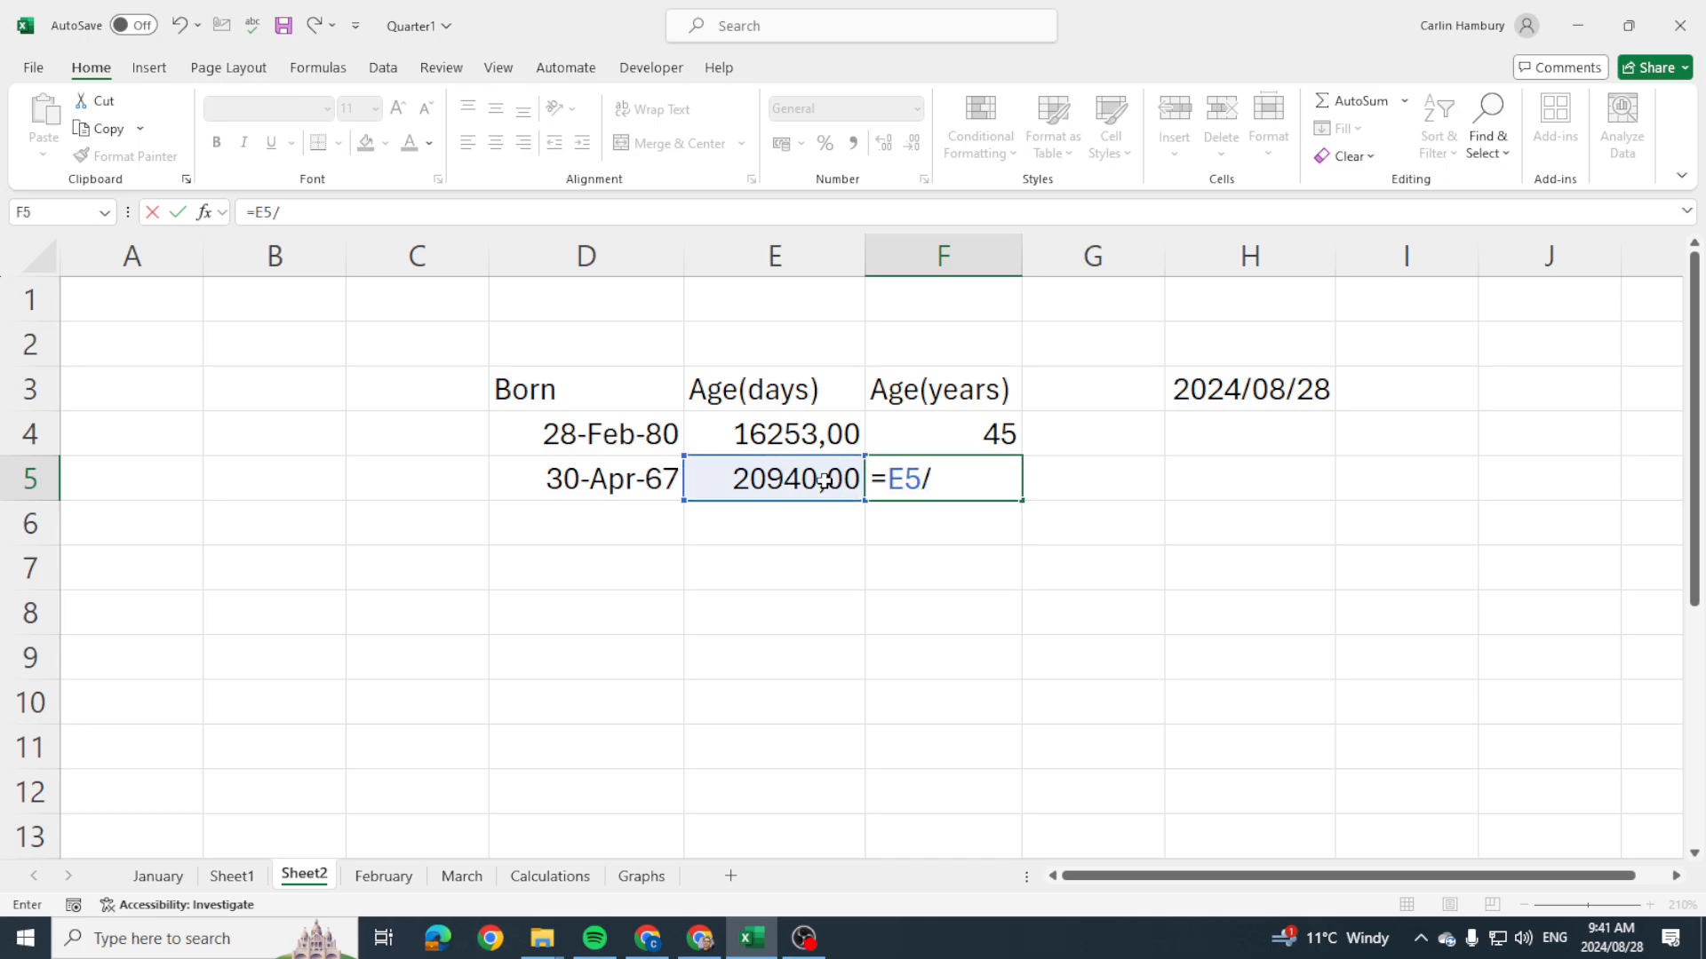
pyautogui.write('365')
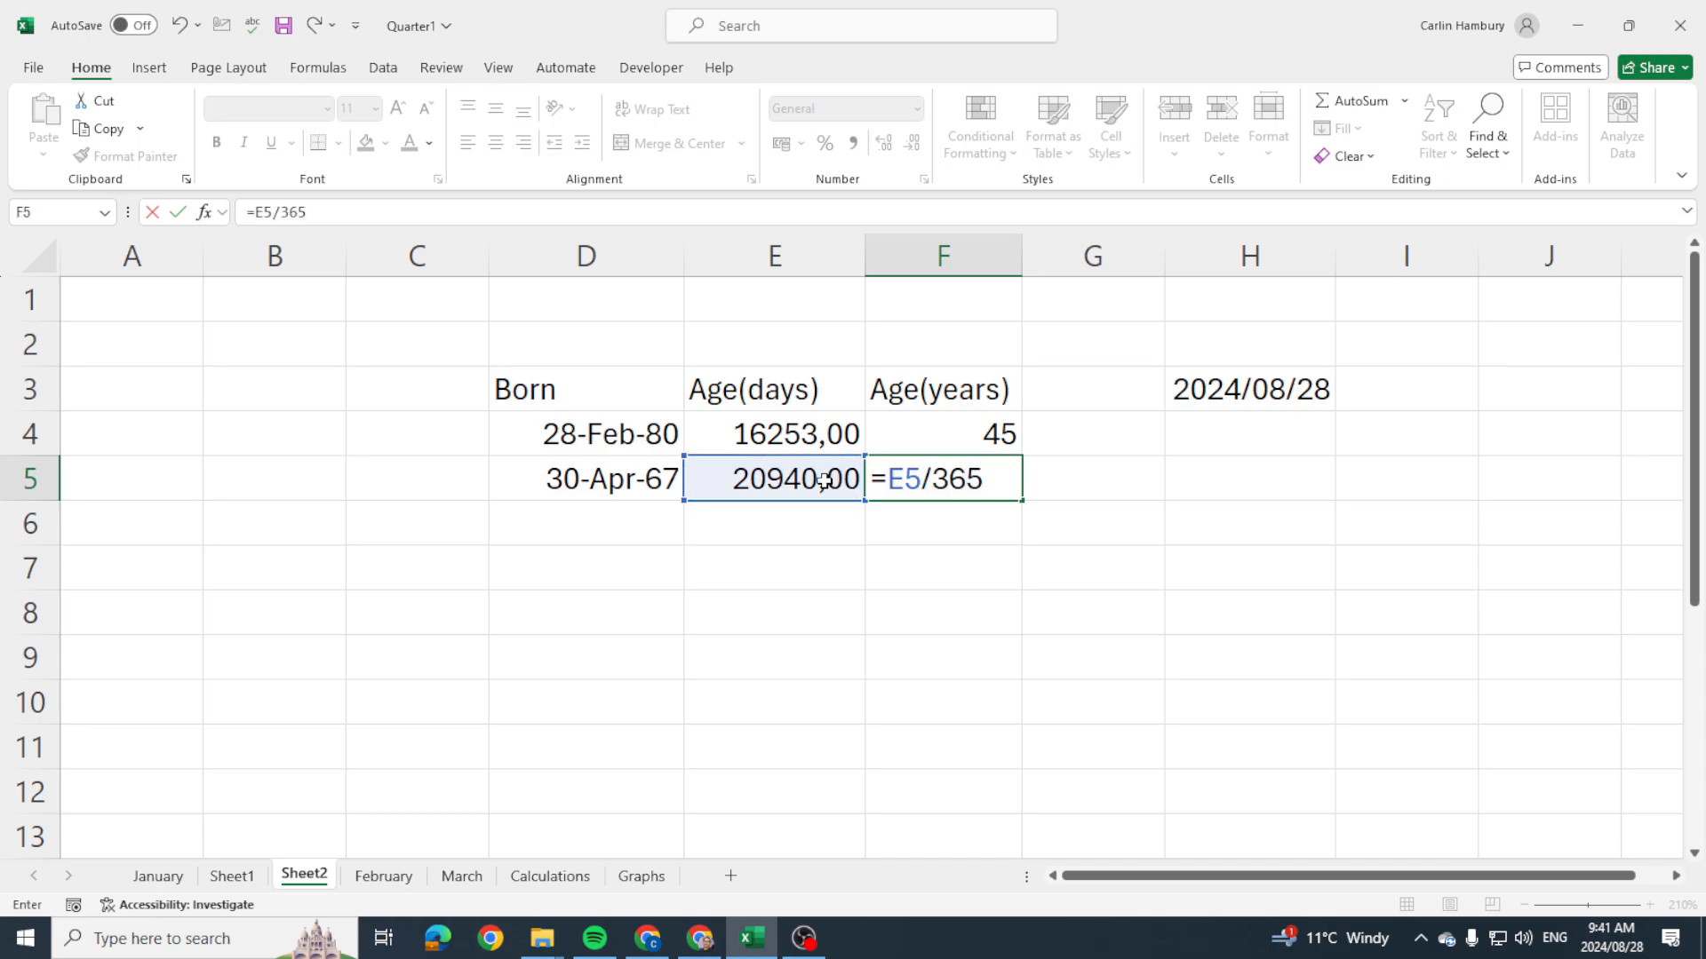
pyautogui.press('enter')
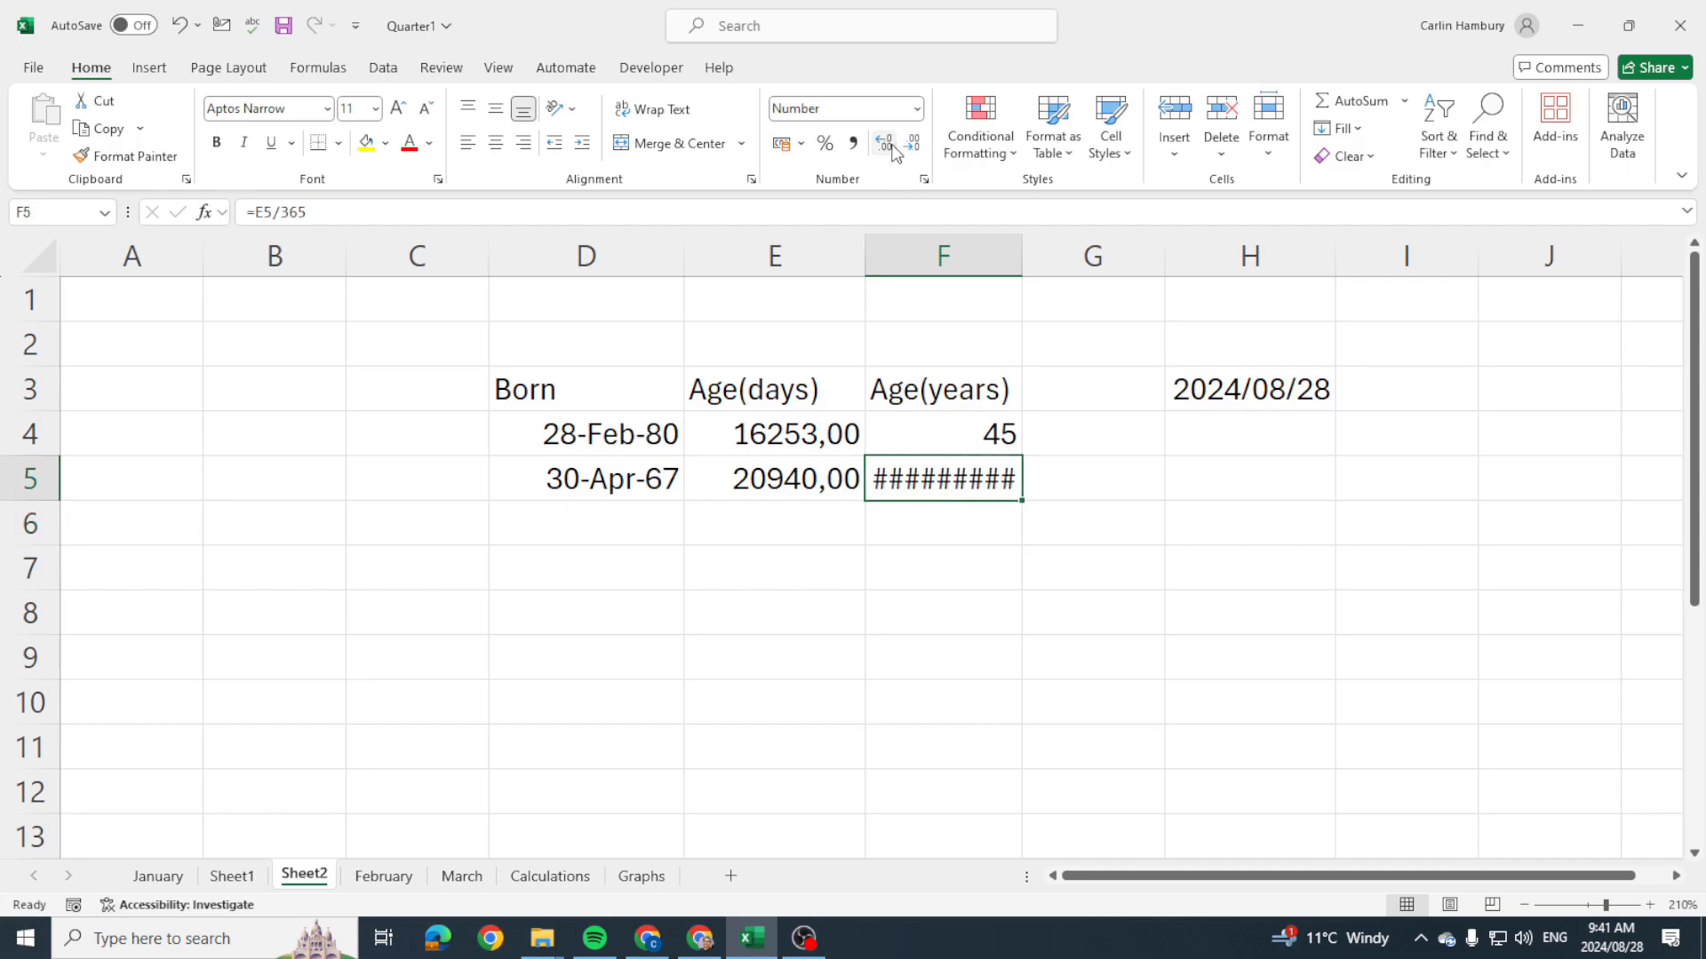
pyautogui.click(913, 142)
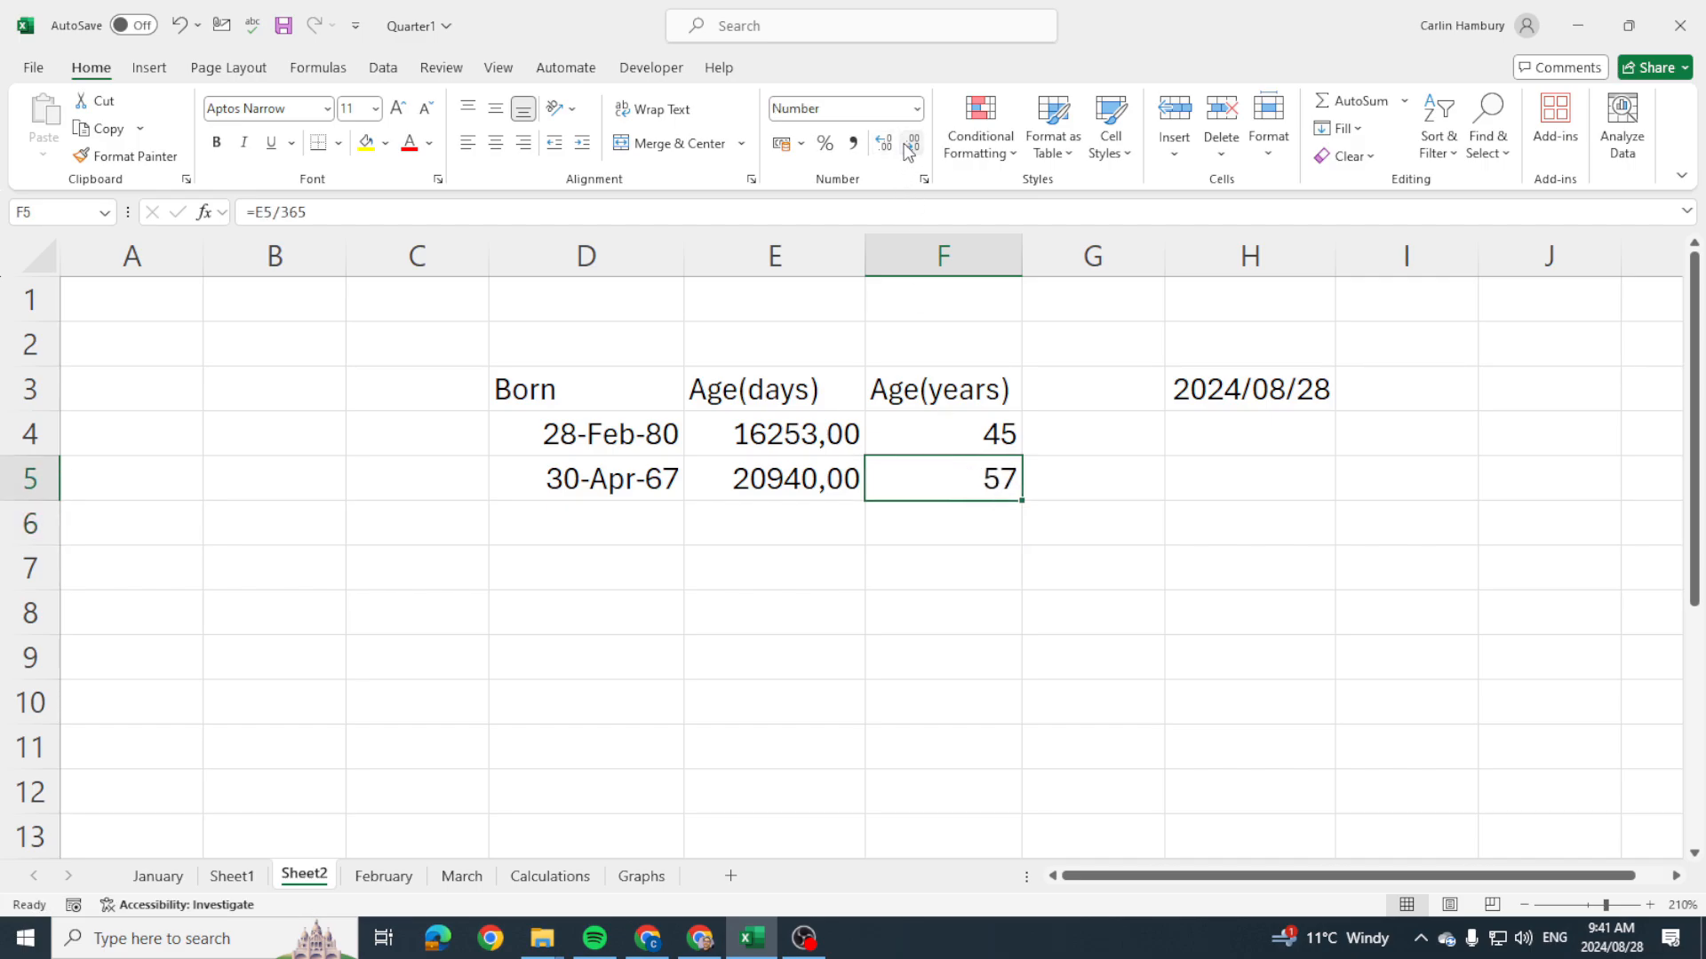
# Change the F4 and F5 formulas to divide by 365,25, dismissing the formula error warning.
pyautogui.doubleClick(942, 433)
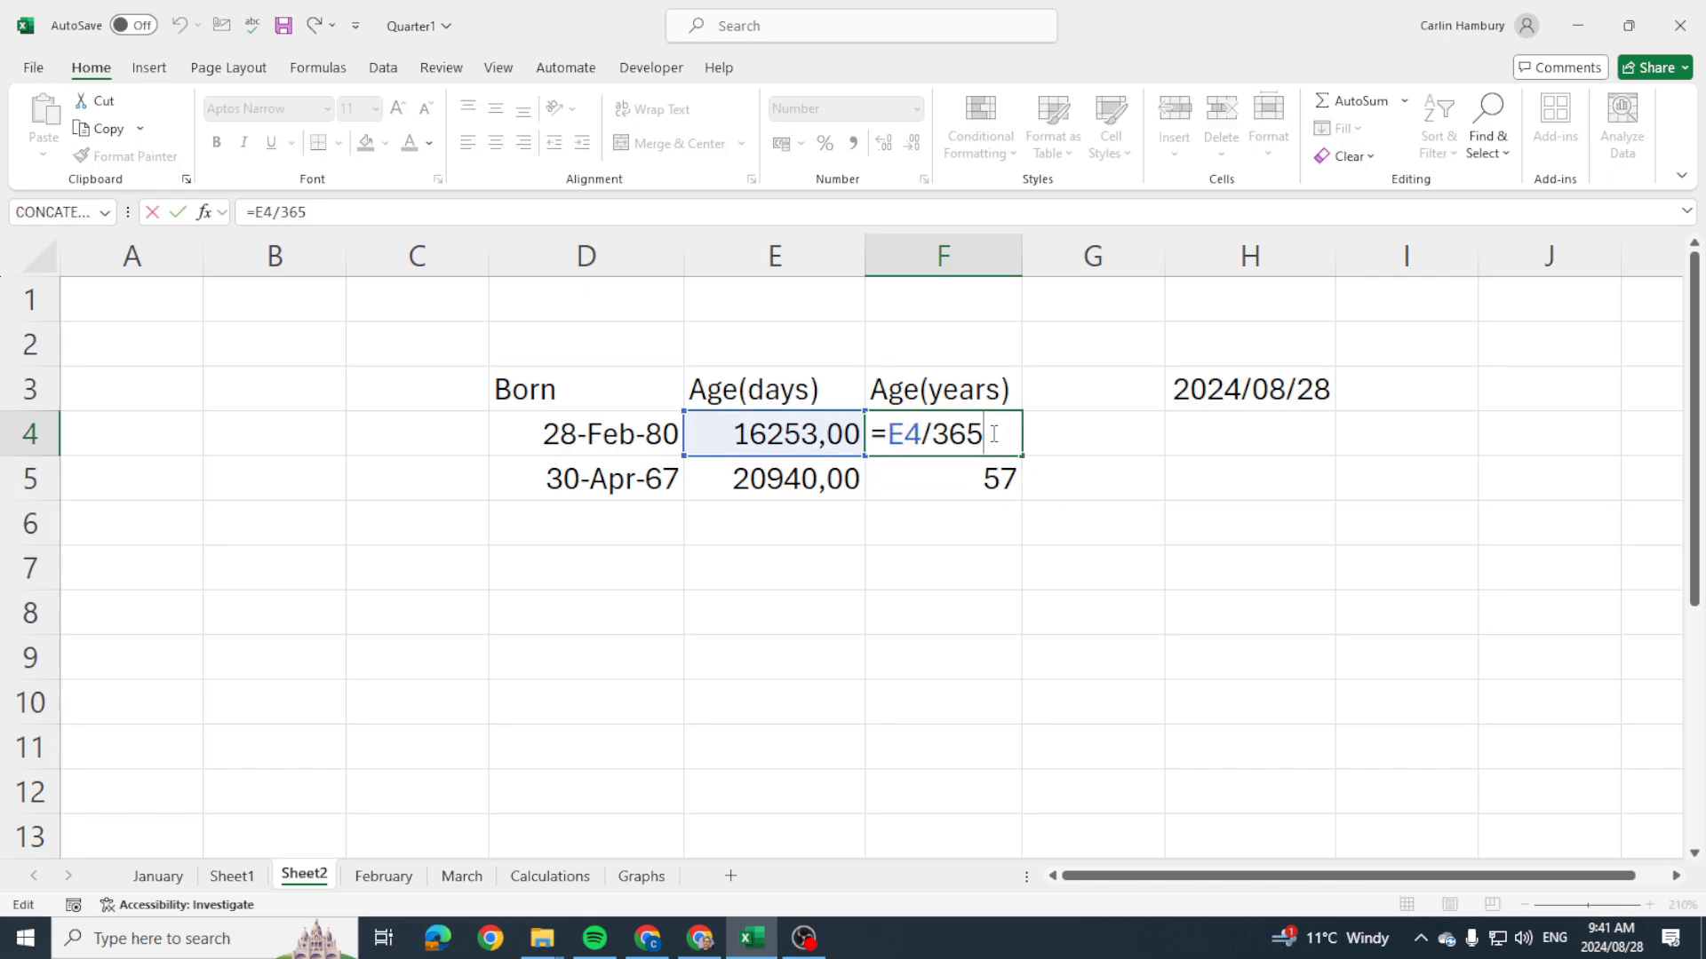
pyautogui.write('.25')
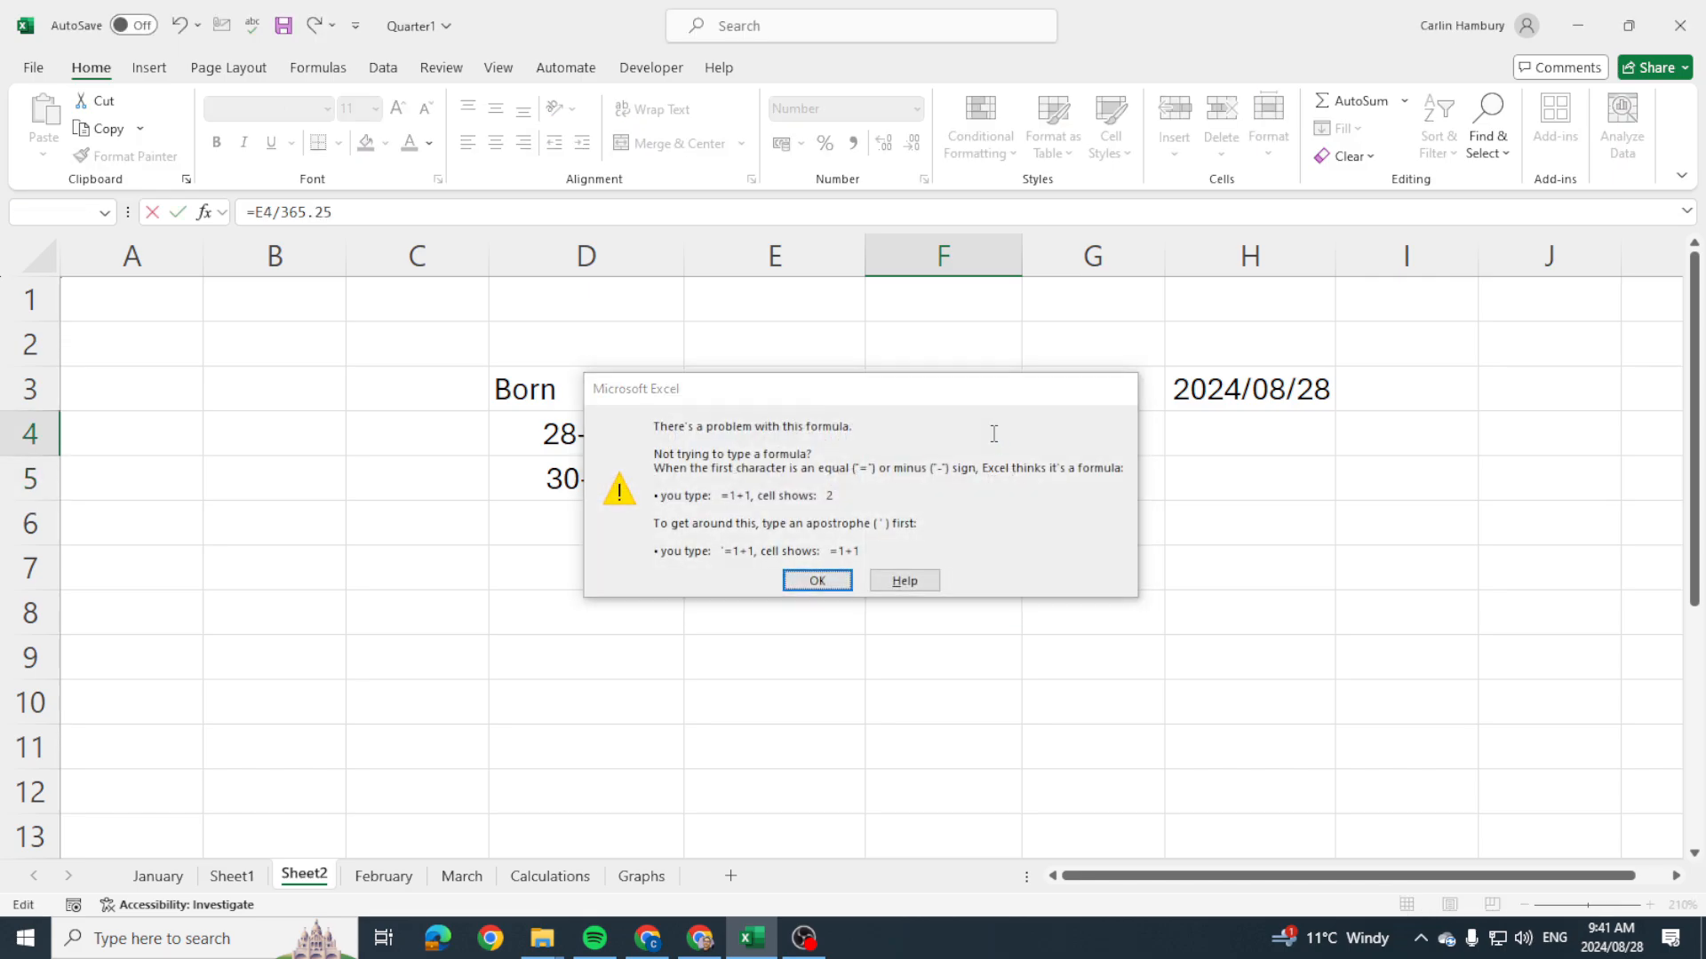
pyautogui.click(817, 579)
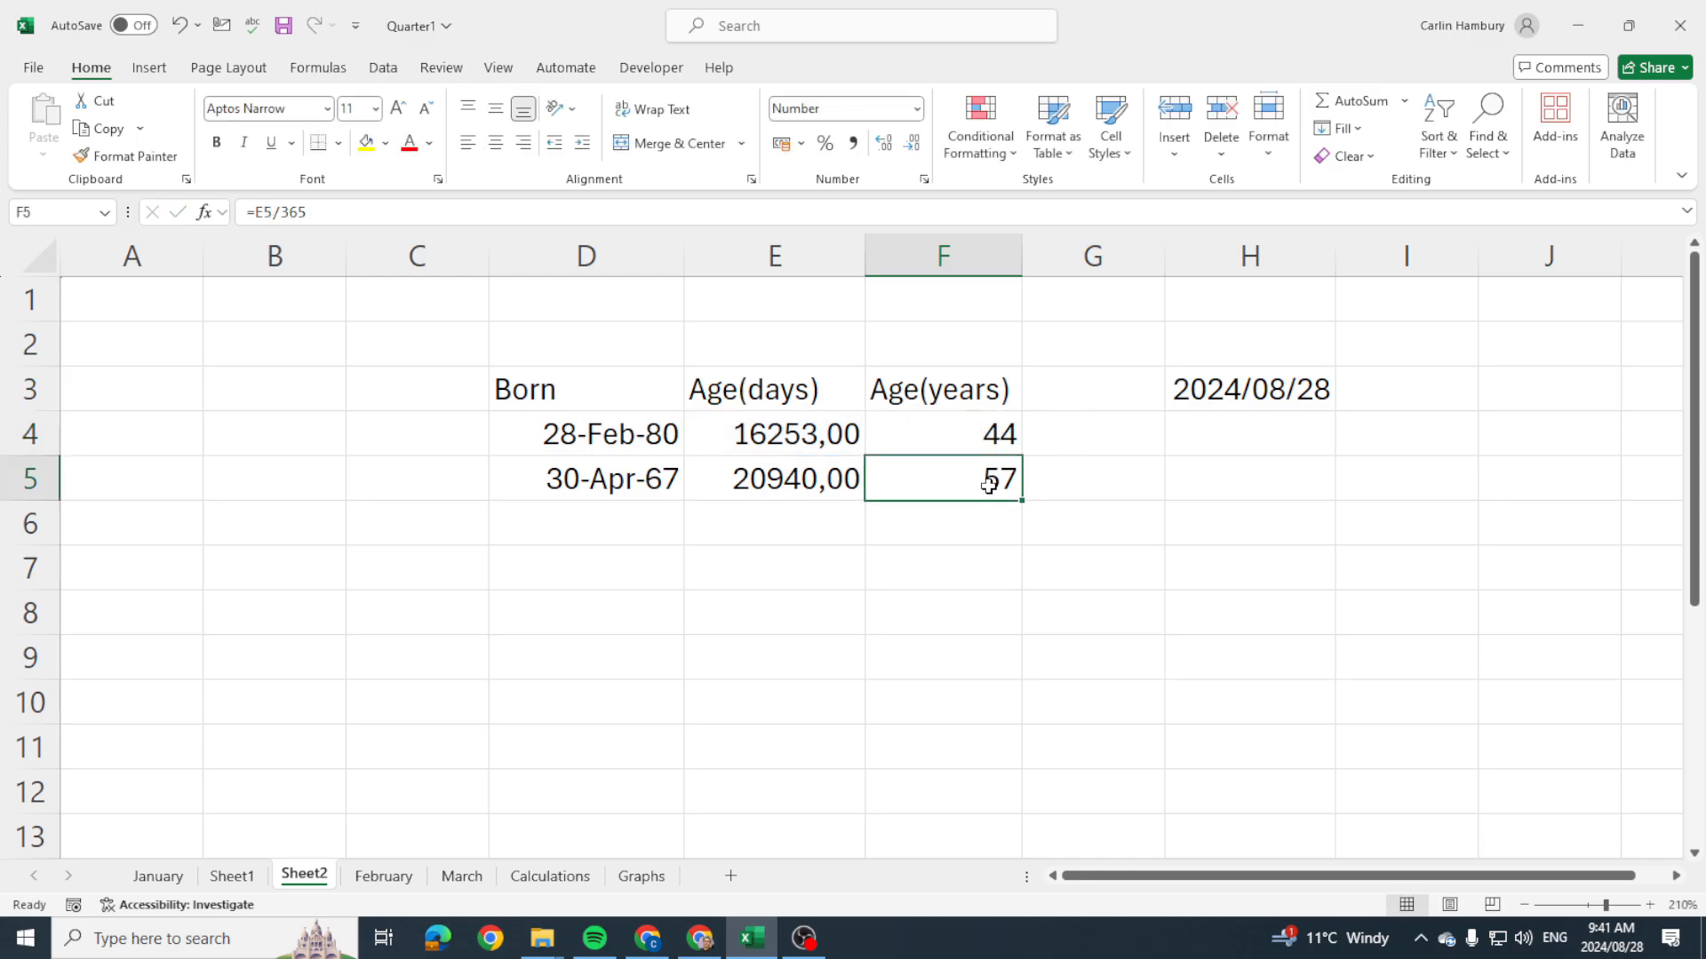
pyautogui.doubleClick(941, 478)
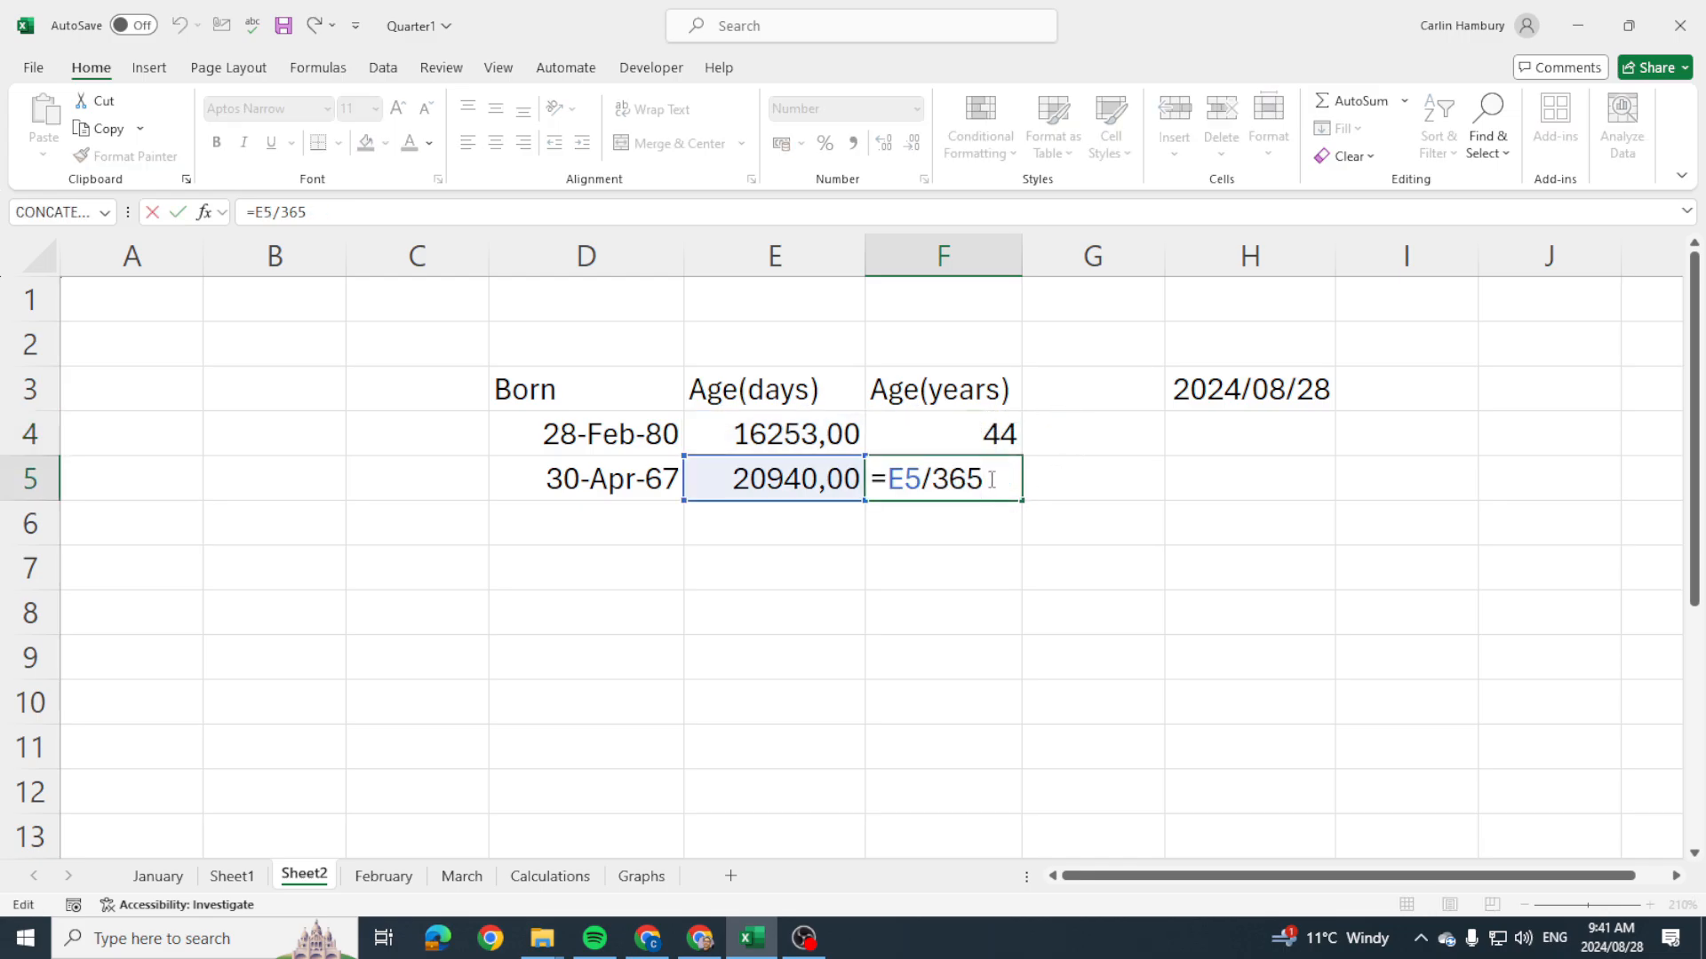
pyautogui.write(',25')
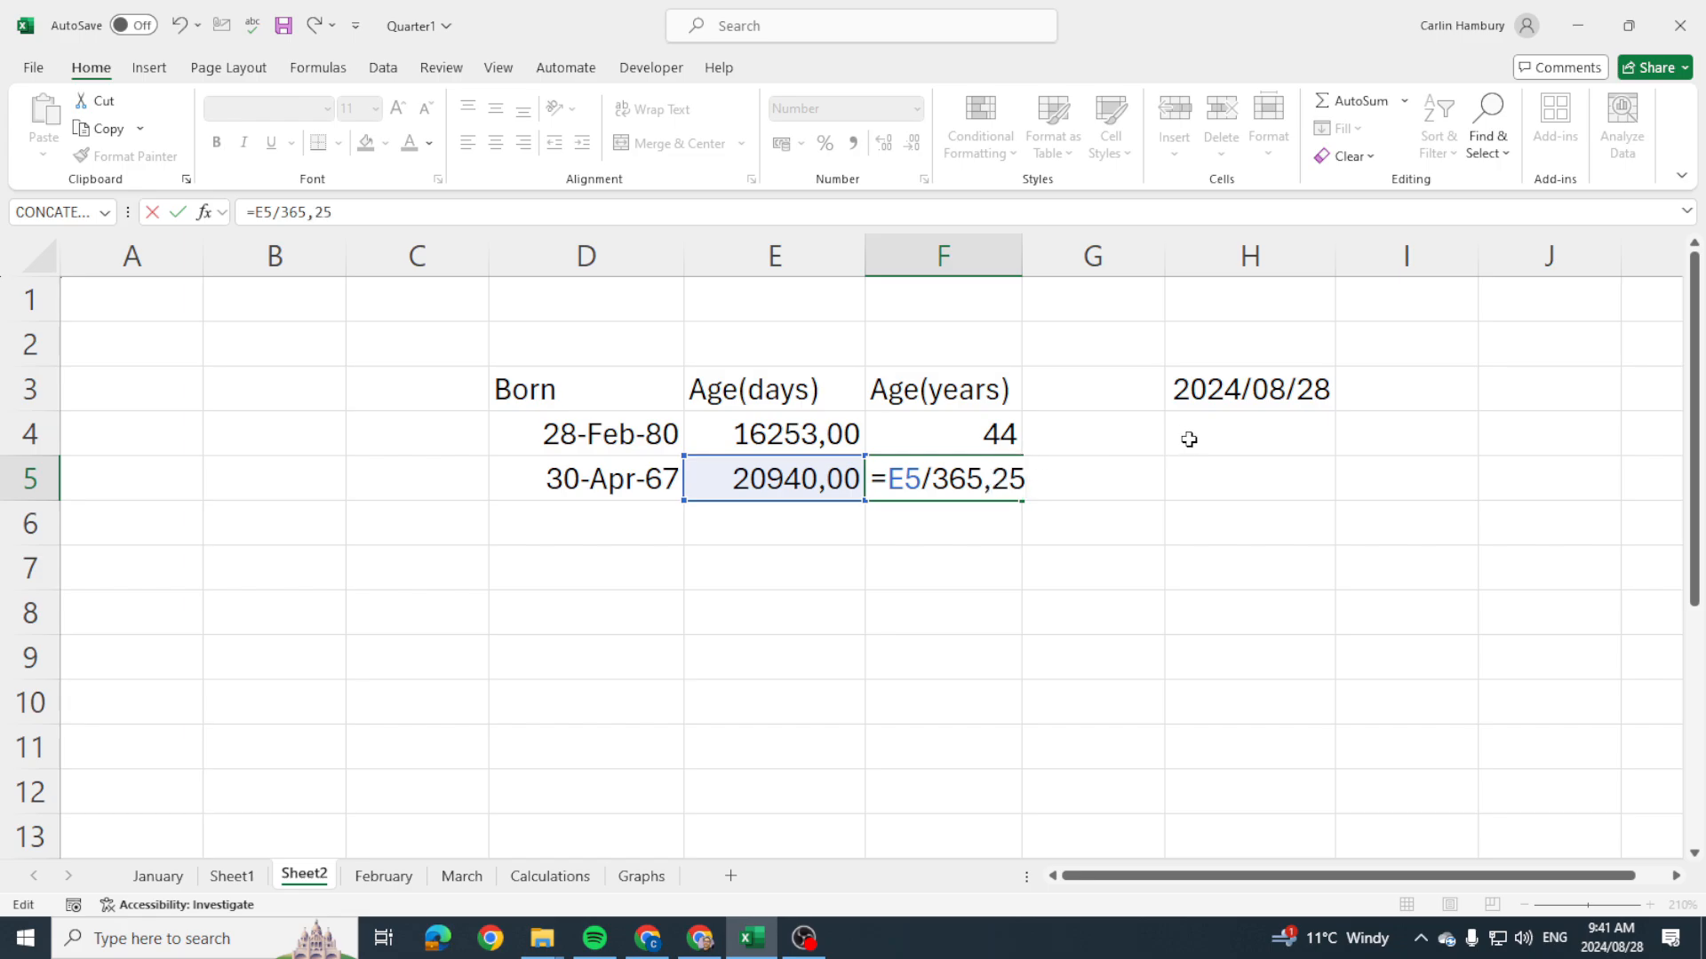
pyautogui.press('enter')
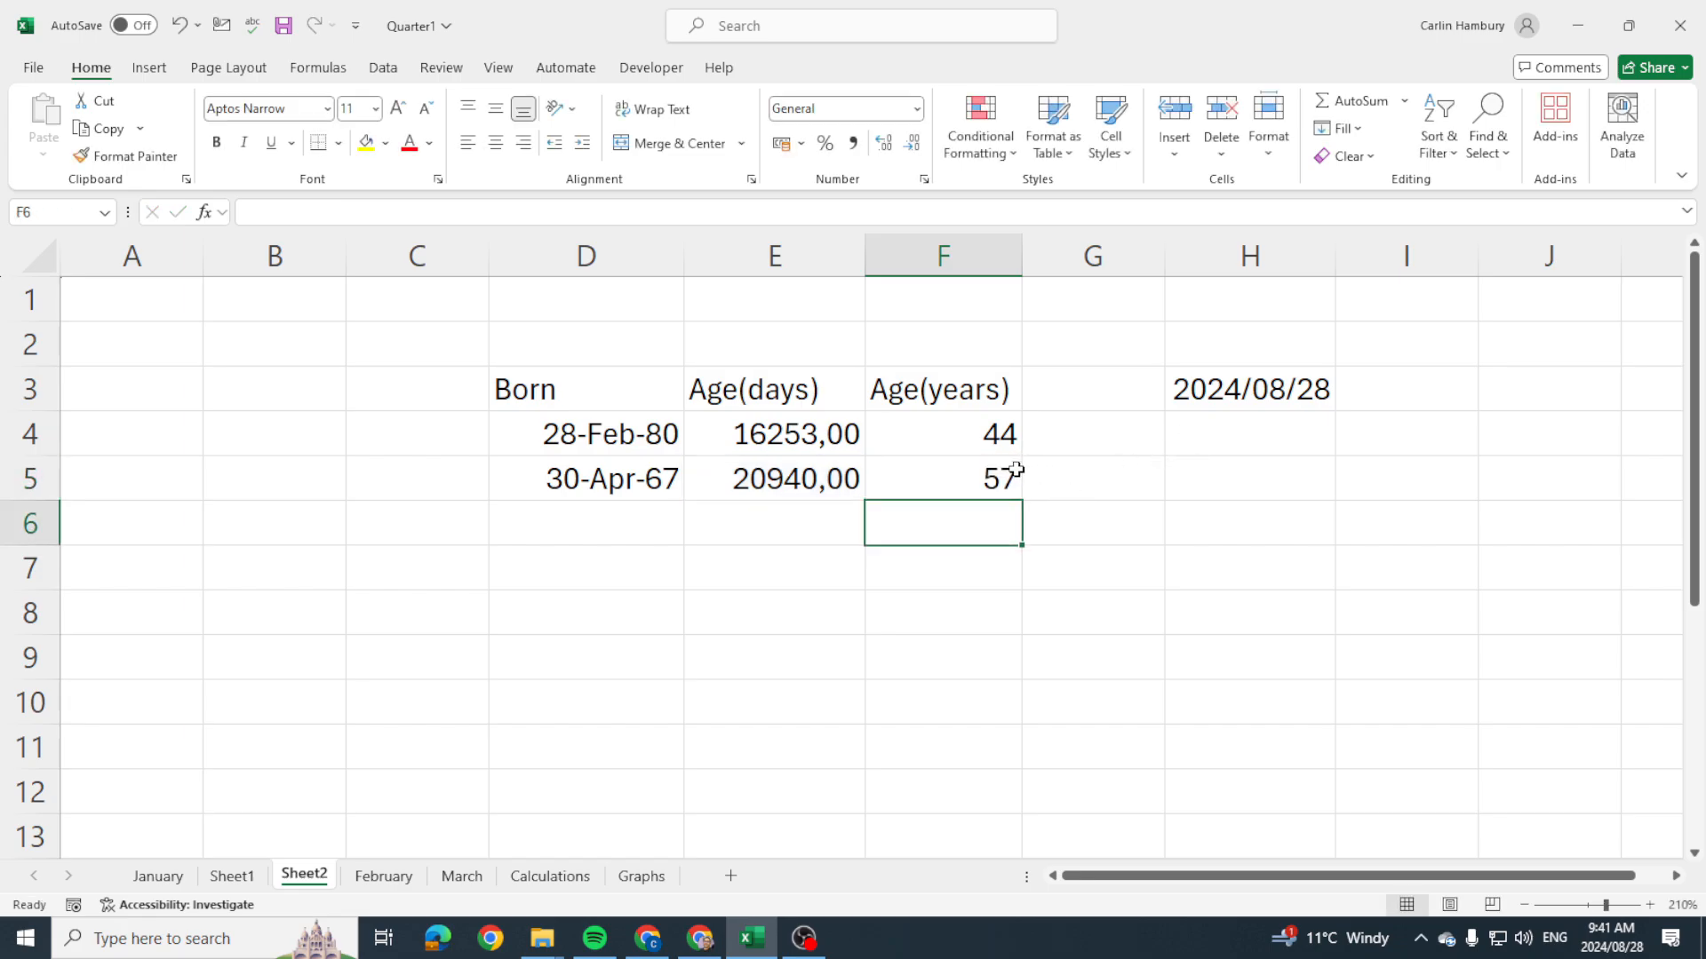
# Compute 44×365 = 16060 in Windows Calculator and start 57×365 as a check.
pyautogui.click(164, 938)
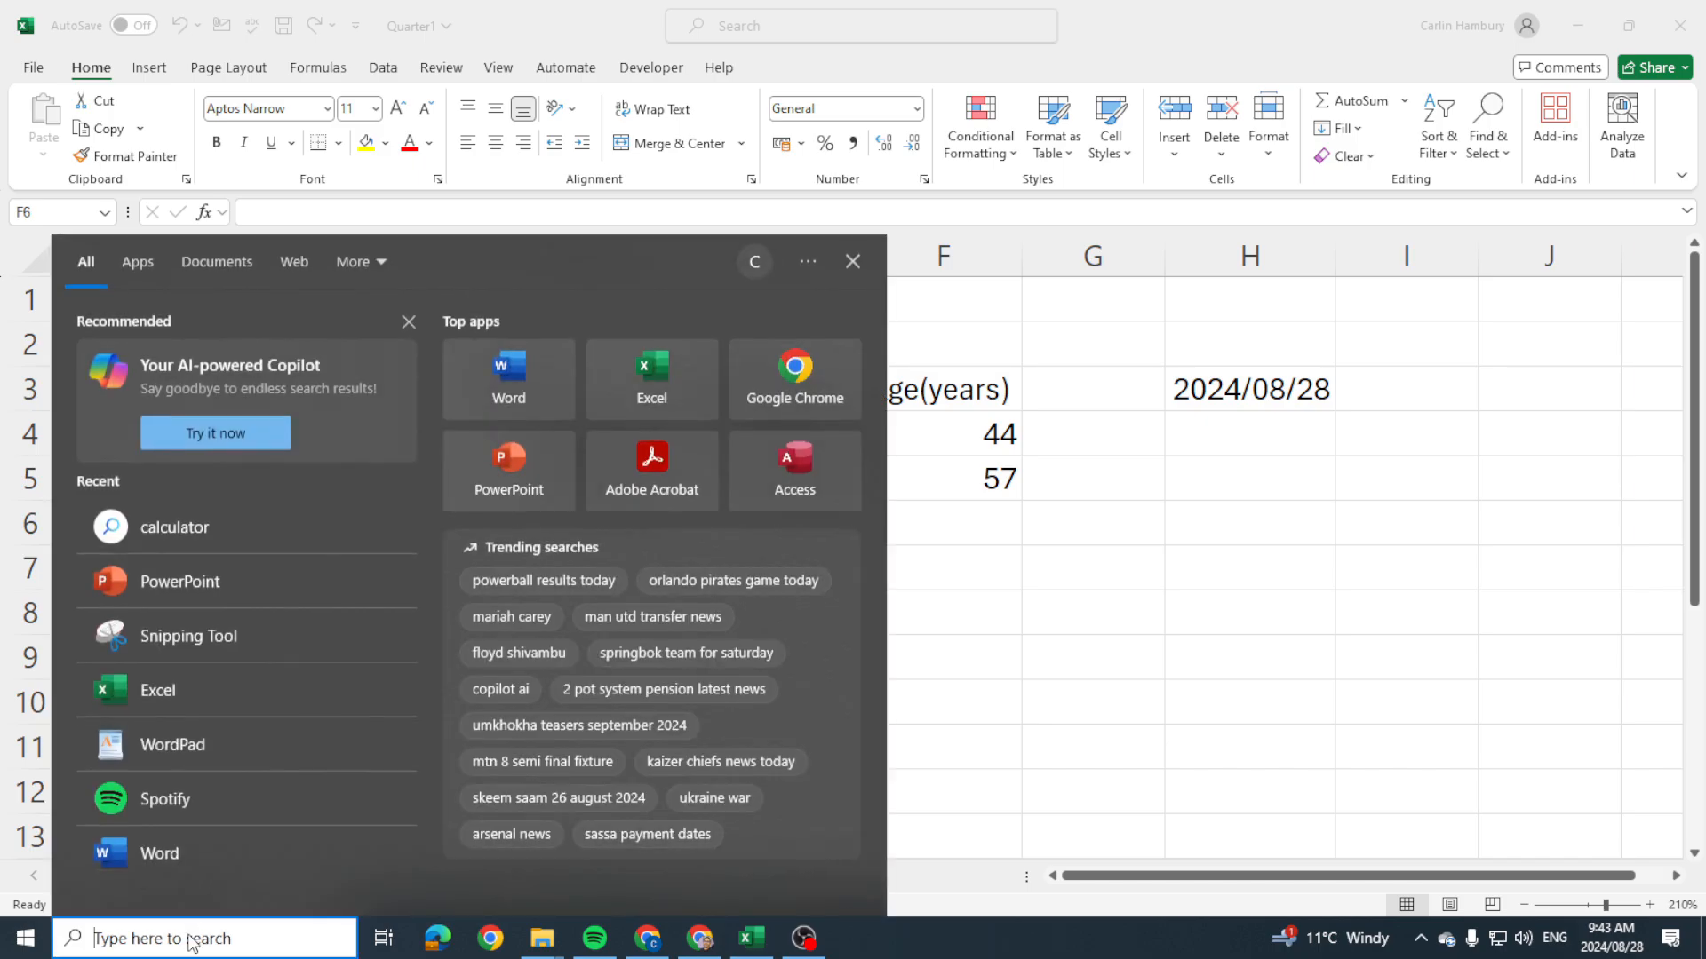
pyautogui.write('calculator')
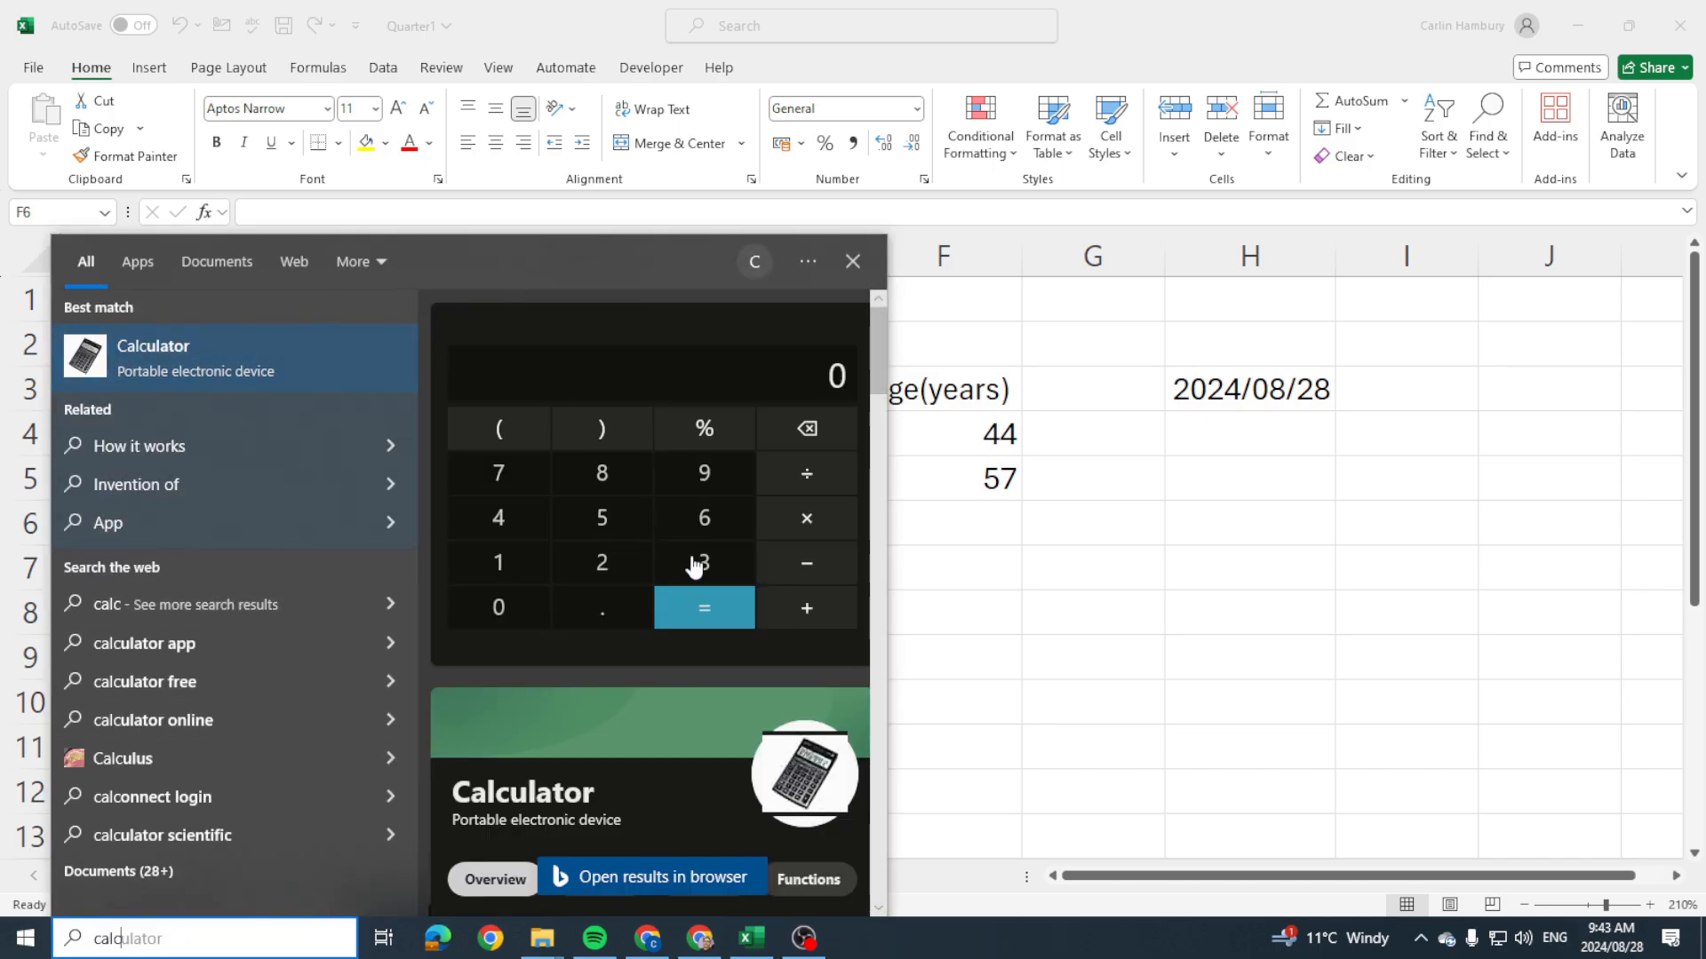
pyautogui.click(497, 517)
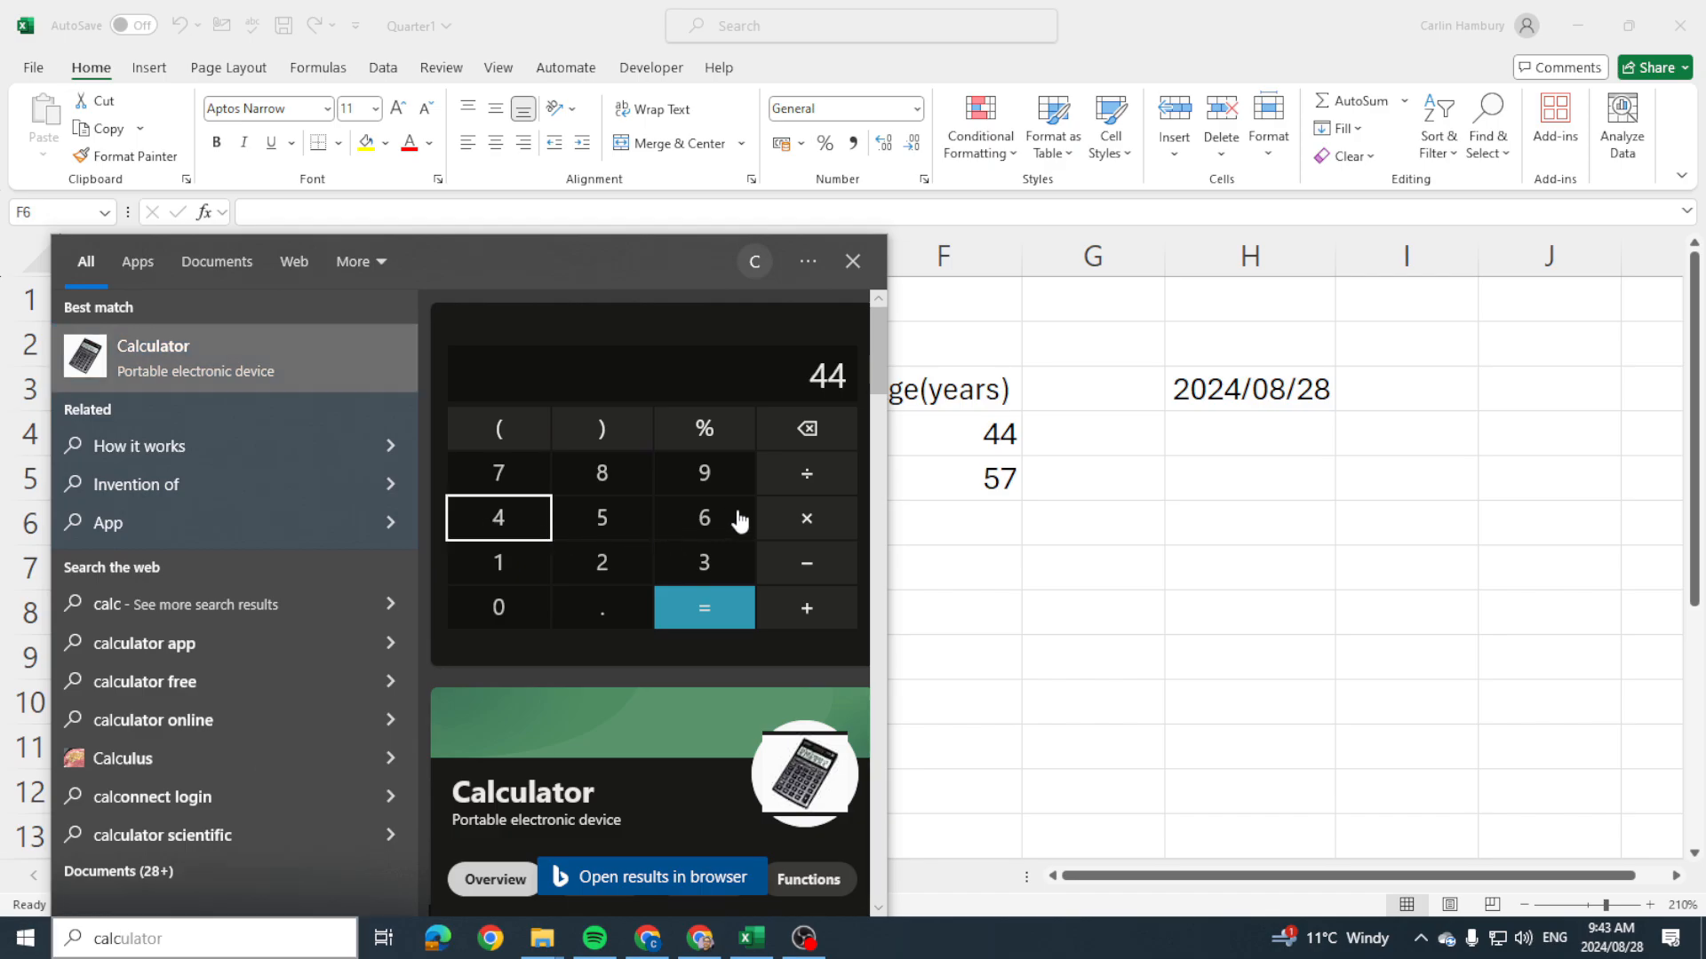
pyautogui.click(603, 517)
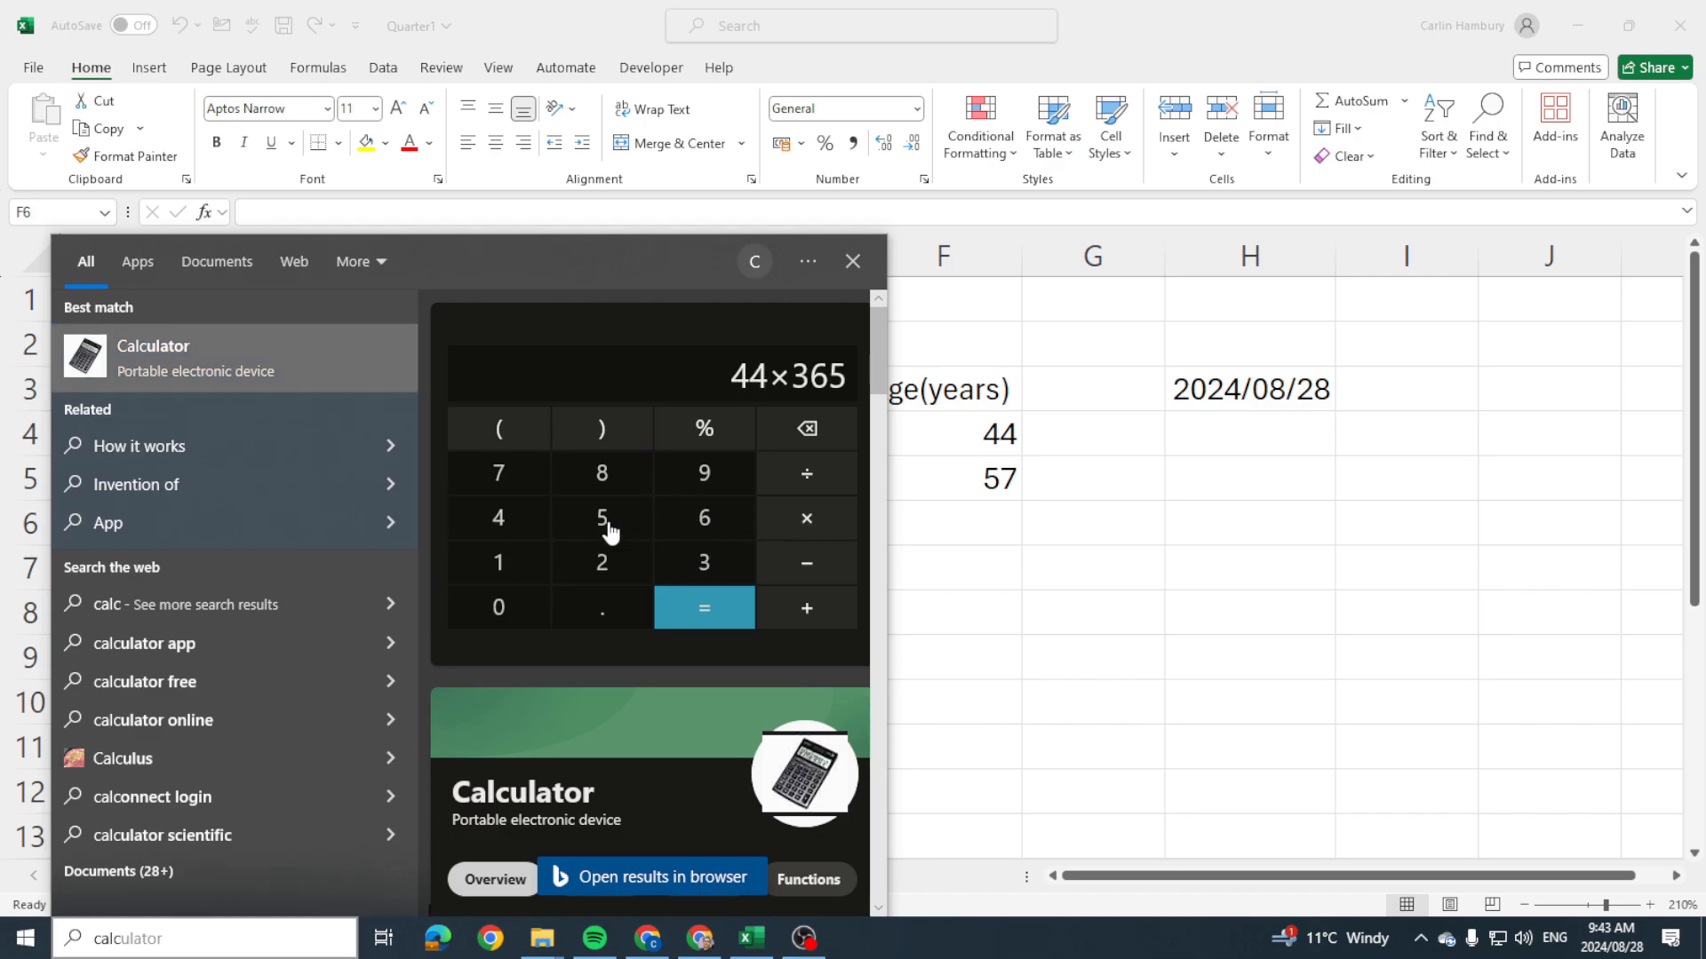
pyautogui.click(703, 608)
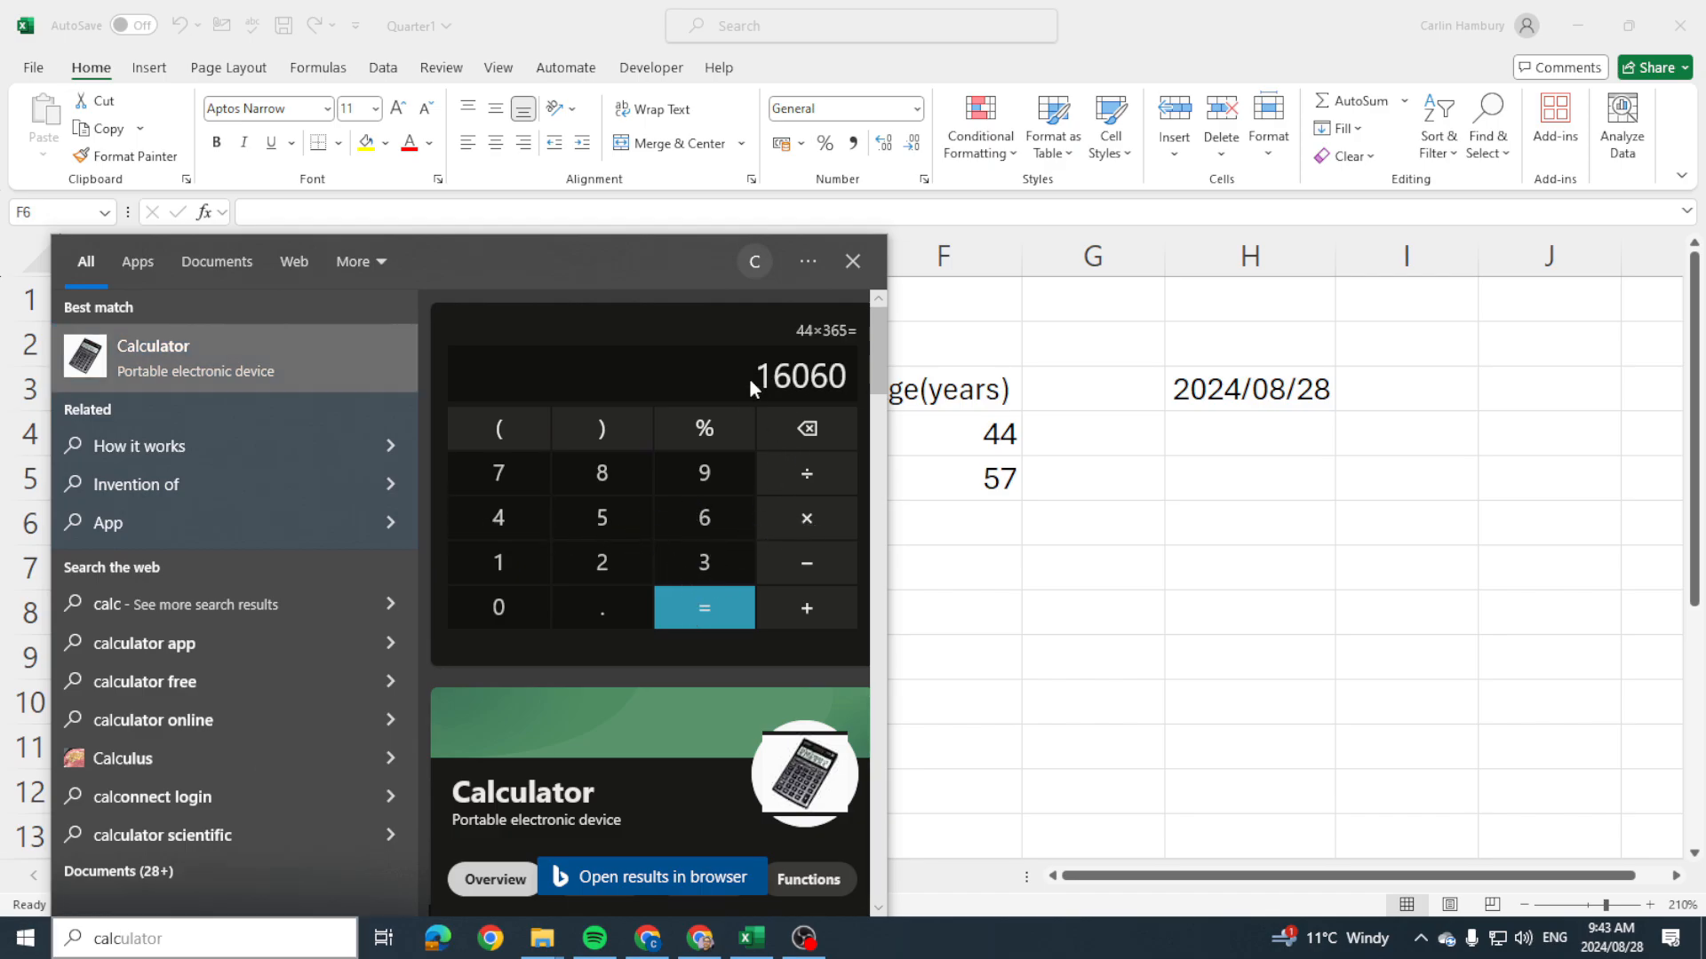
pyautogui.moveTo(792, 507)
pyautogui.write('57×3')
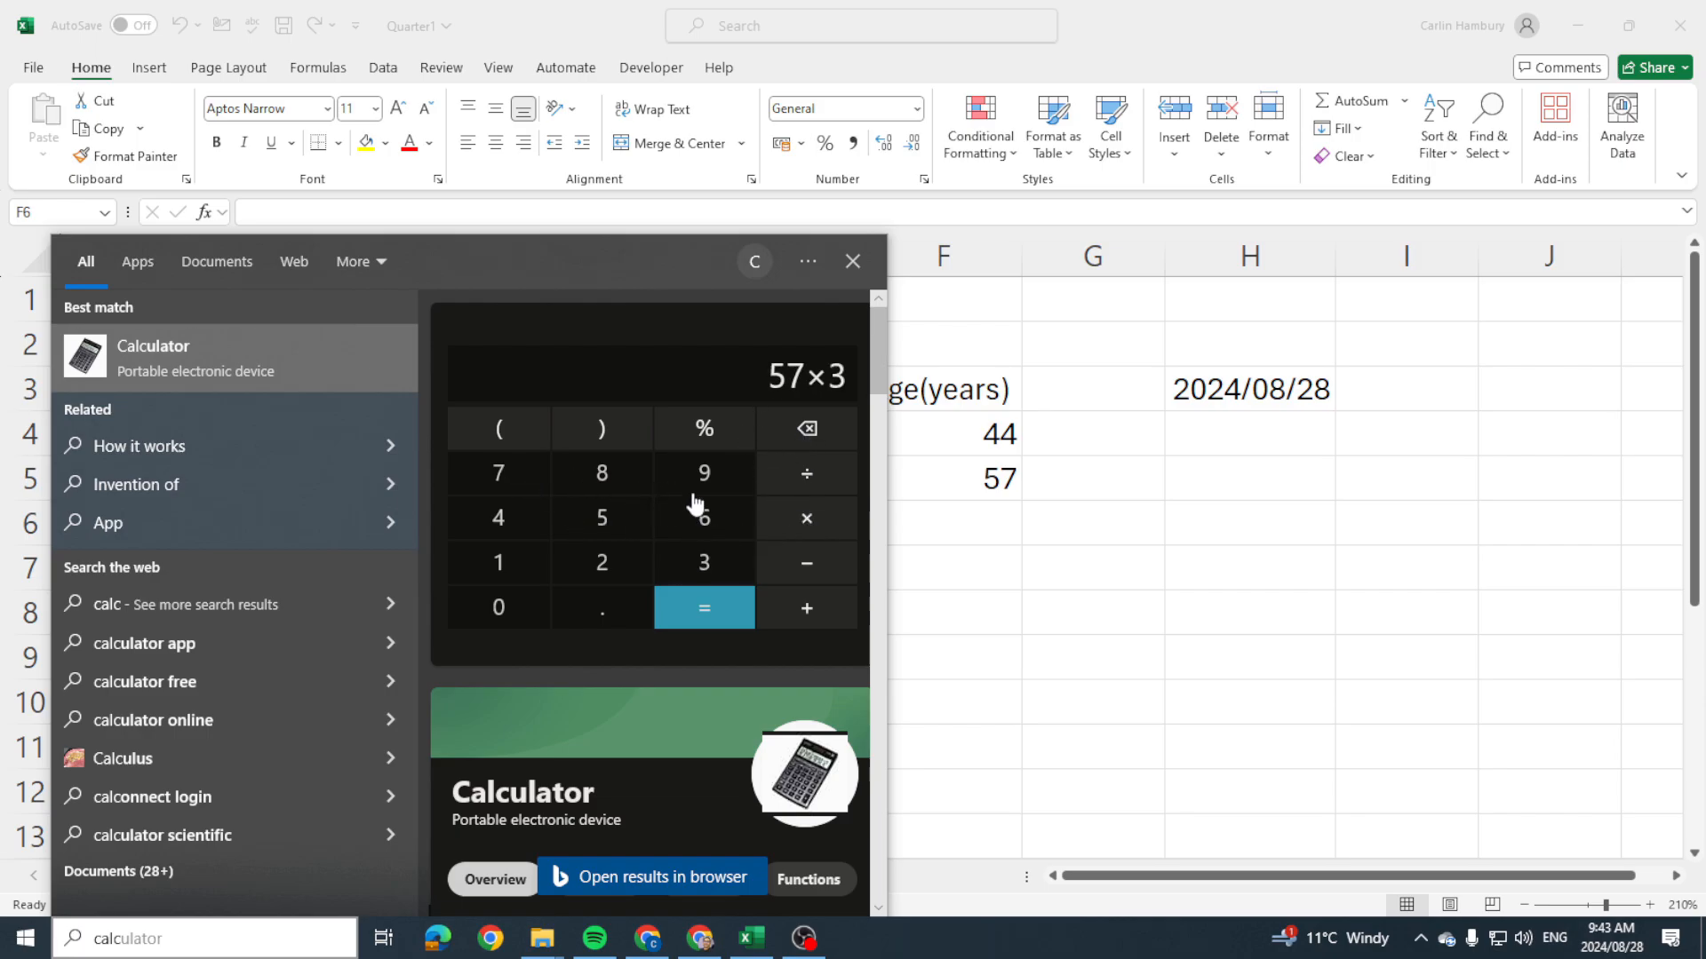
pyautogui.click(704, 517)
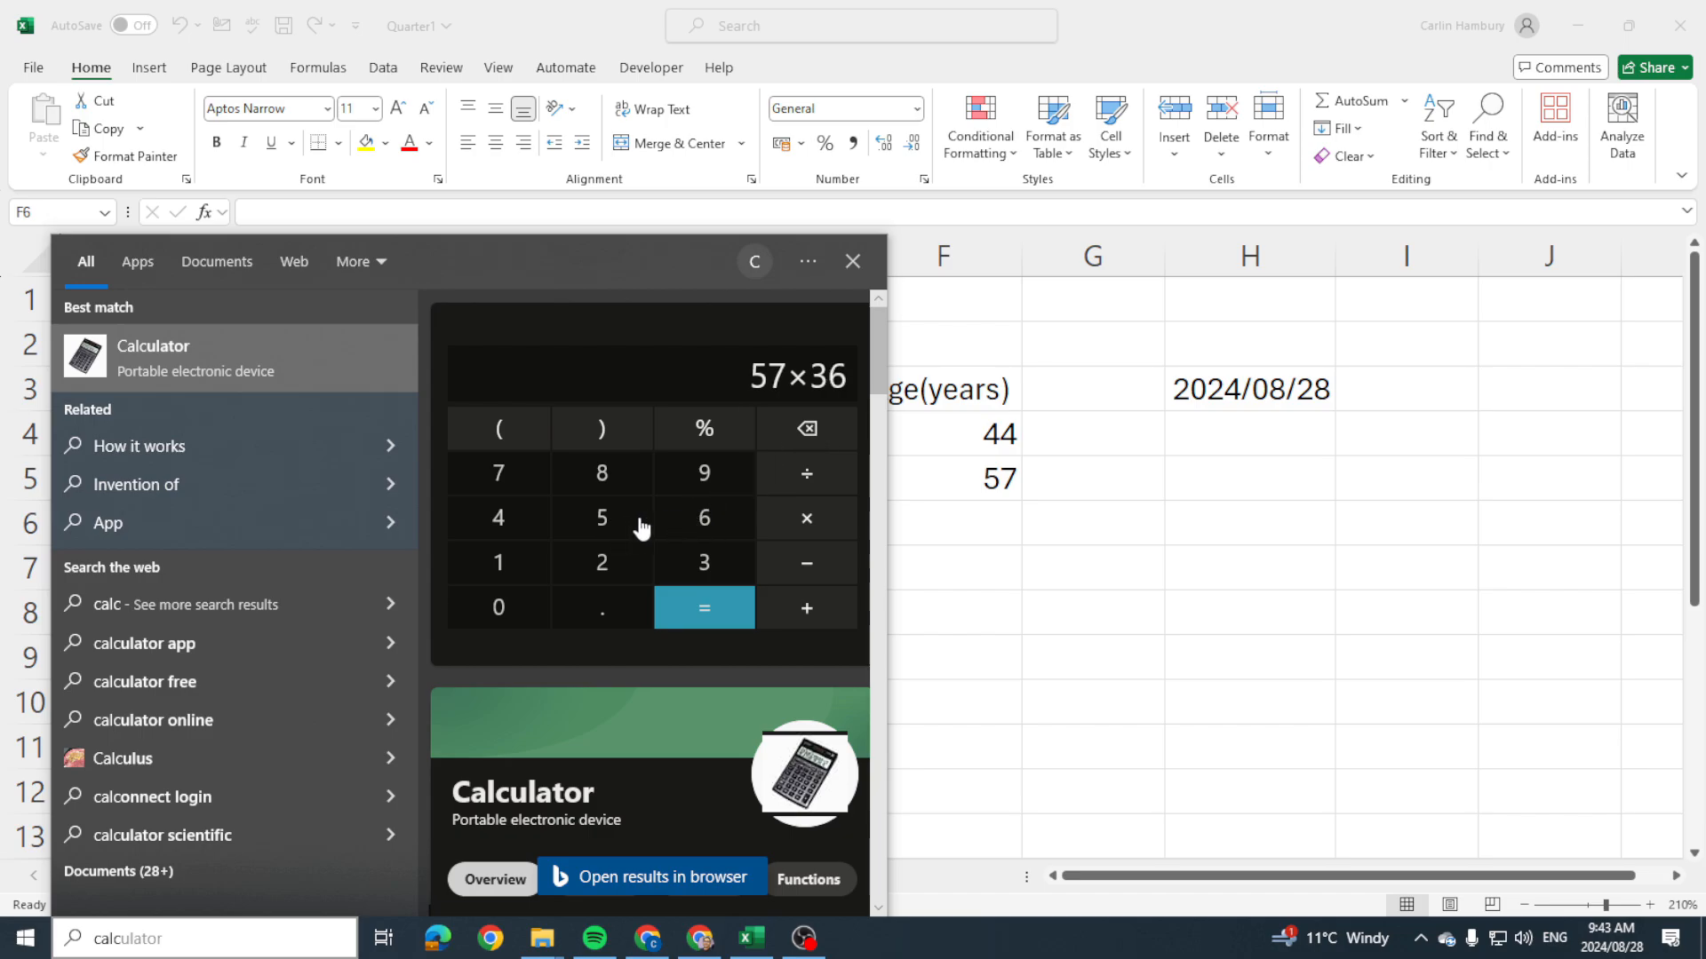
pyautogui.click(704, 608)
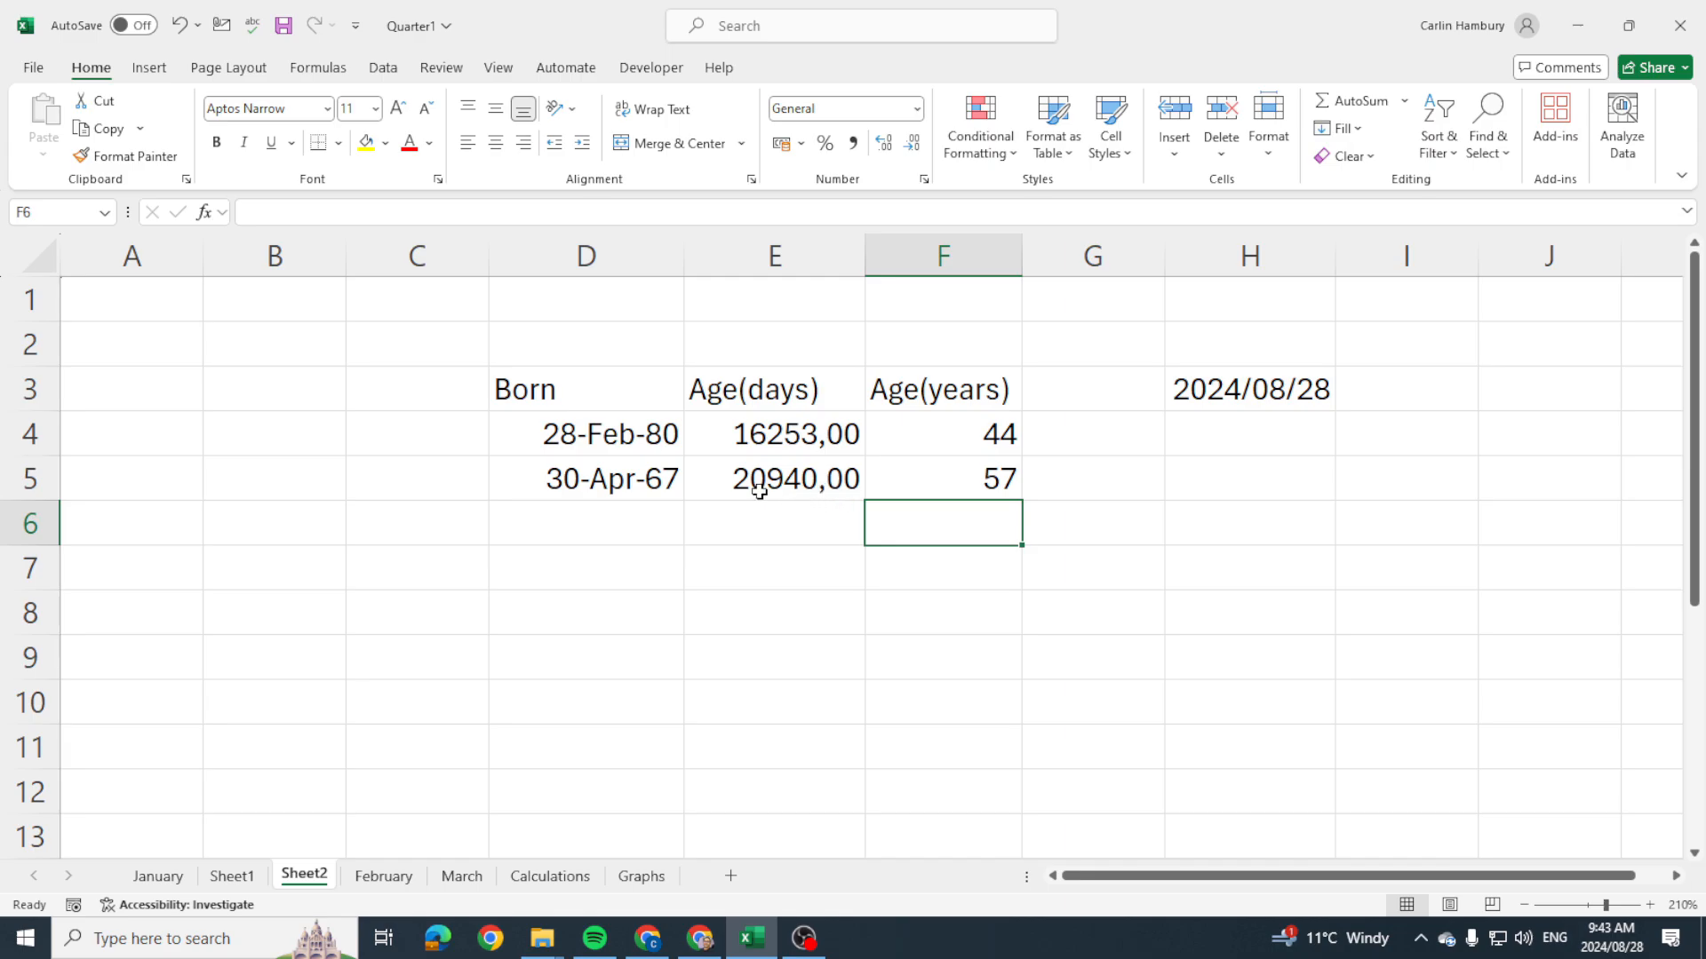
pyautogui.click(773, 433)
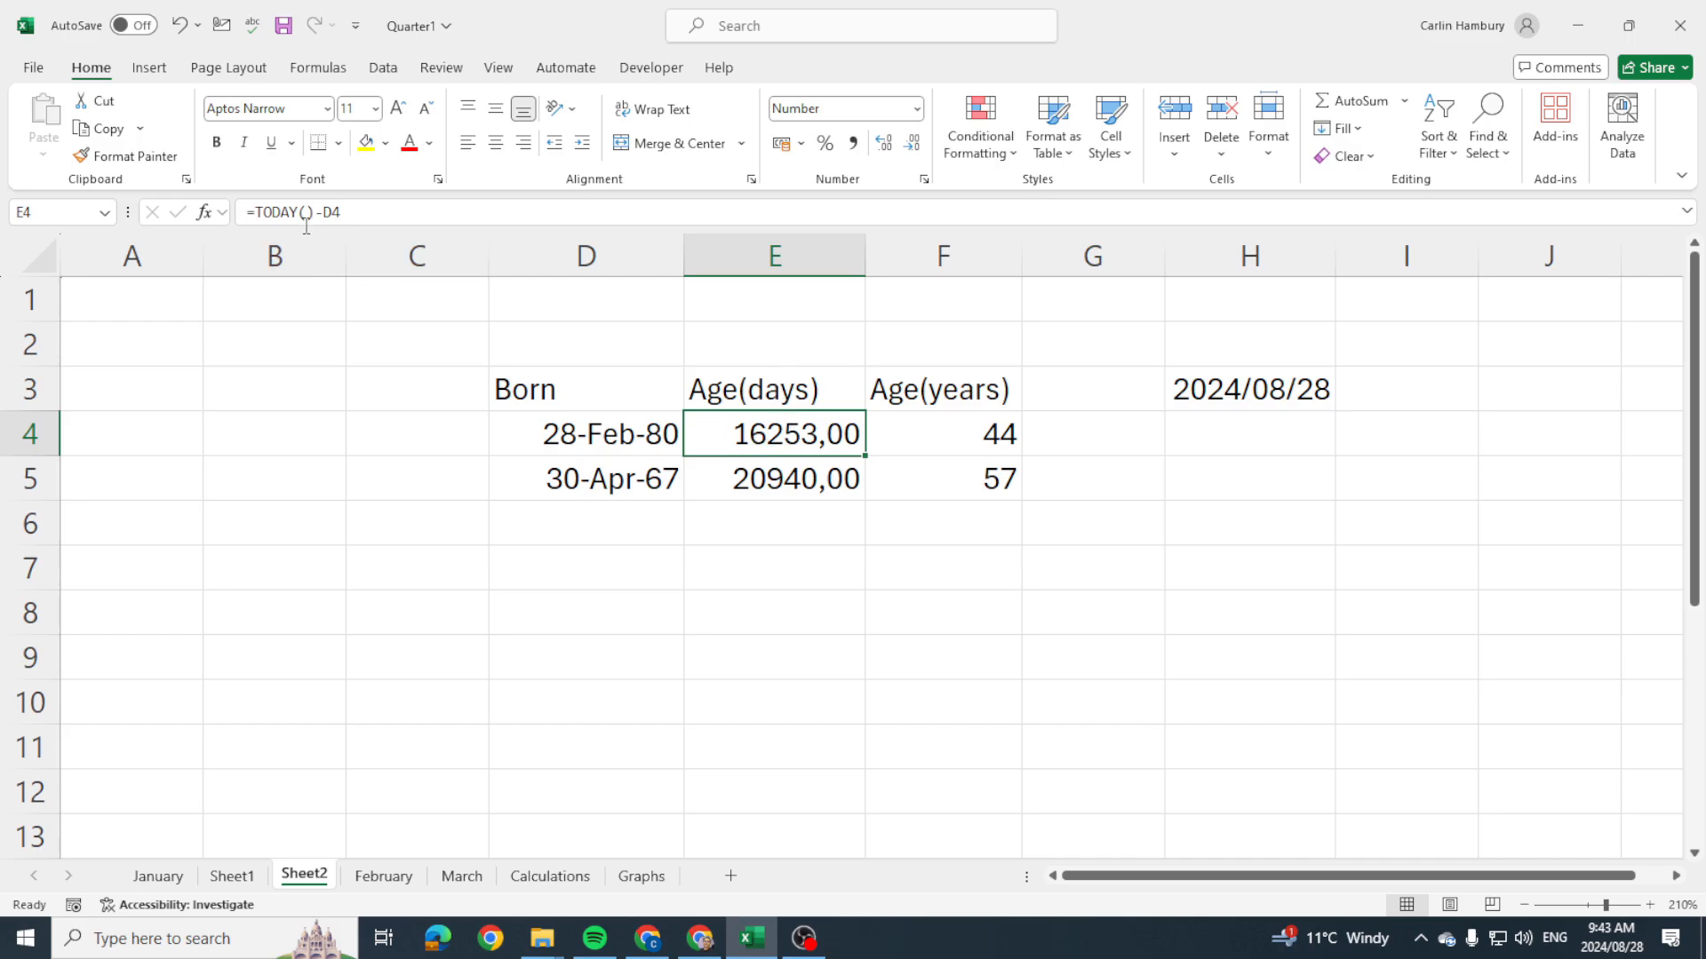
pyautogui.moveTo(798, 364)
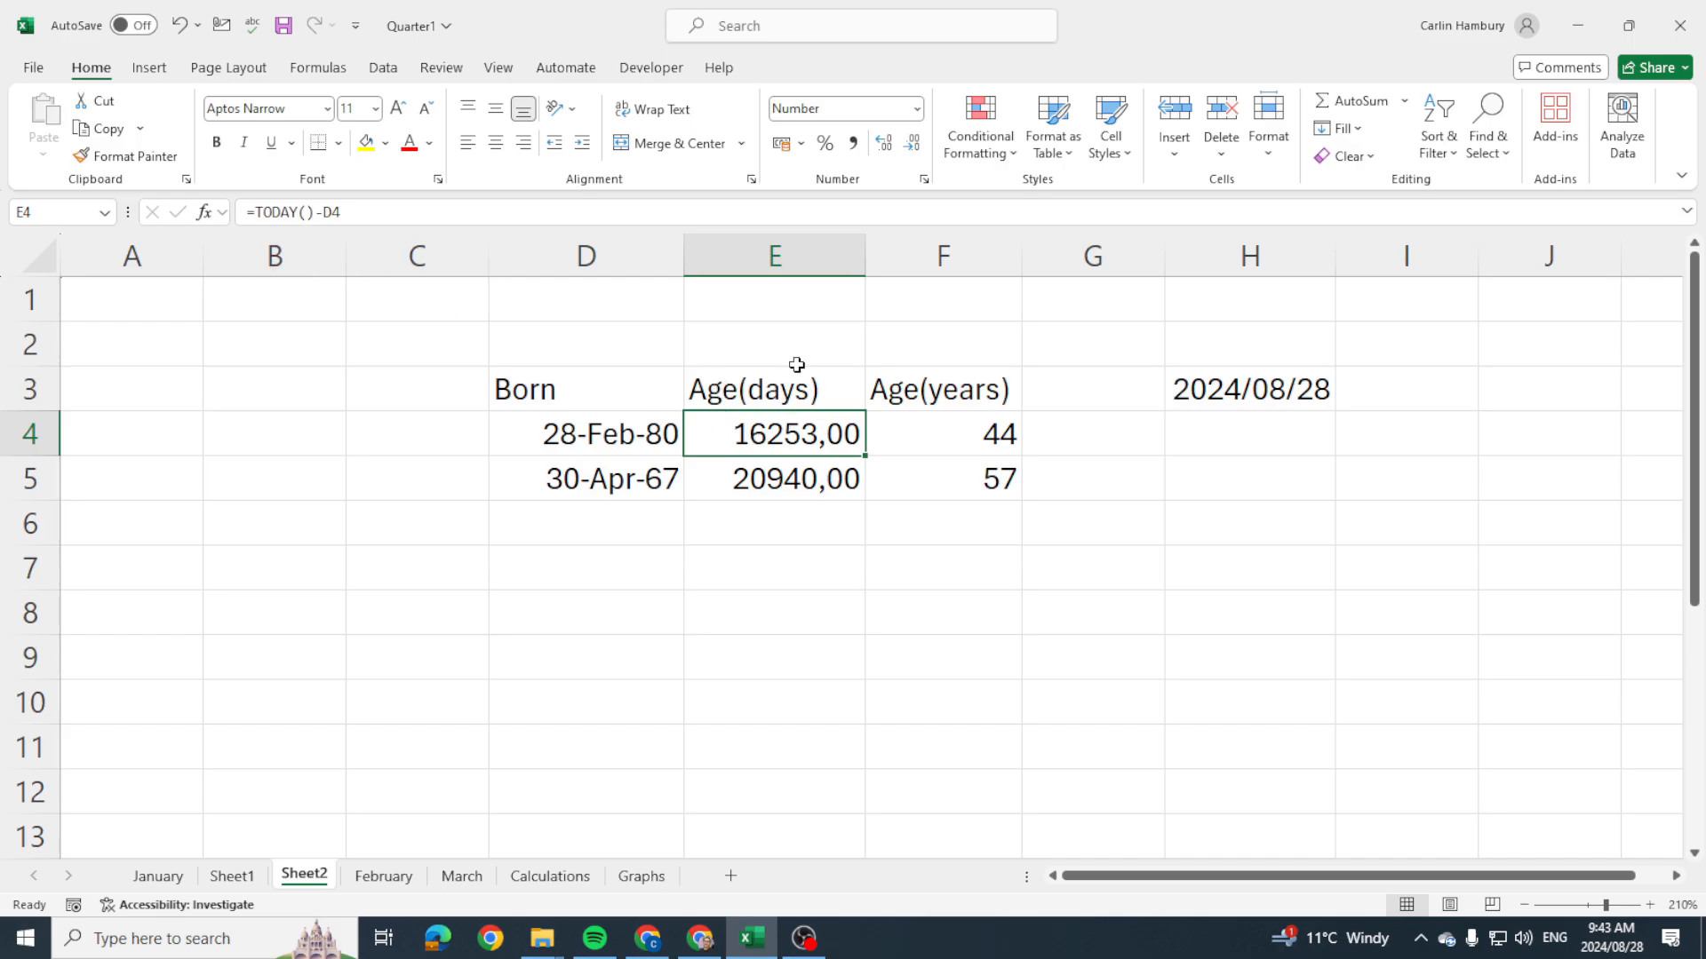
pyautogui.moveTo(951, 448)
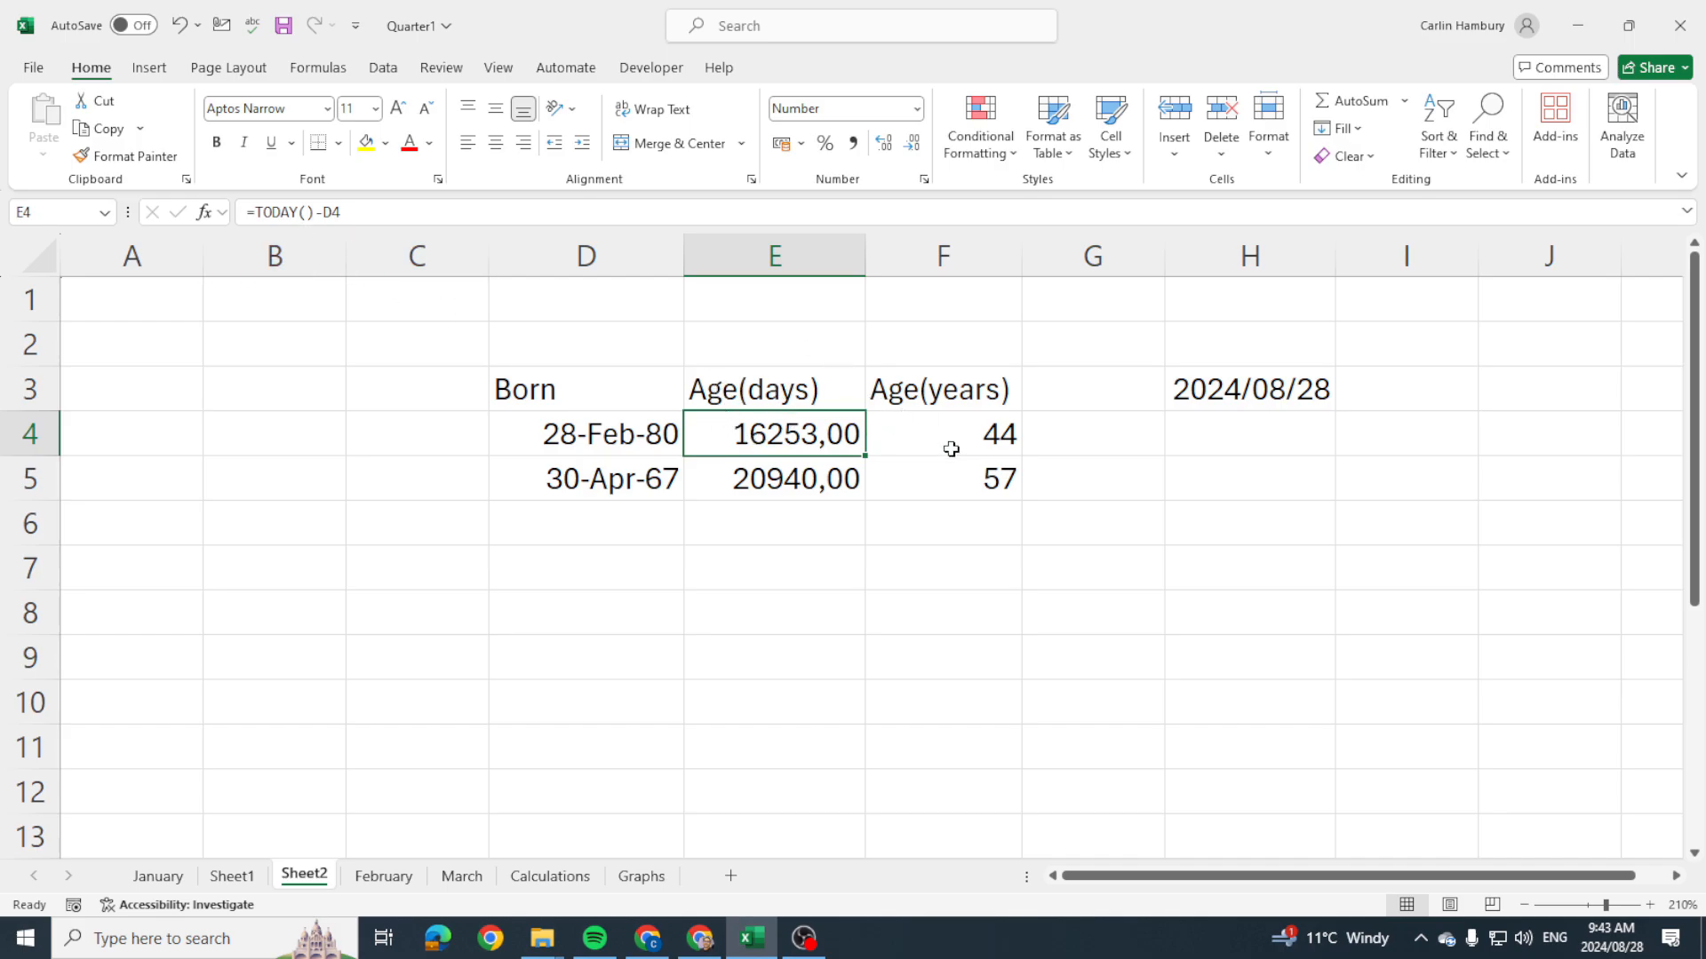
# Add an 'Age(years)' heading in E7 below the table.
pyautogui.click(773, 567)
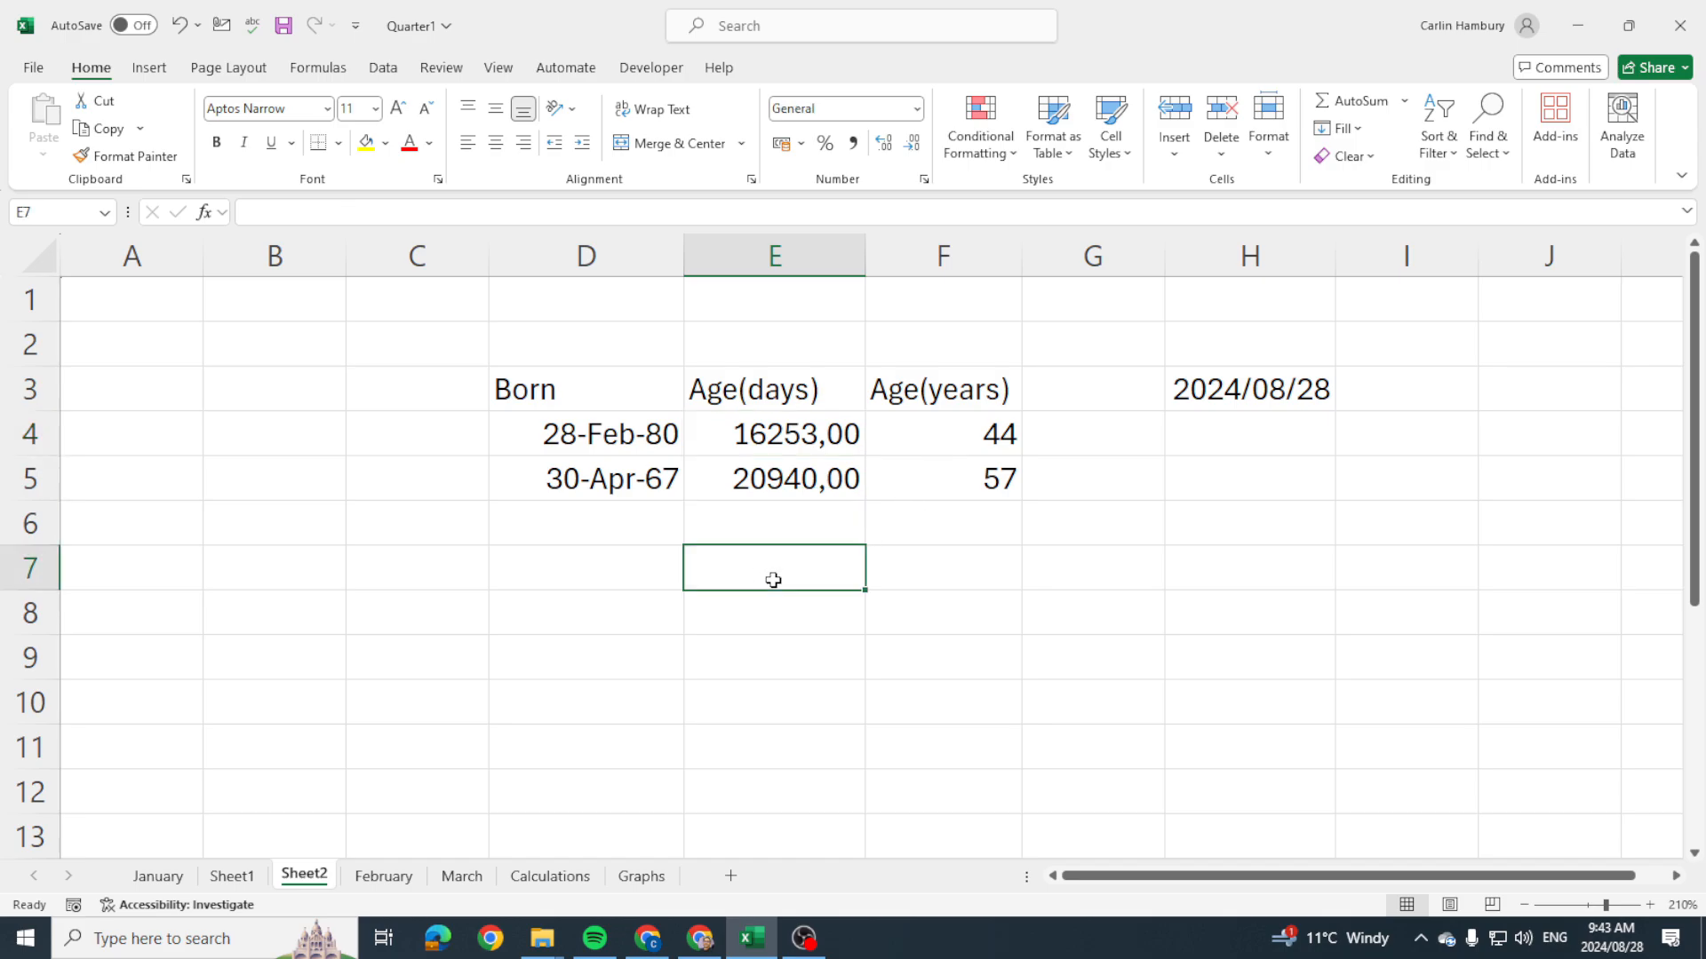
pyautogui.write('Age(')
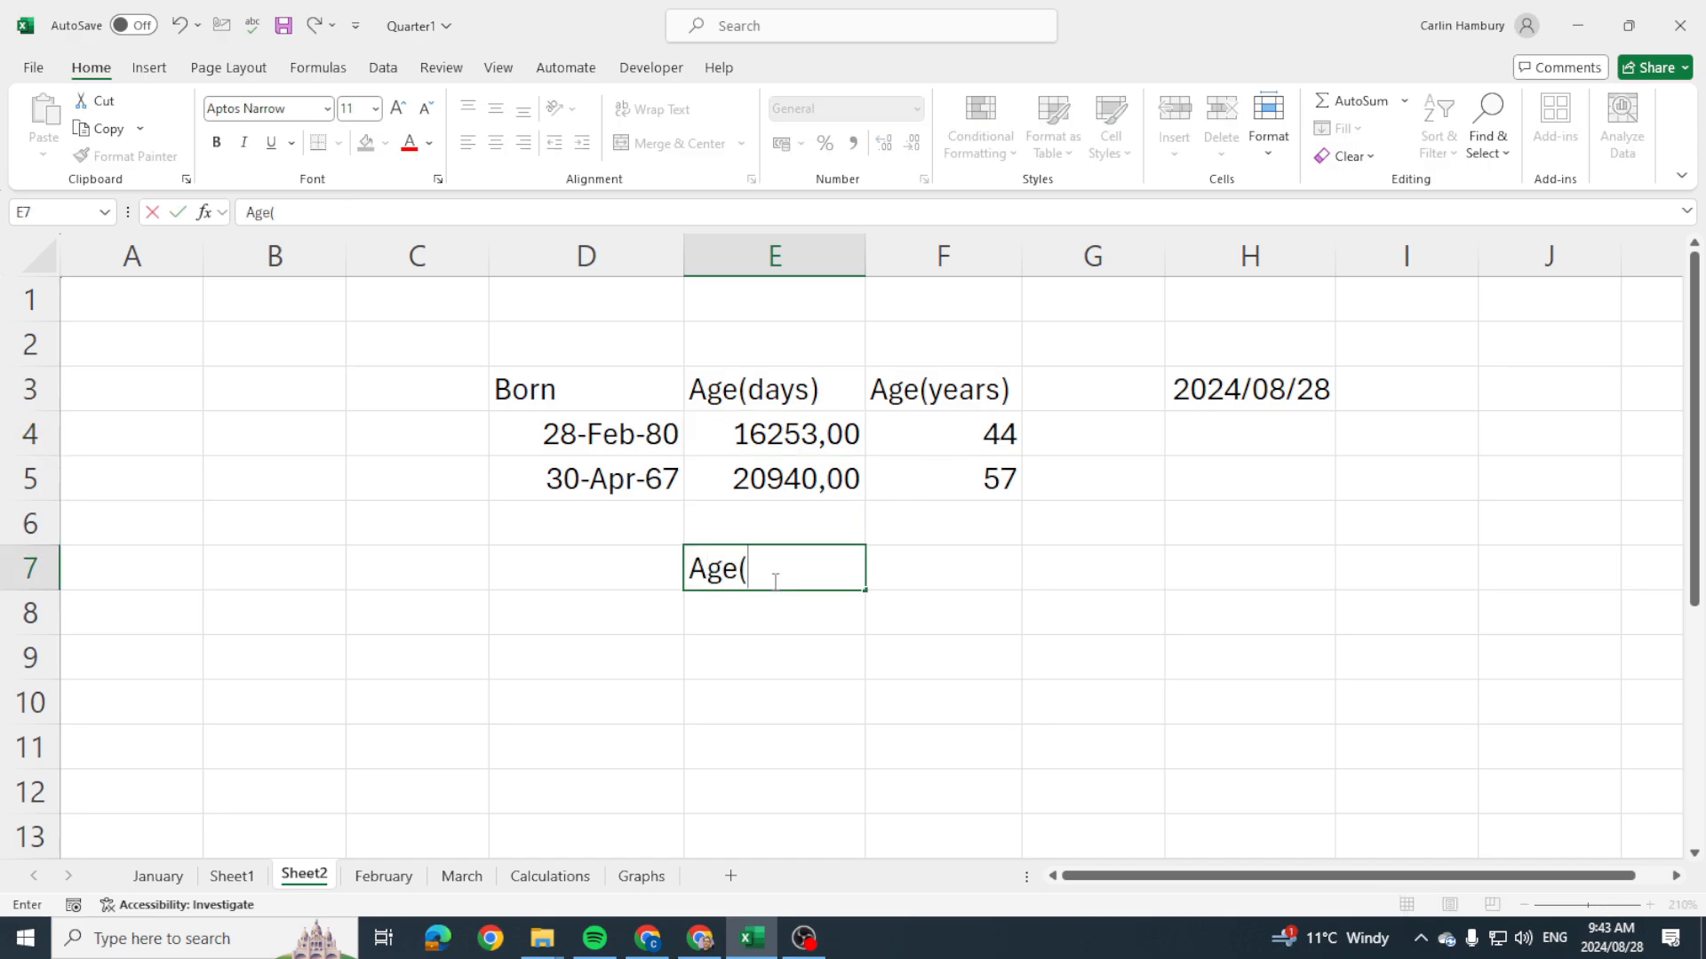
pyautogui.write('years)')
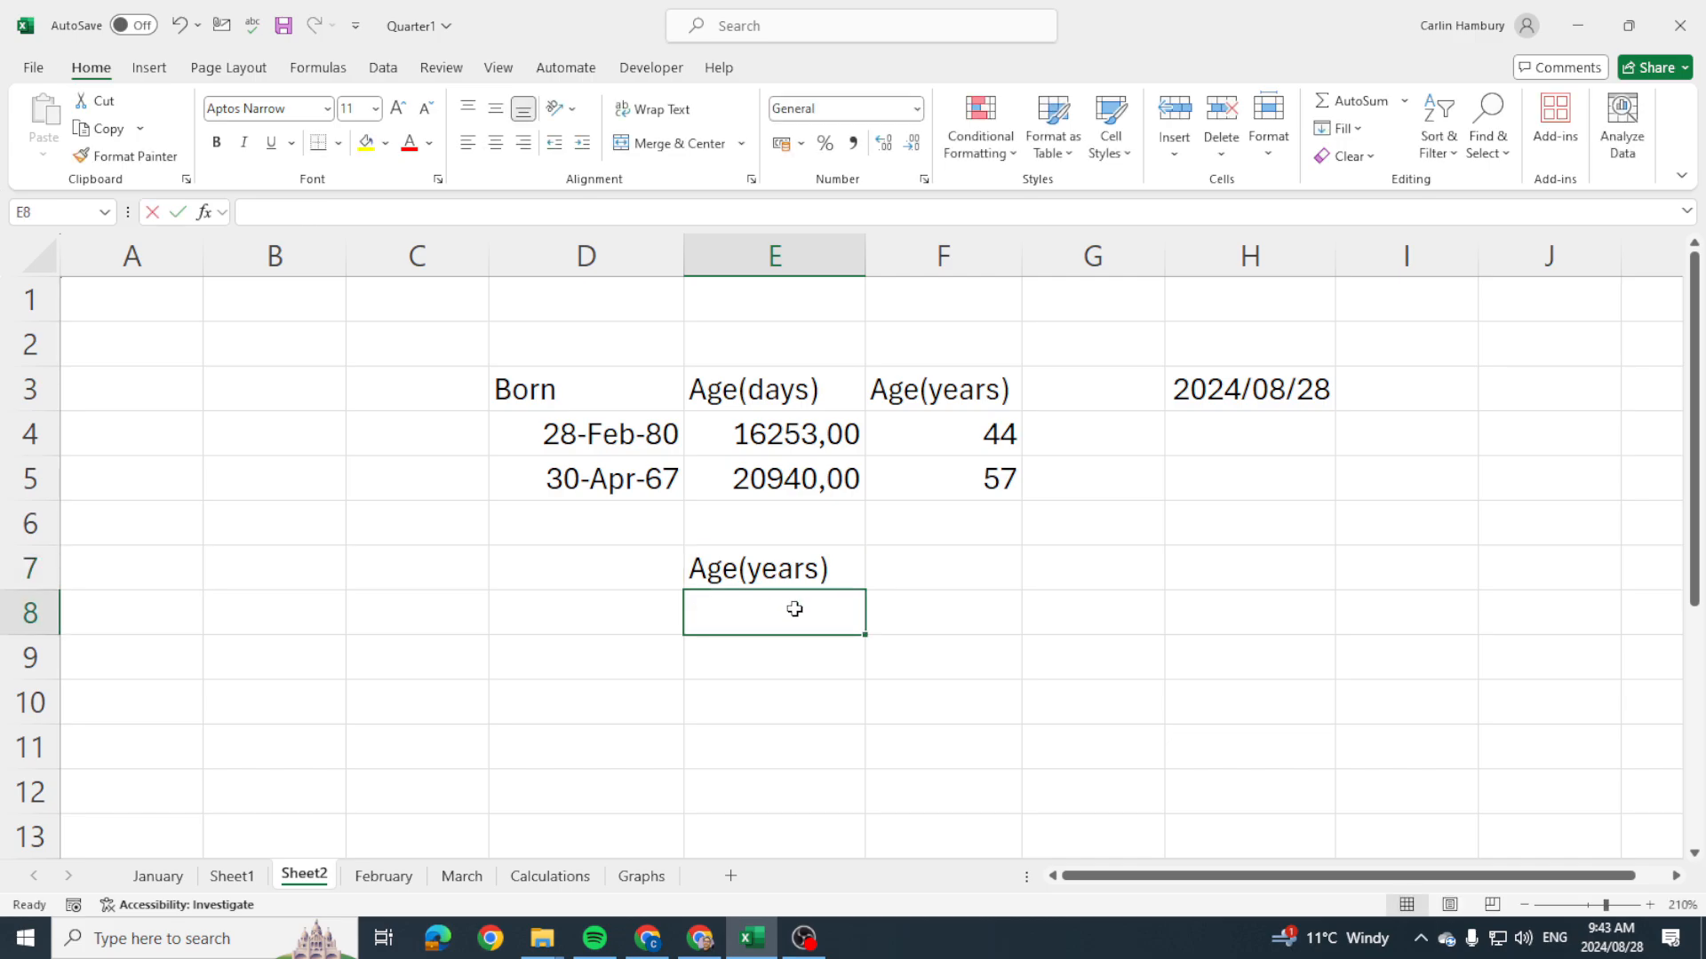
# Enter =TODAY()-D4 in E8 beneath it, showing 16253,00 as a number.
pyautogui.write('=t')
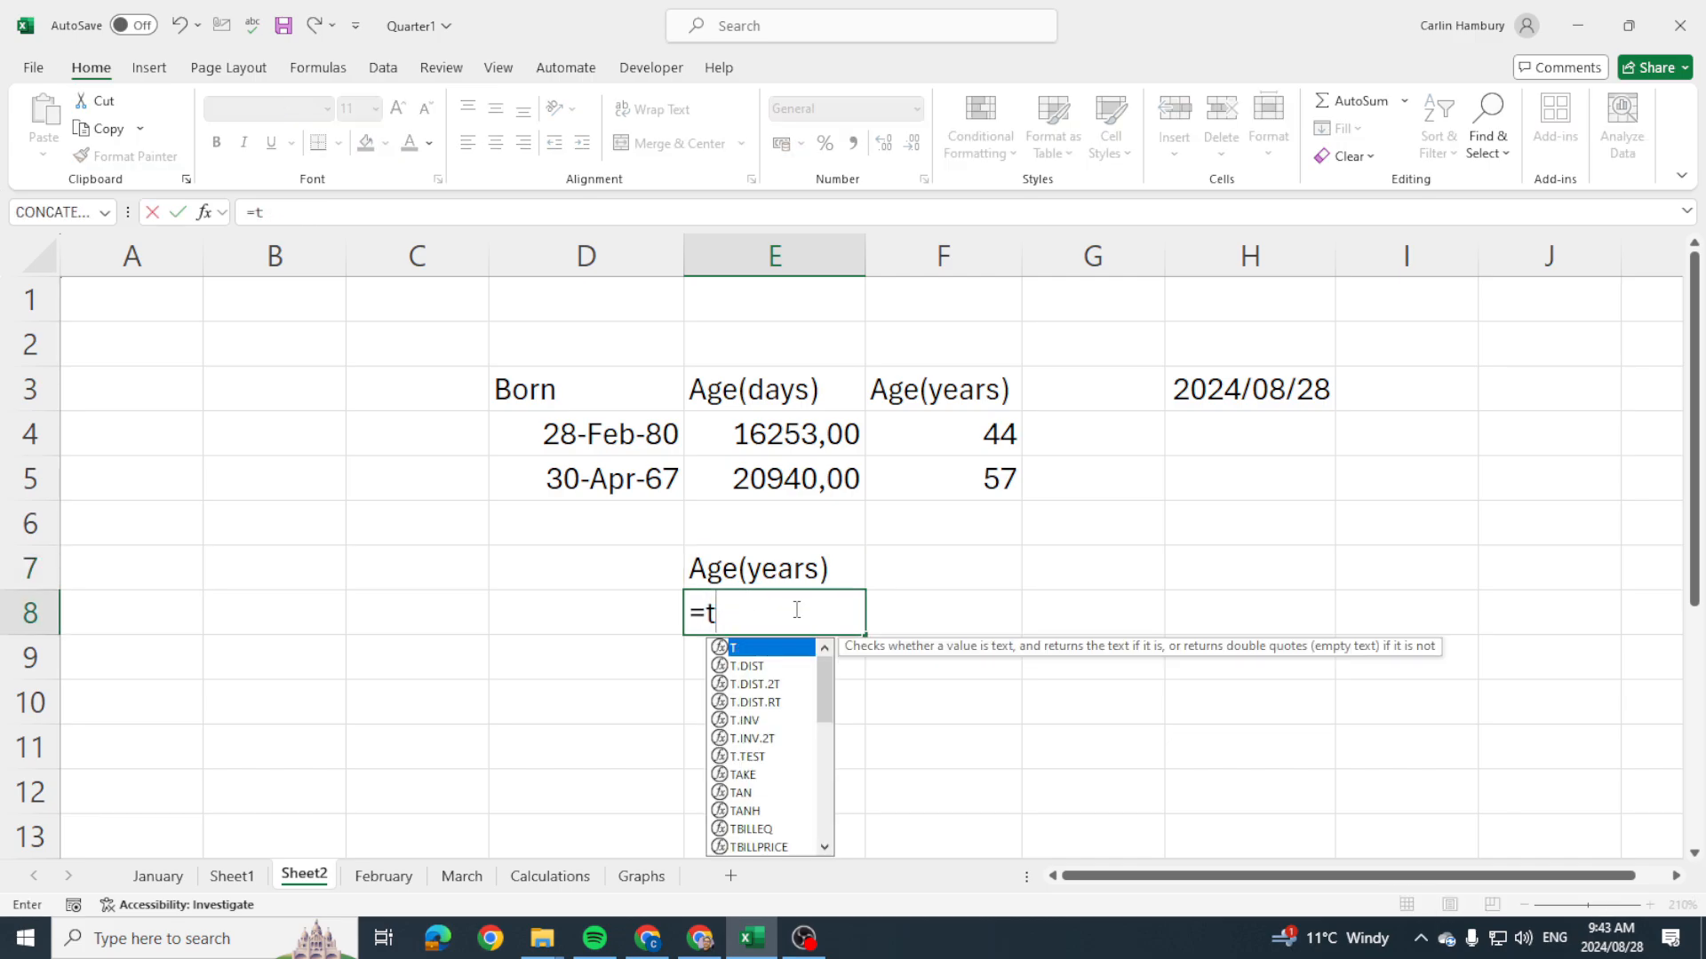
pyautogui.write('oday(')
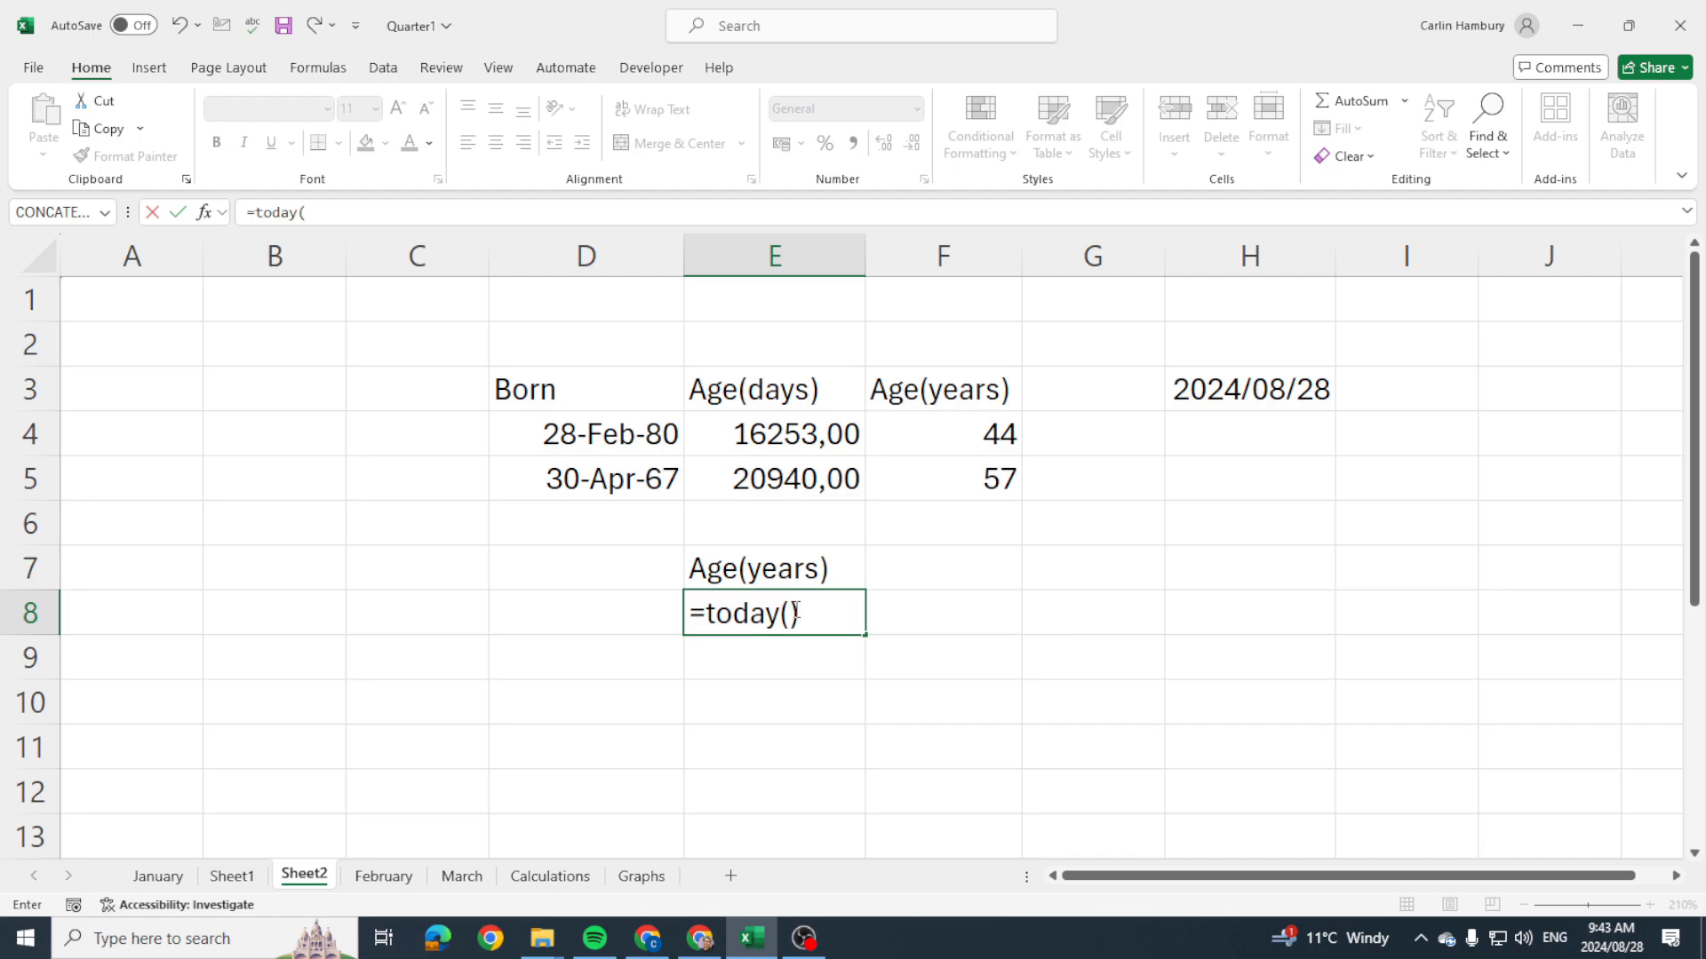
pyautogui.write(')')
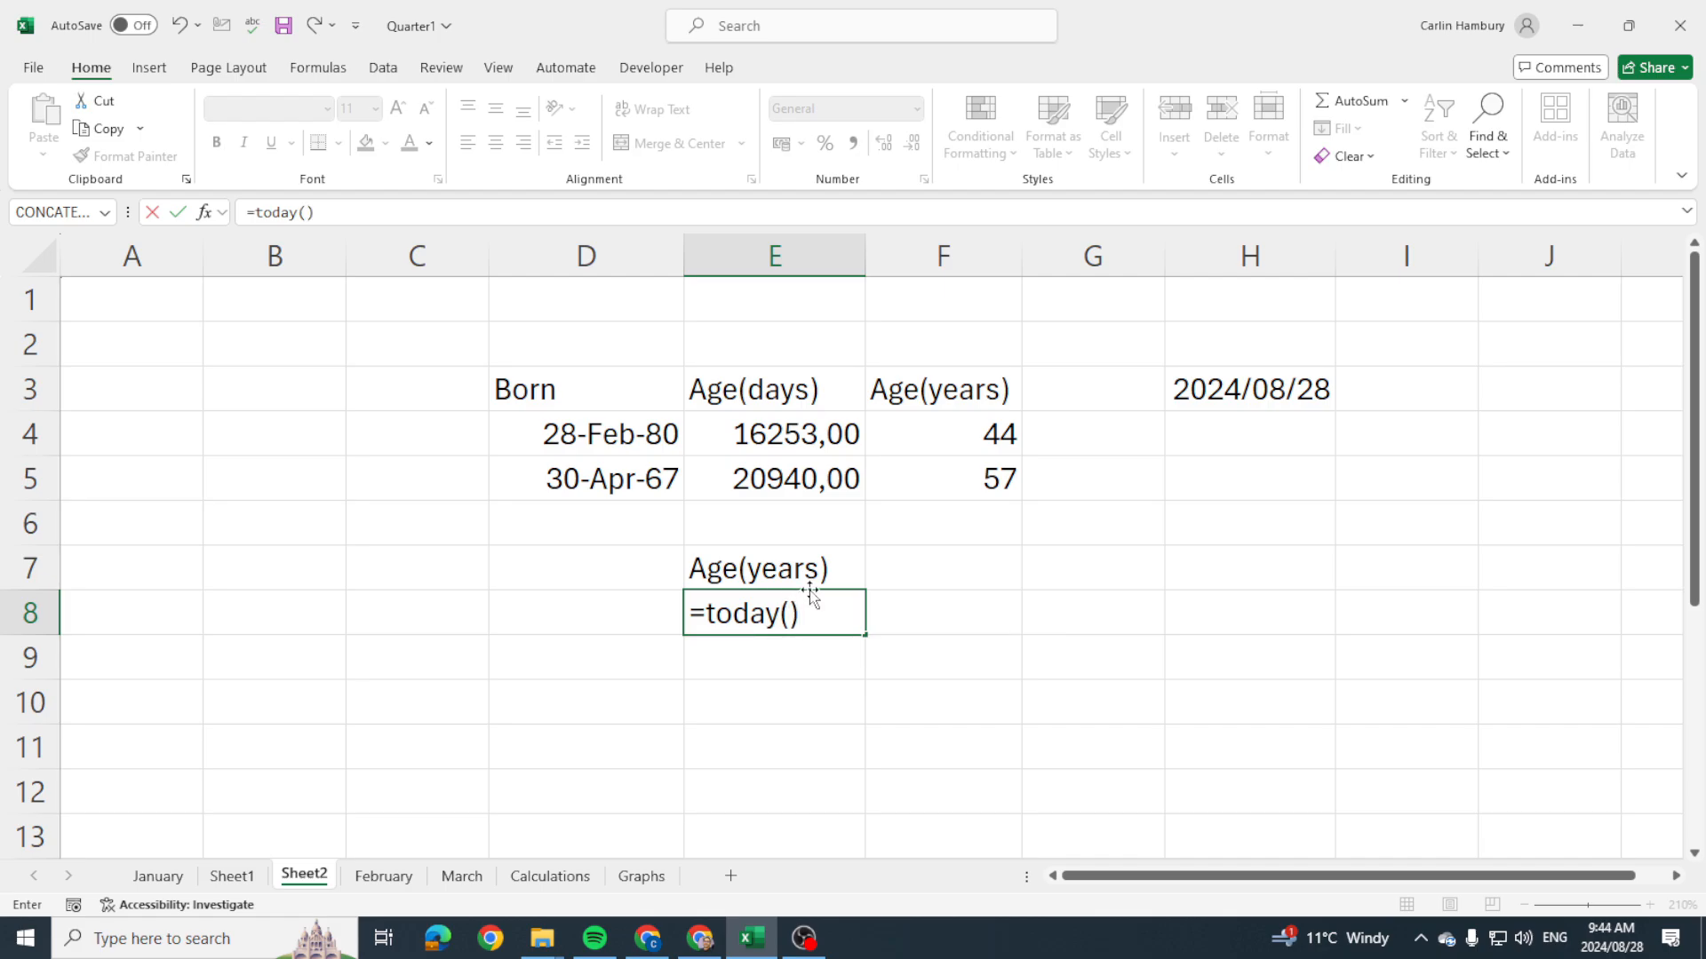
pyautogui.click(585, 433)
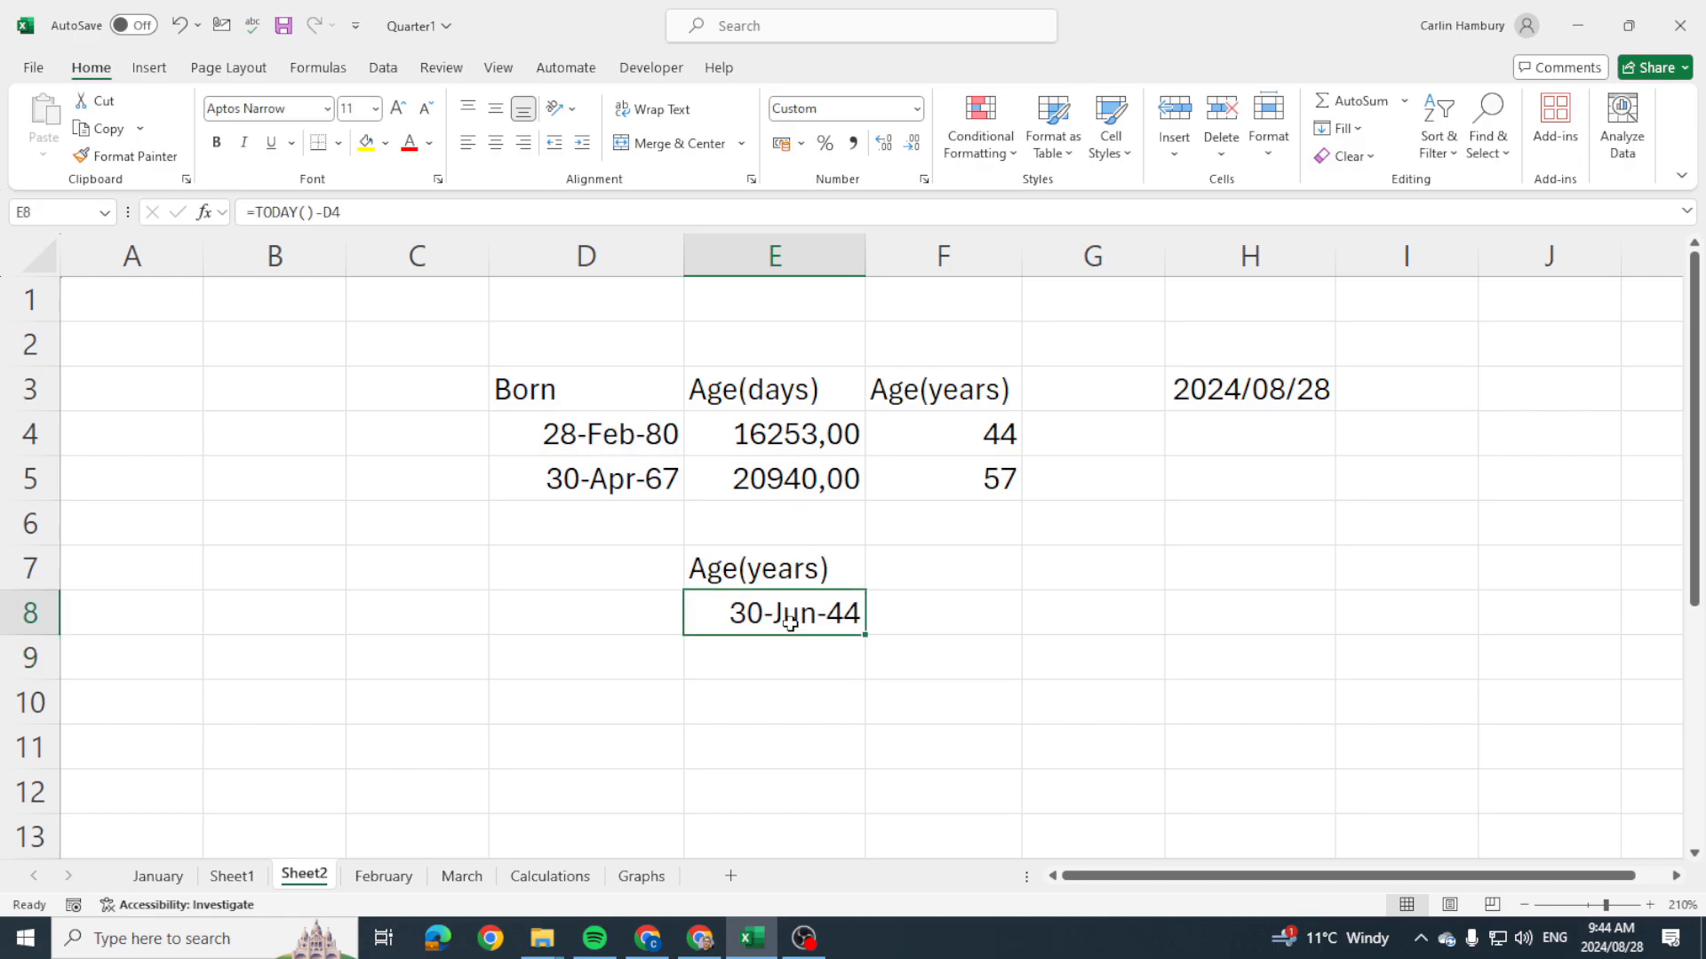
pyautogui.click(917, 108)
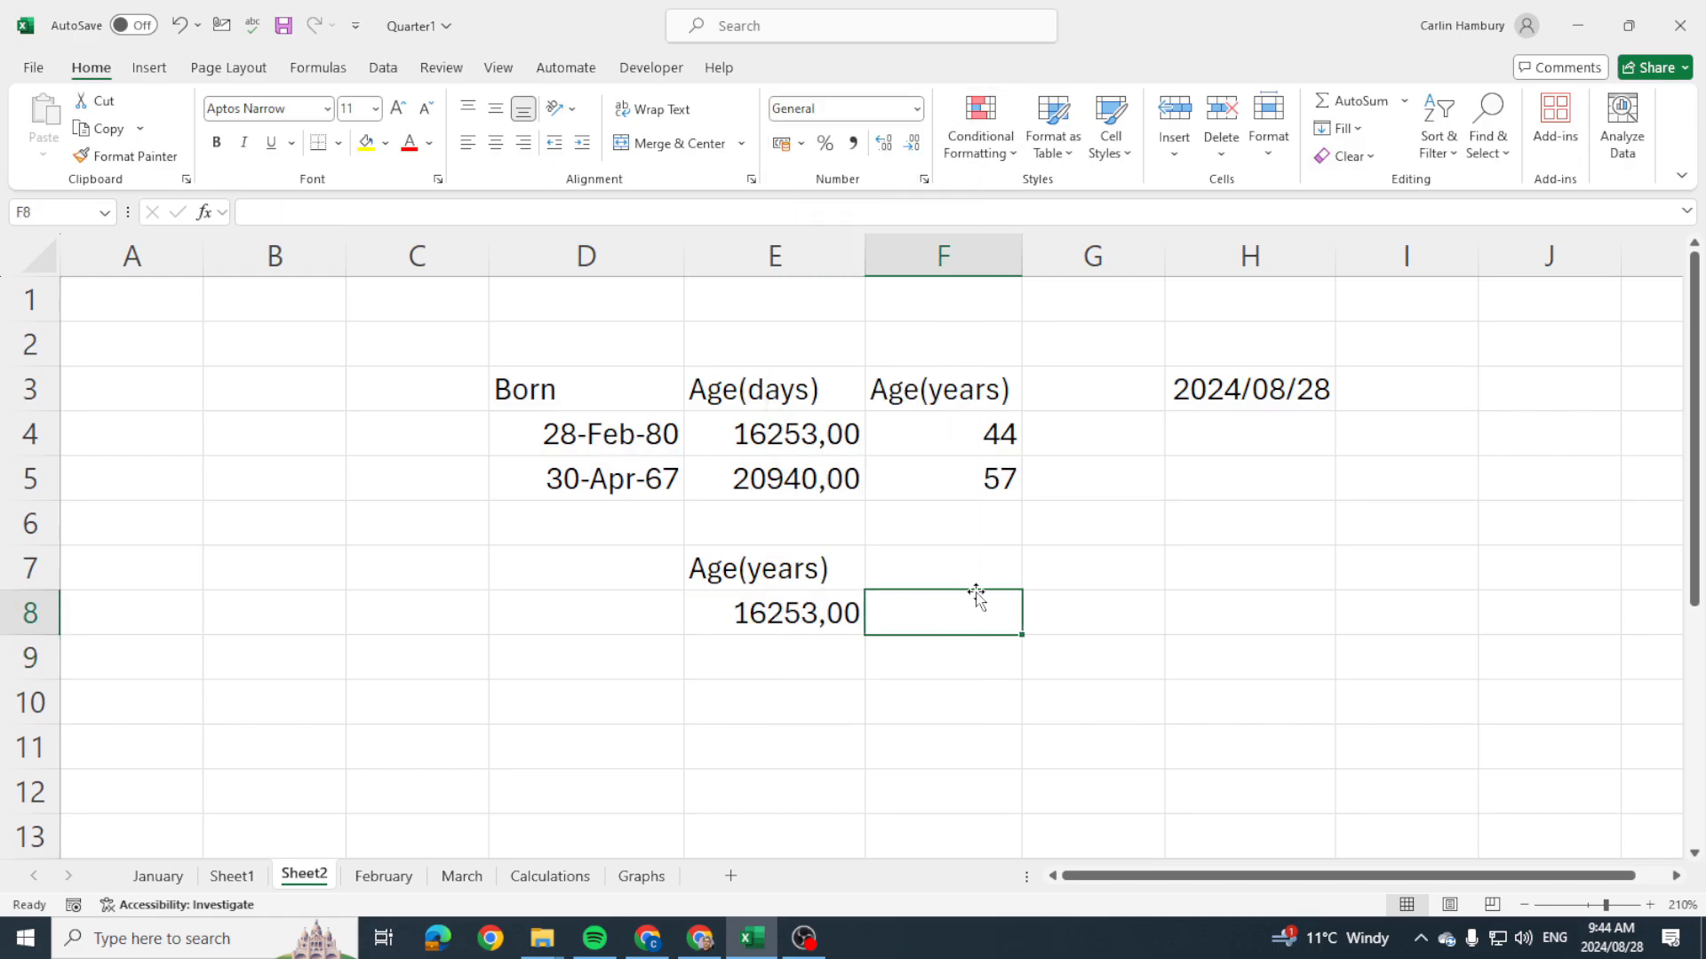
pyautogui.click(773, 613)
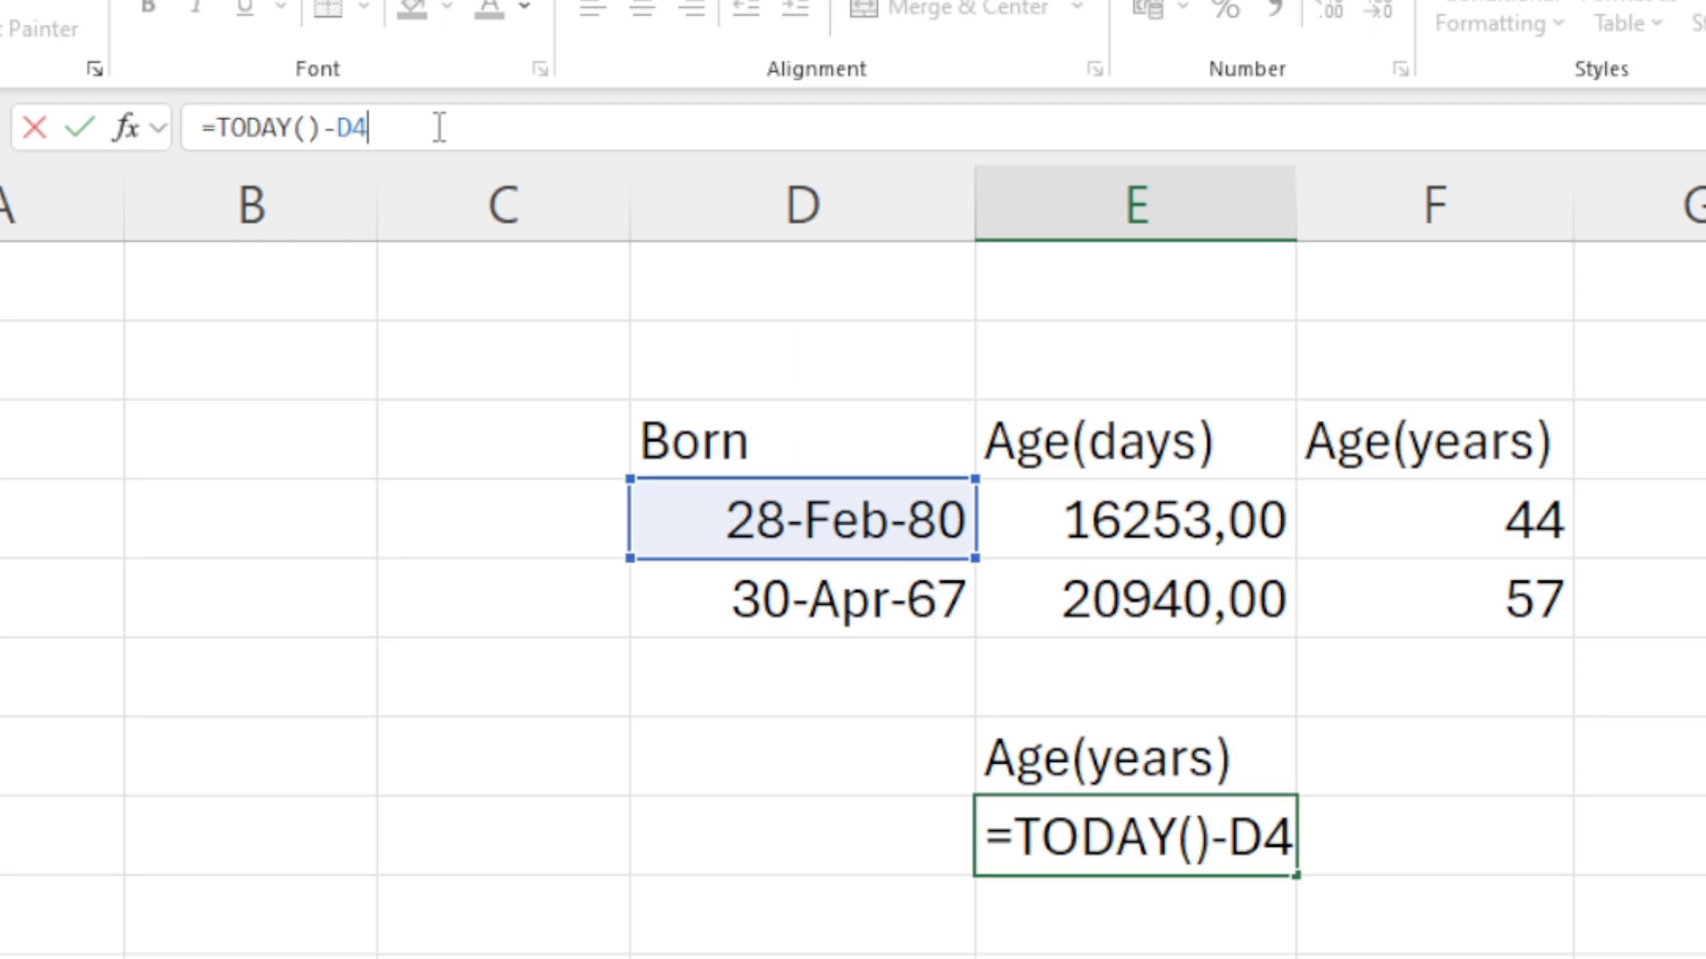
# Edit E8 to =(TODAY()-D4)/365,25 so it computes 44 years directly.
pyautogui.write(')')
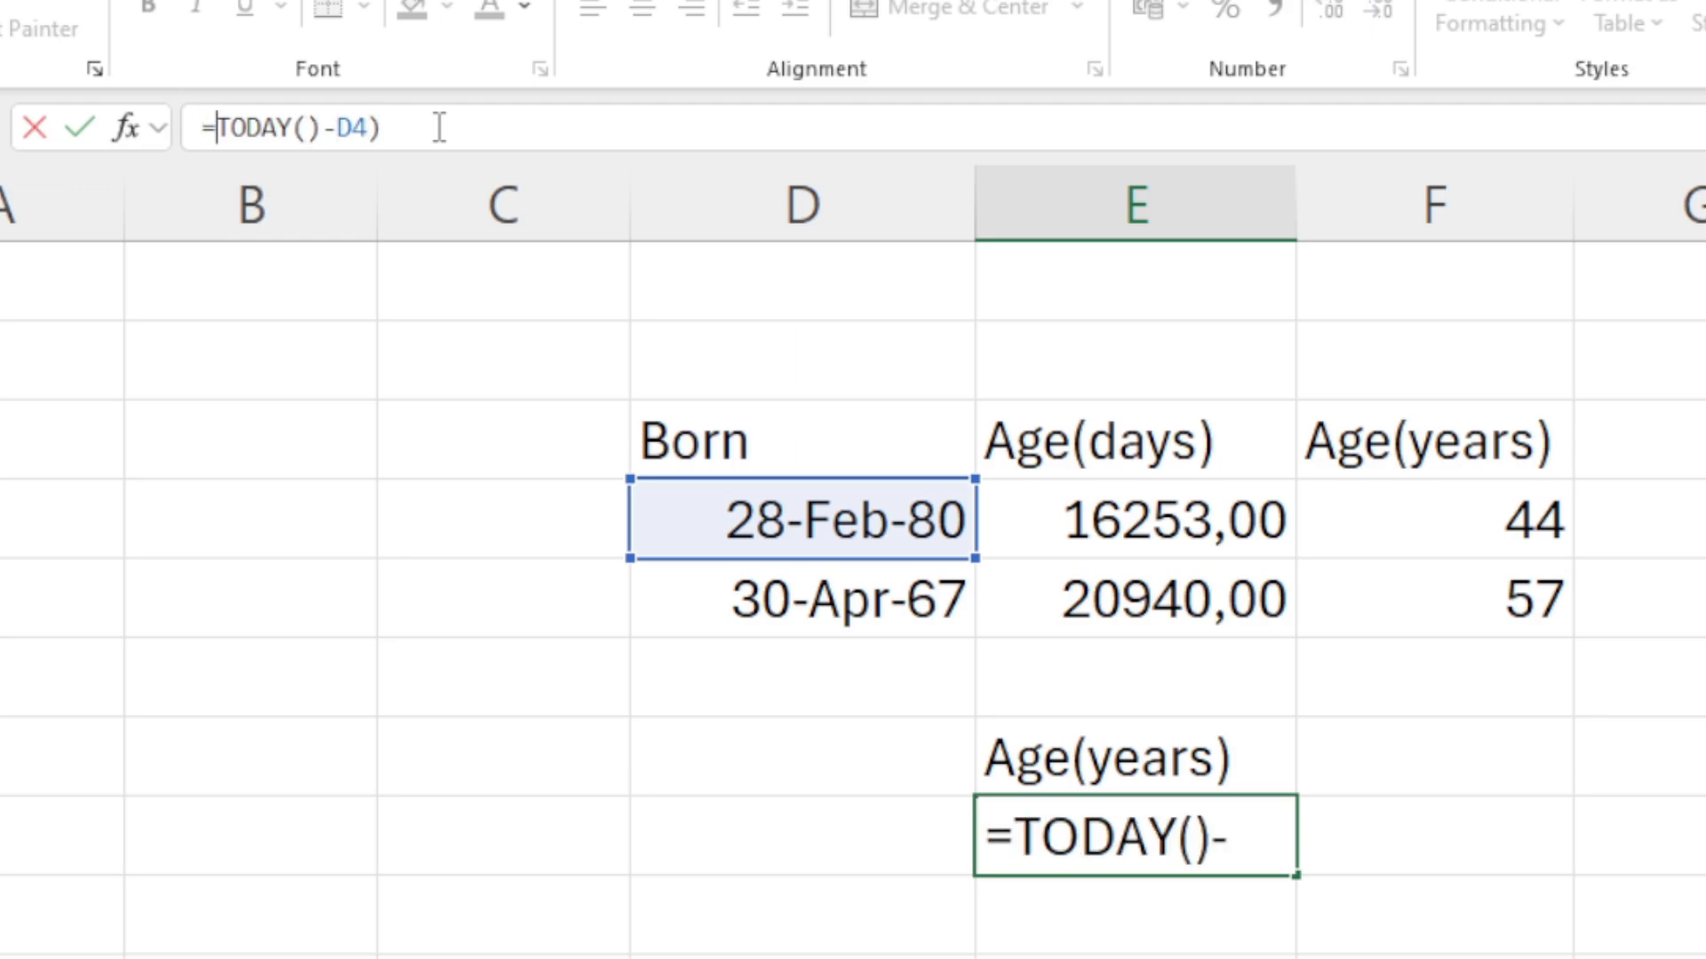
pyautogui.write('(')
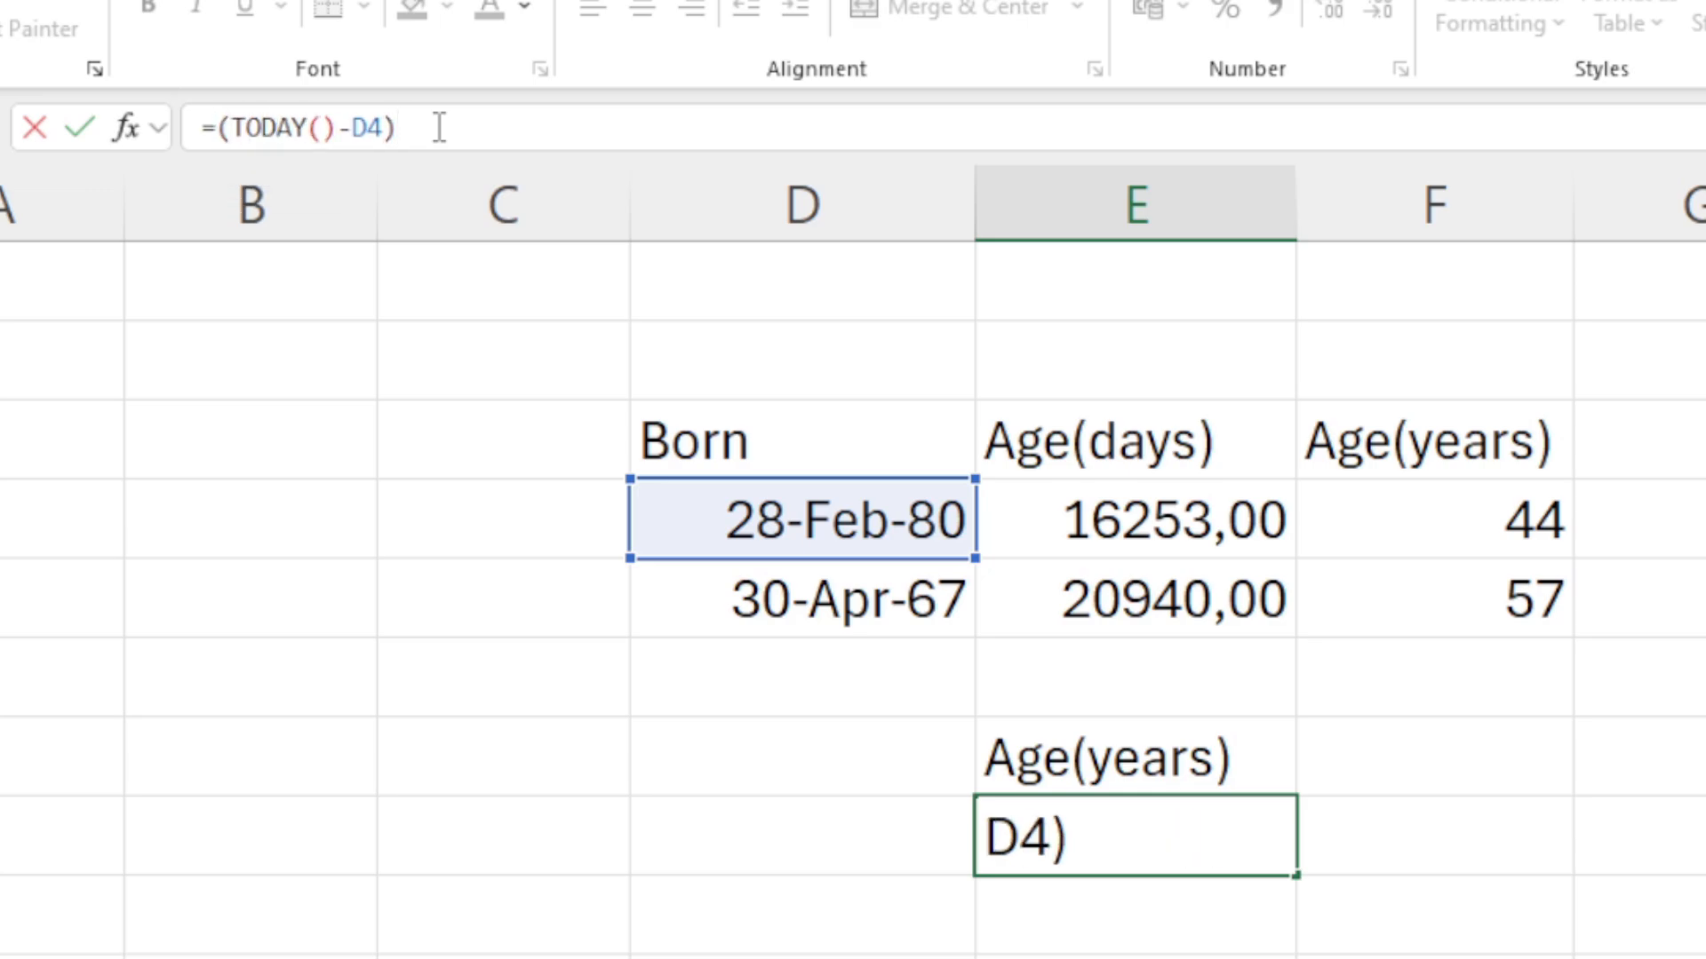
pyautogui.write('/3')
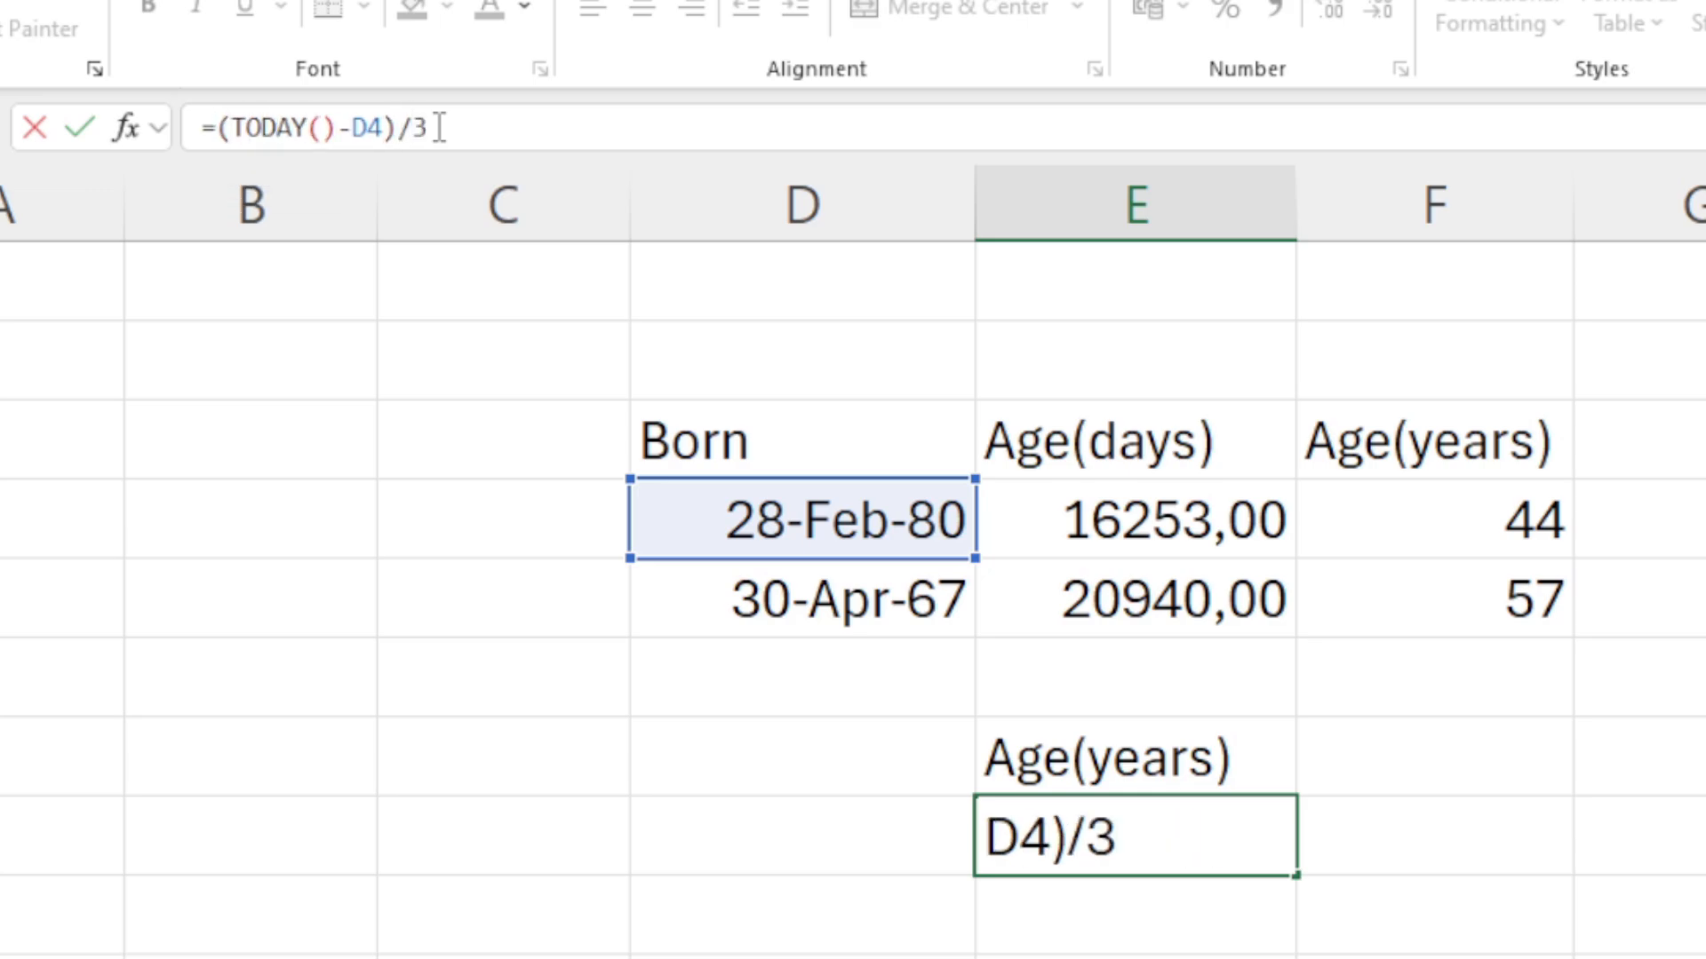
pyautogui.write('65,')
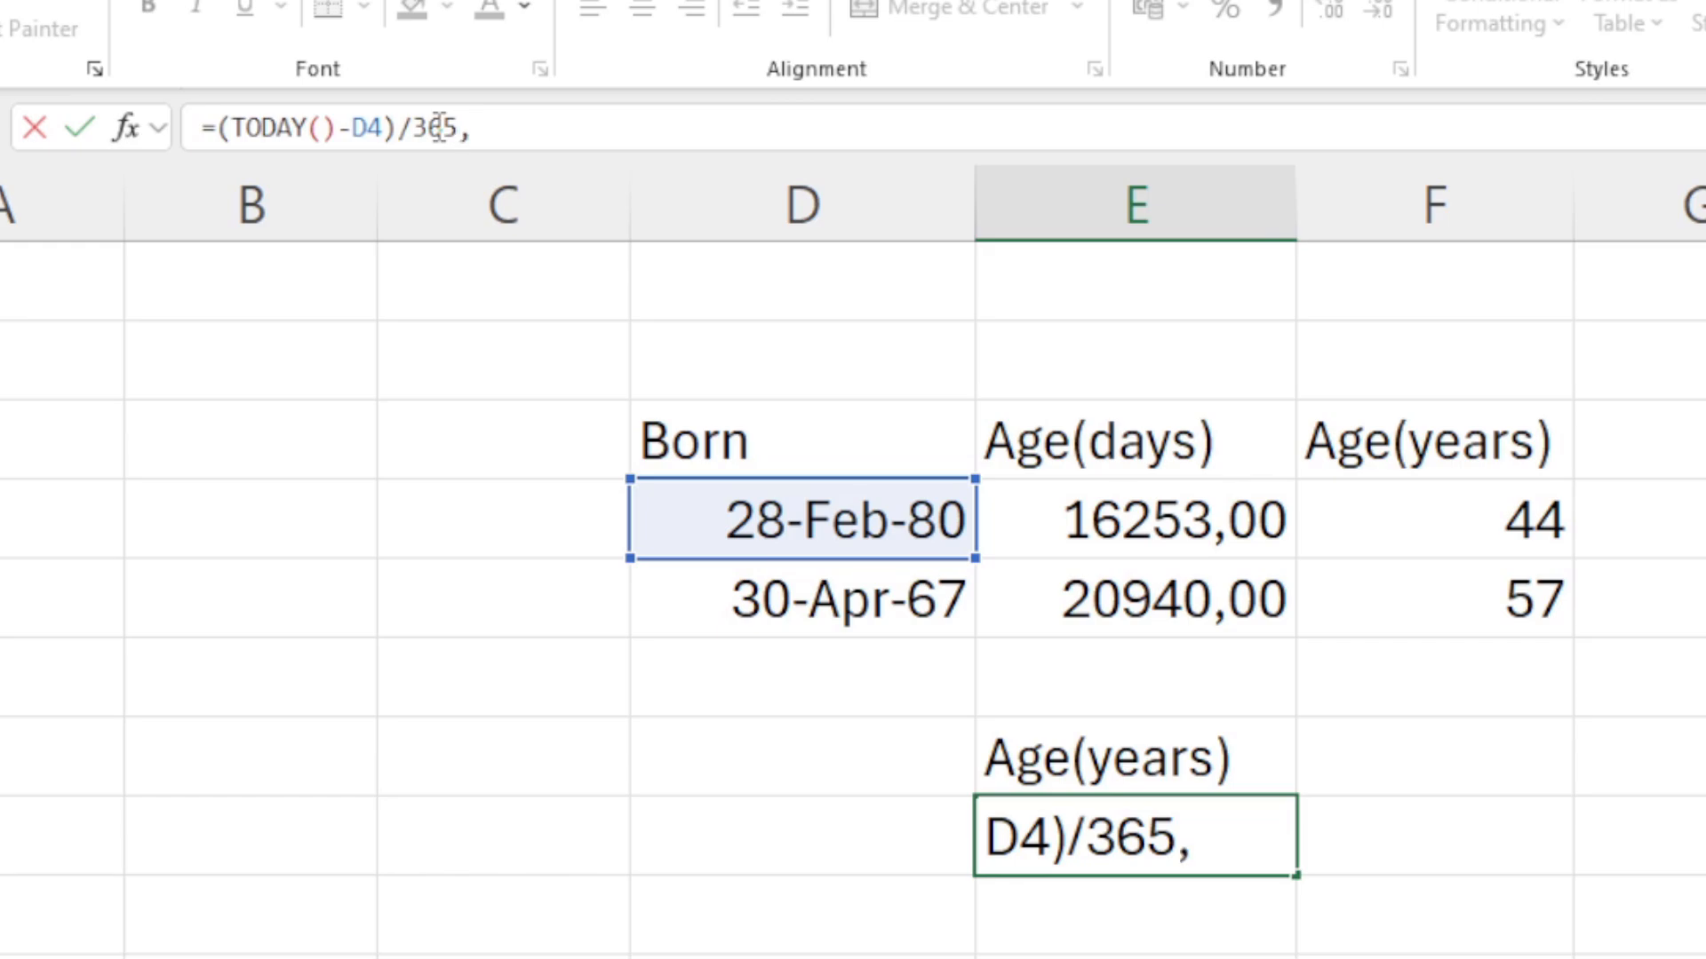
pyautogui.press('Enter')
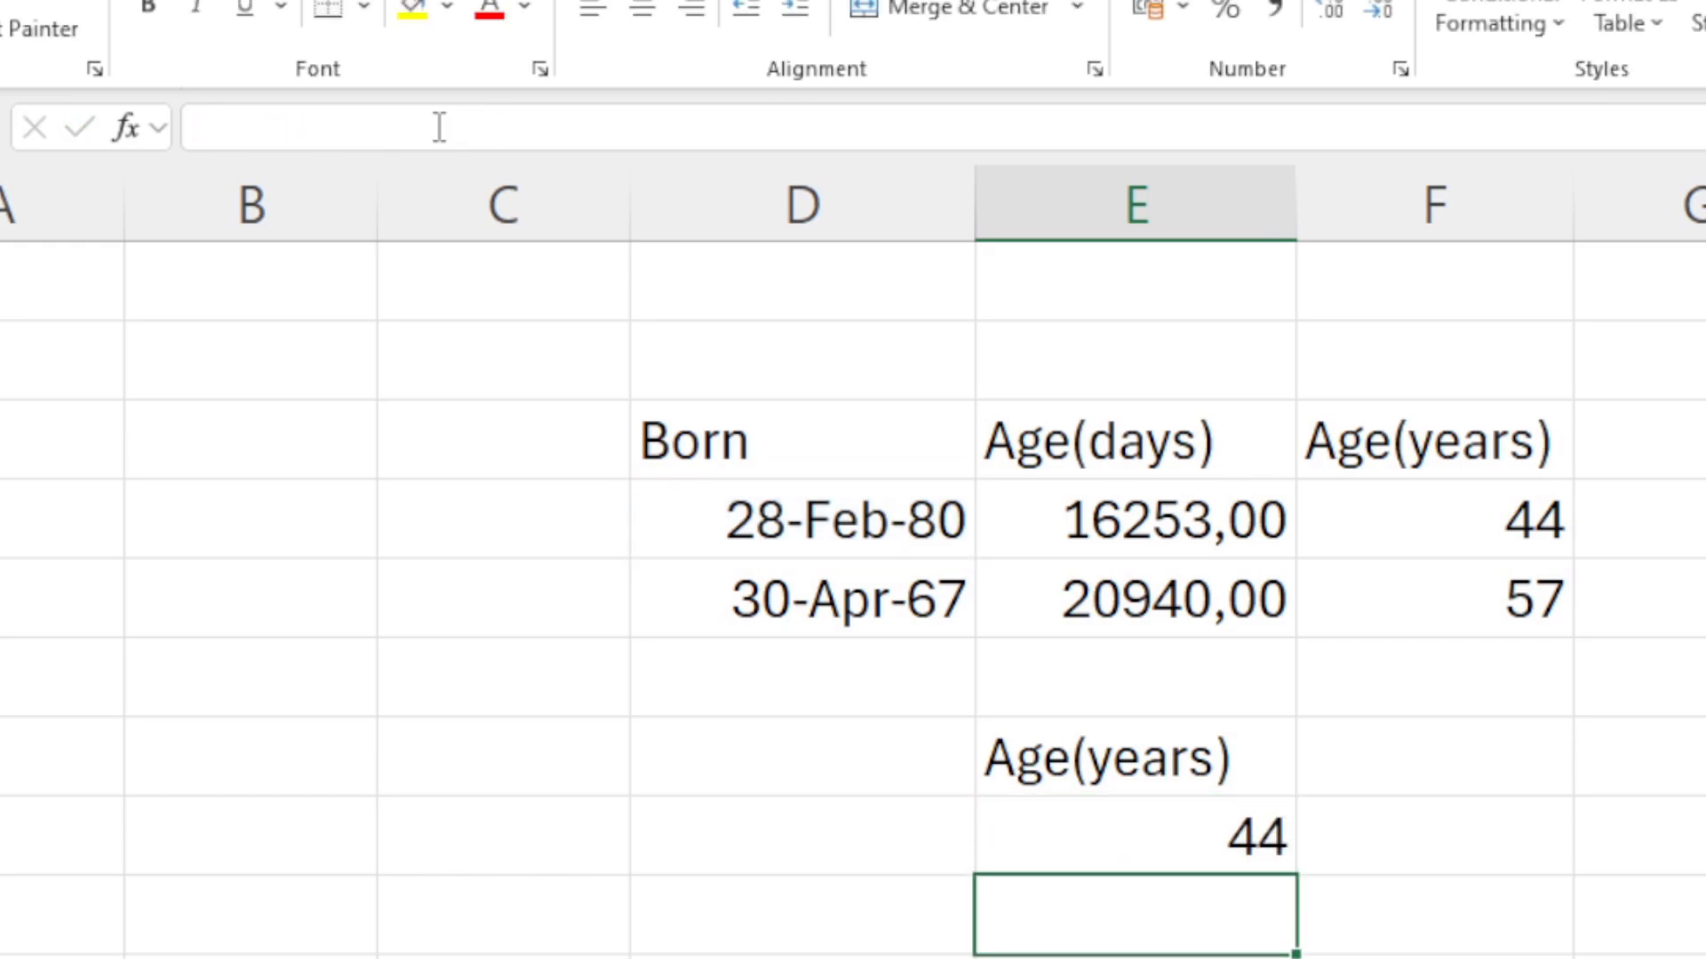
# Compare the combined formula with F4's two-step result and inspect the D4 birthdate value.
pyautogui.click(1131, 835)
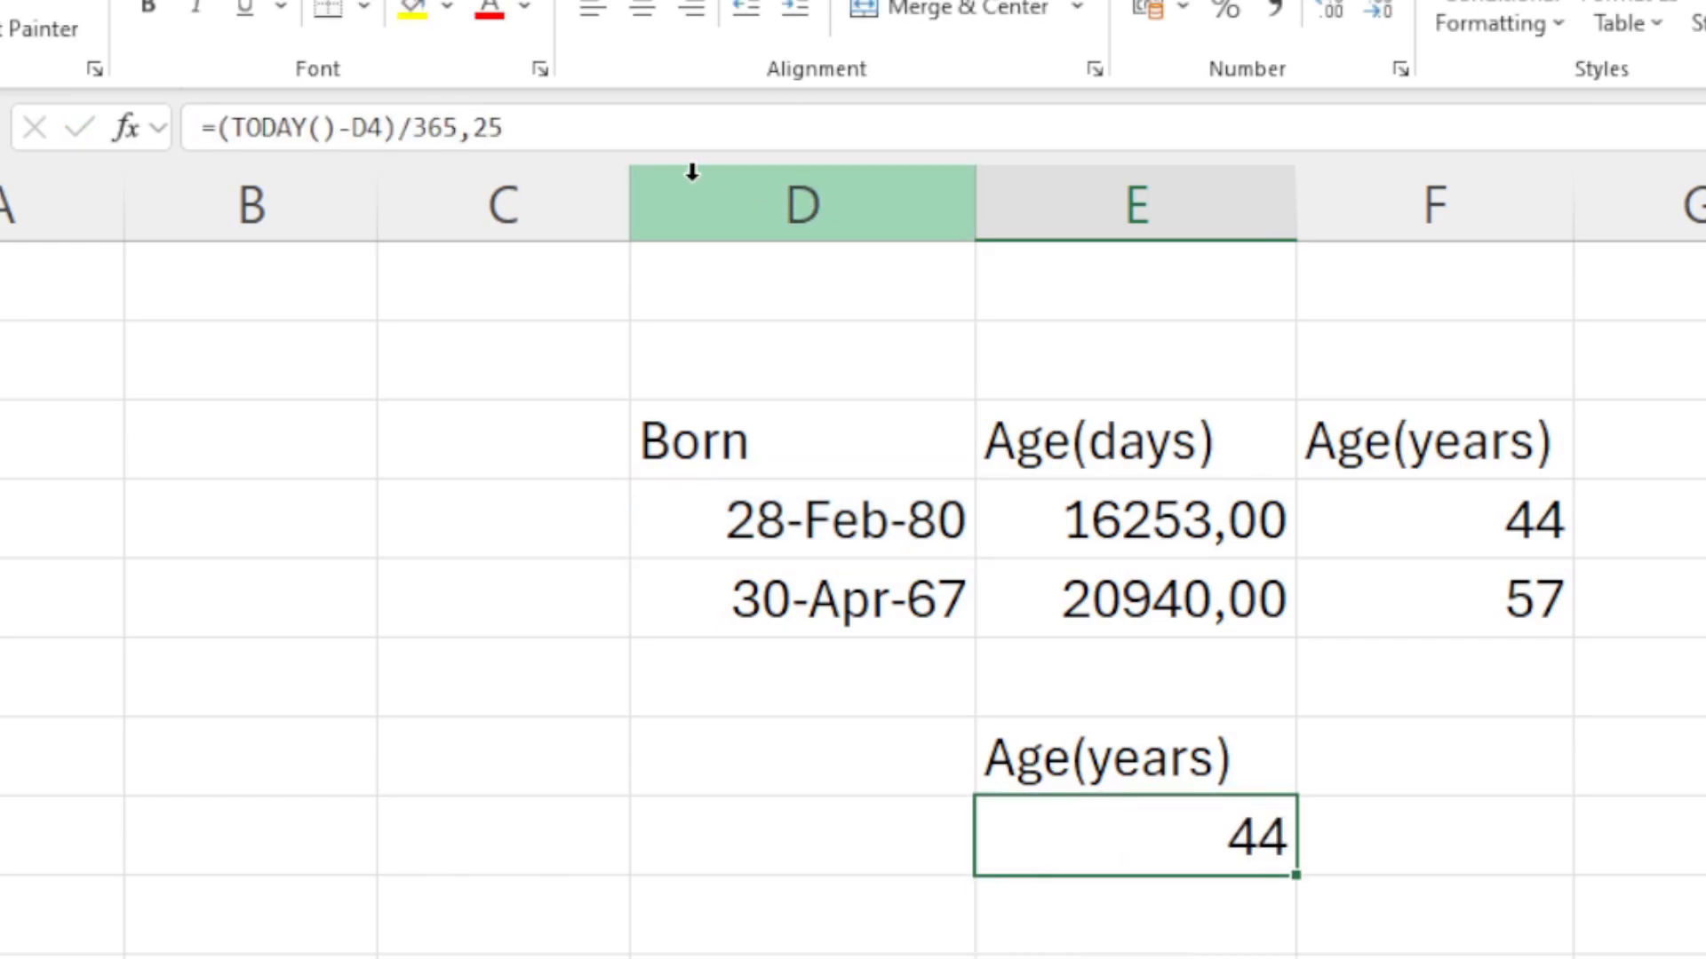
pyautogui.click(1432, 518)
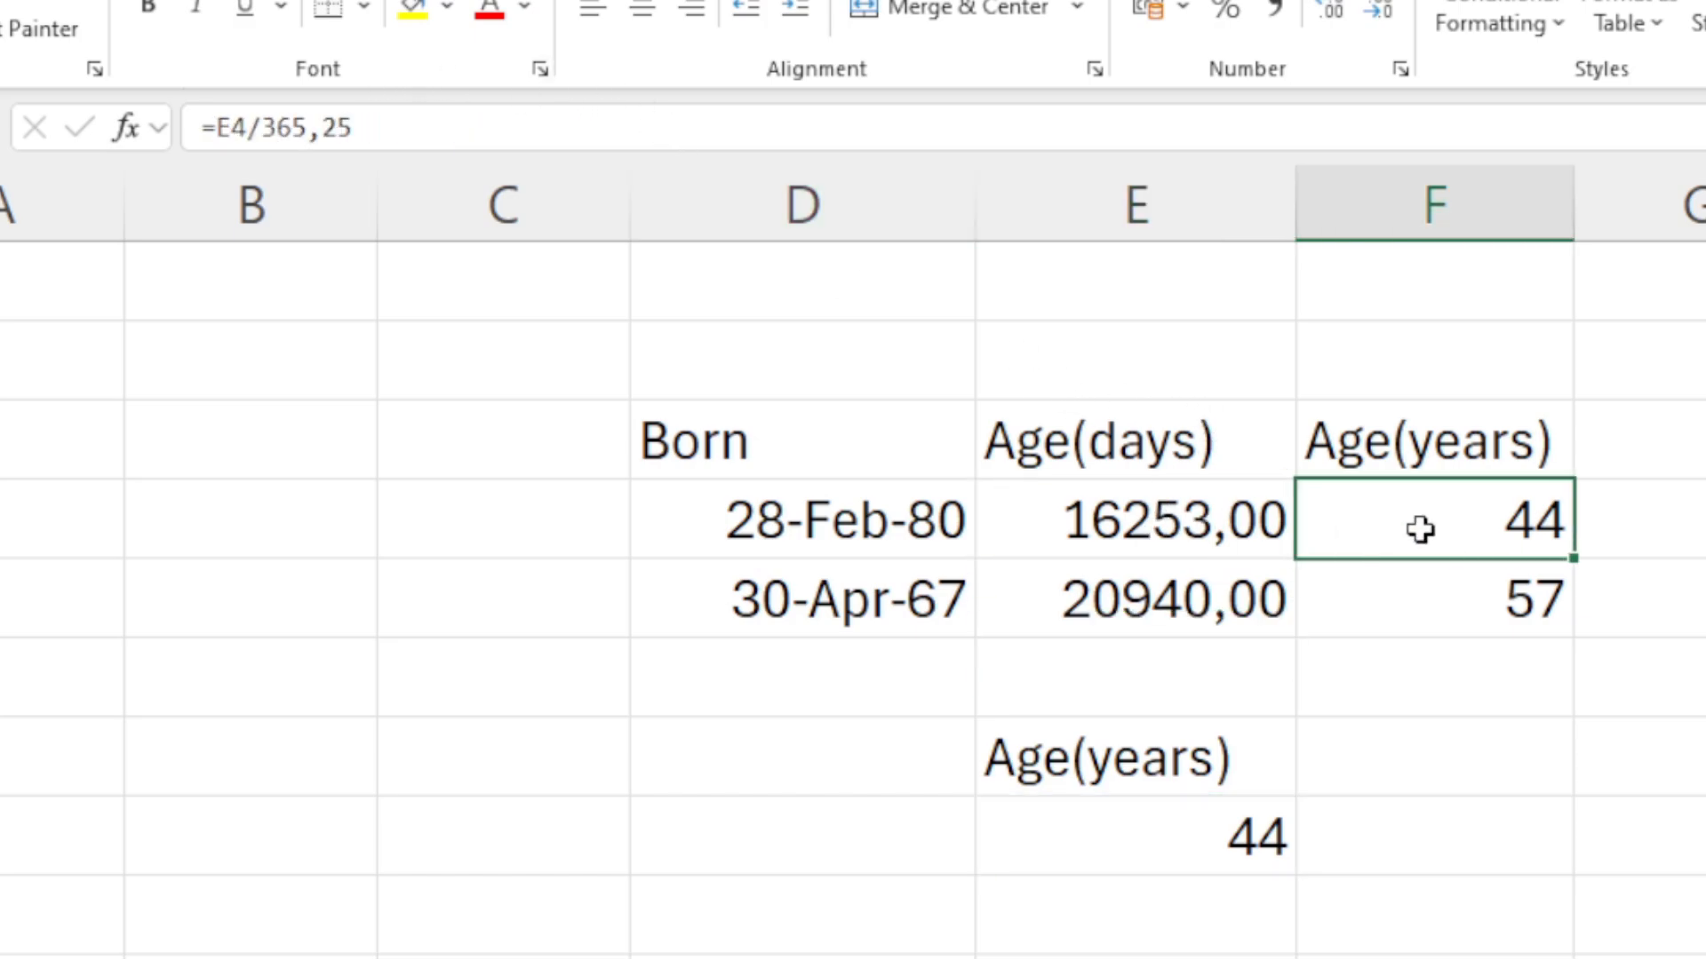
pyautogui.click(1132, 835)
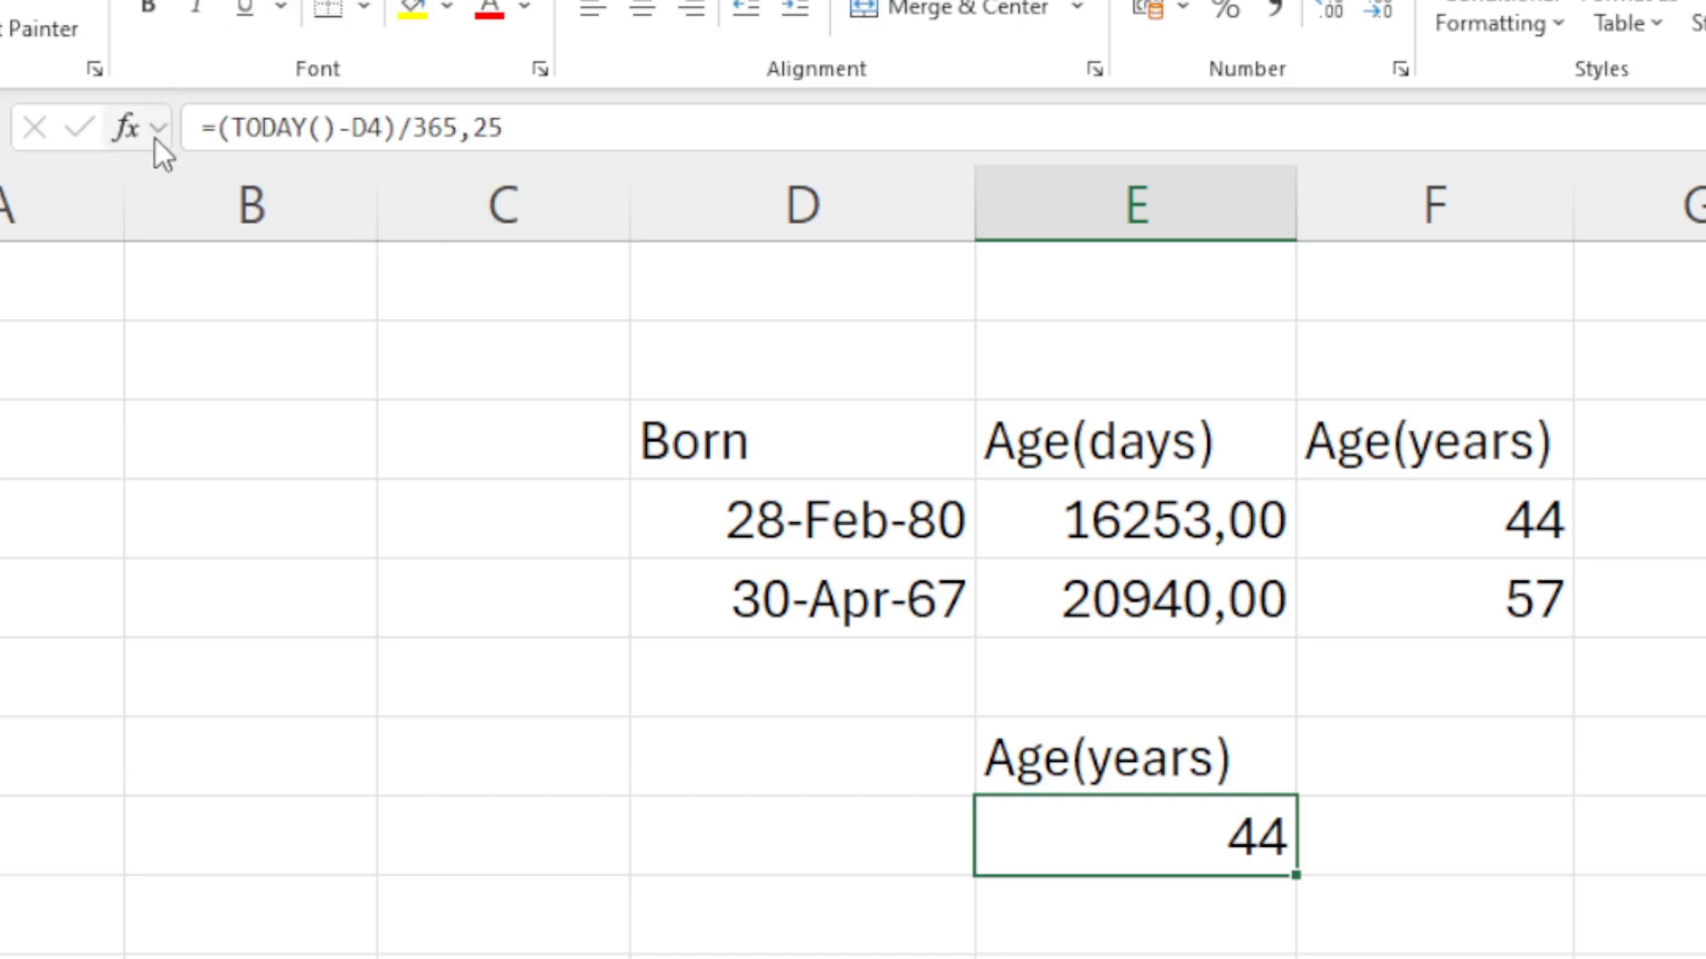
pyautogui.click(501, 203)
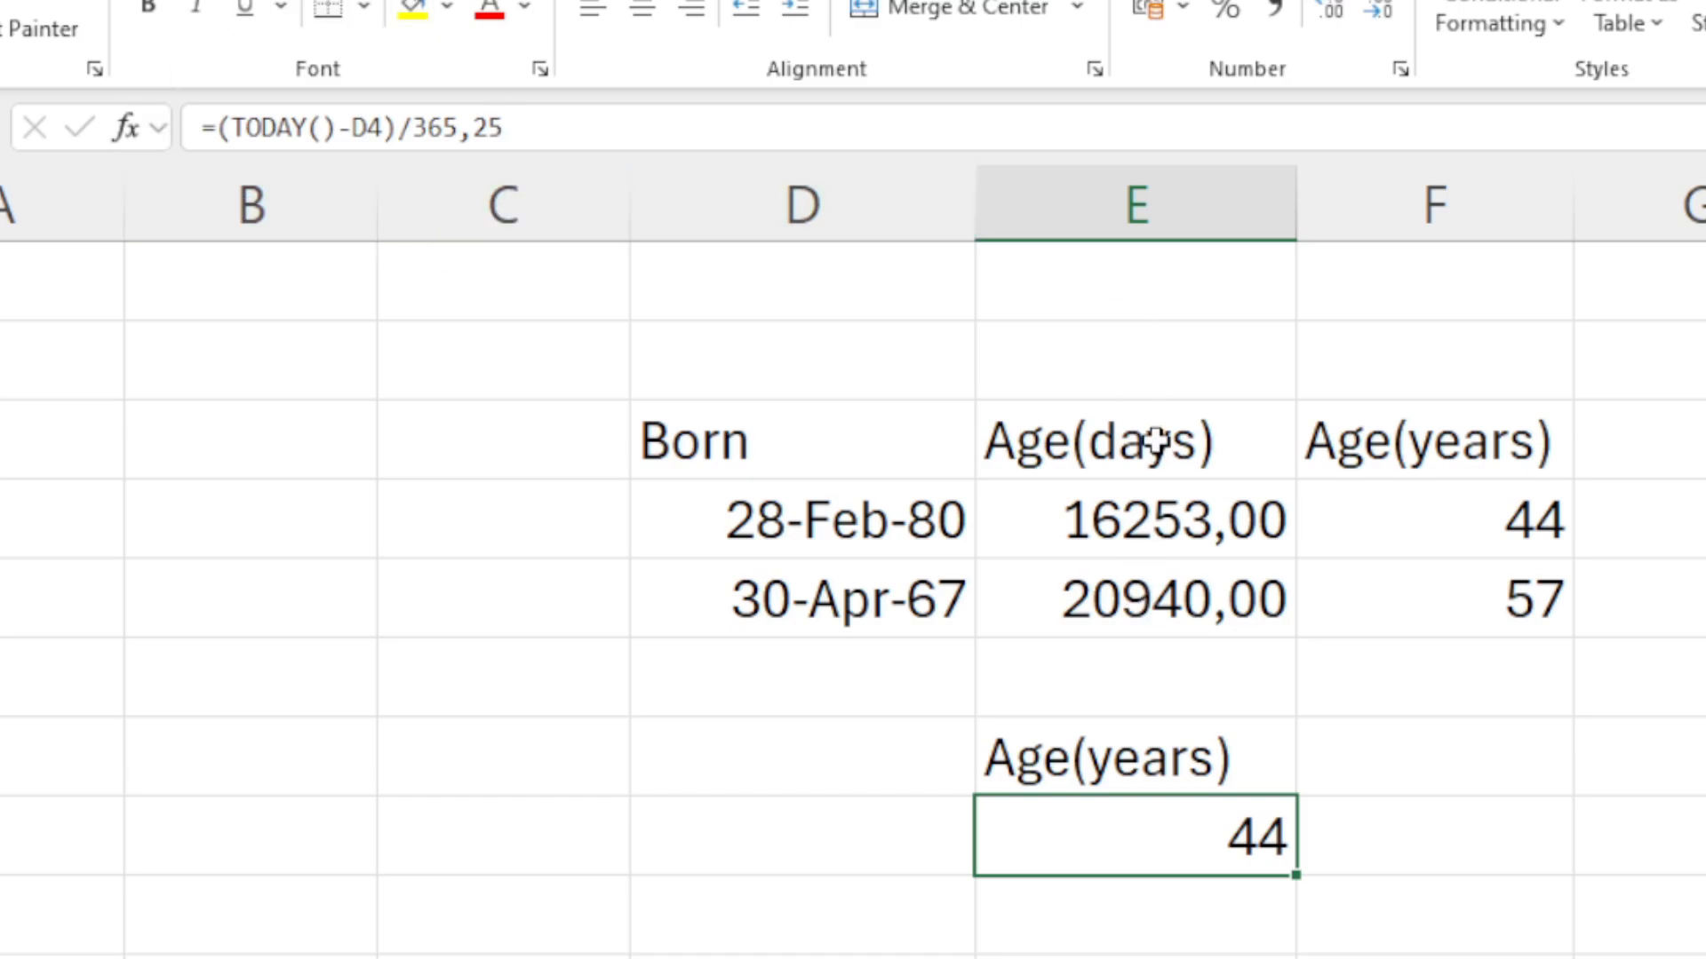
pyautogui.click(802, 519)
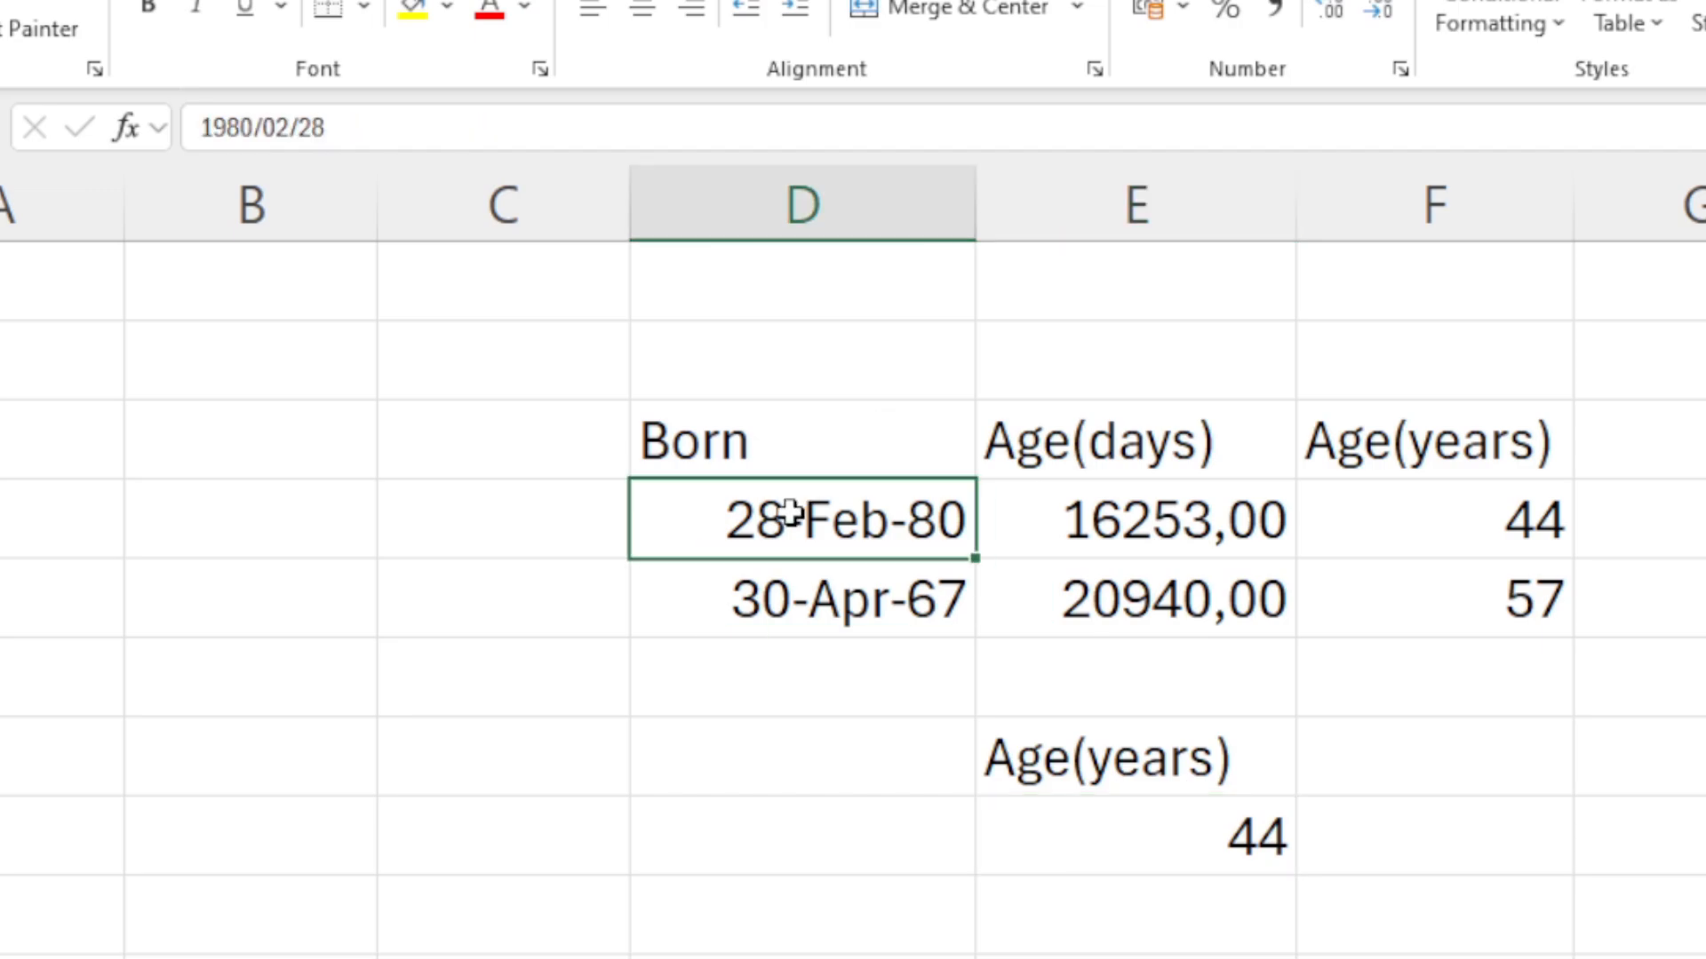